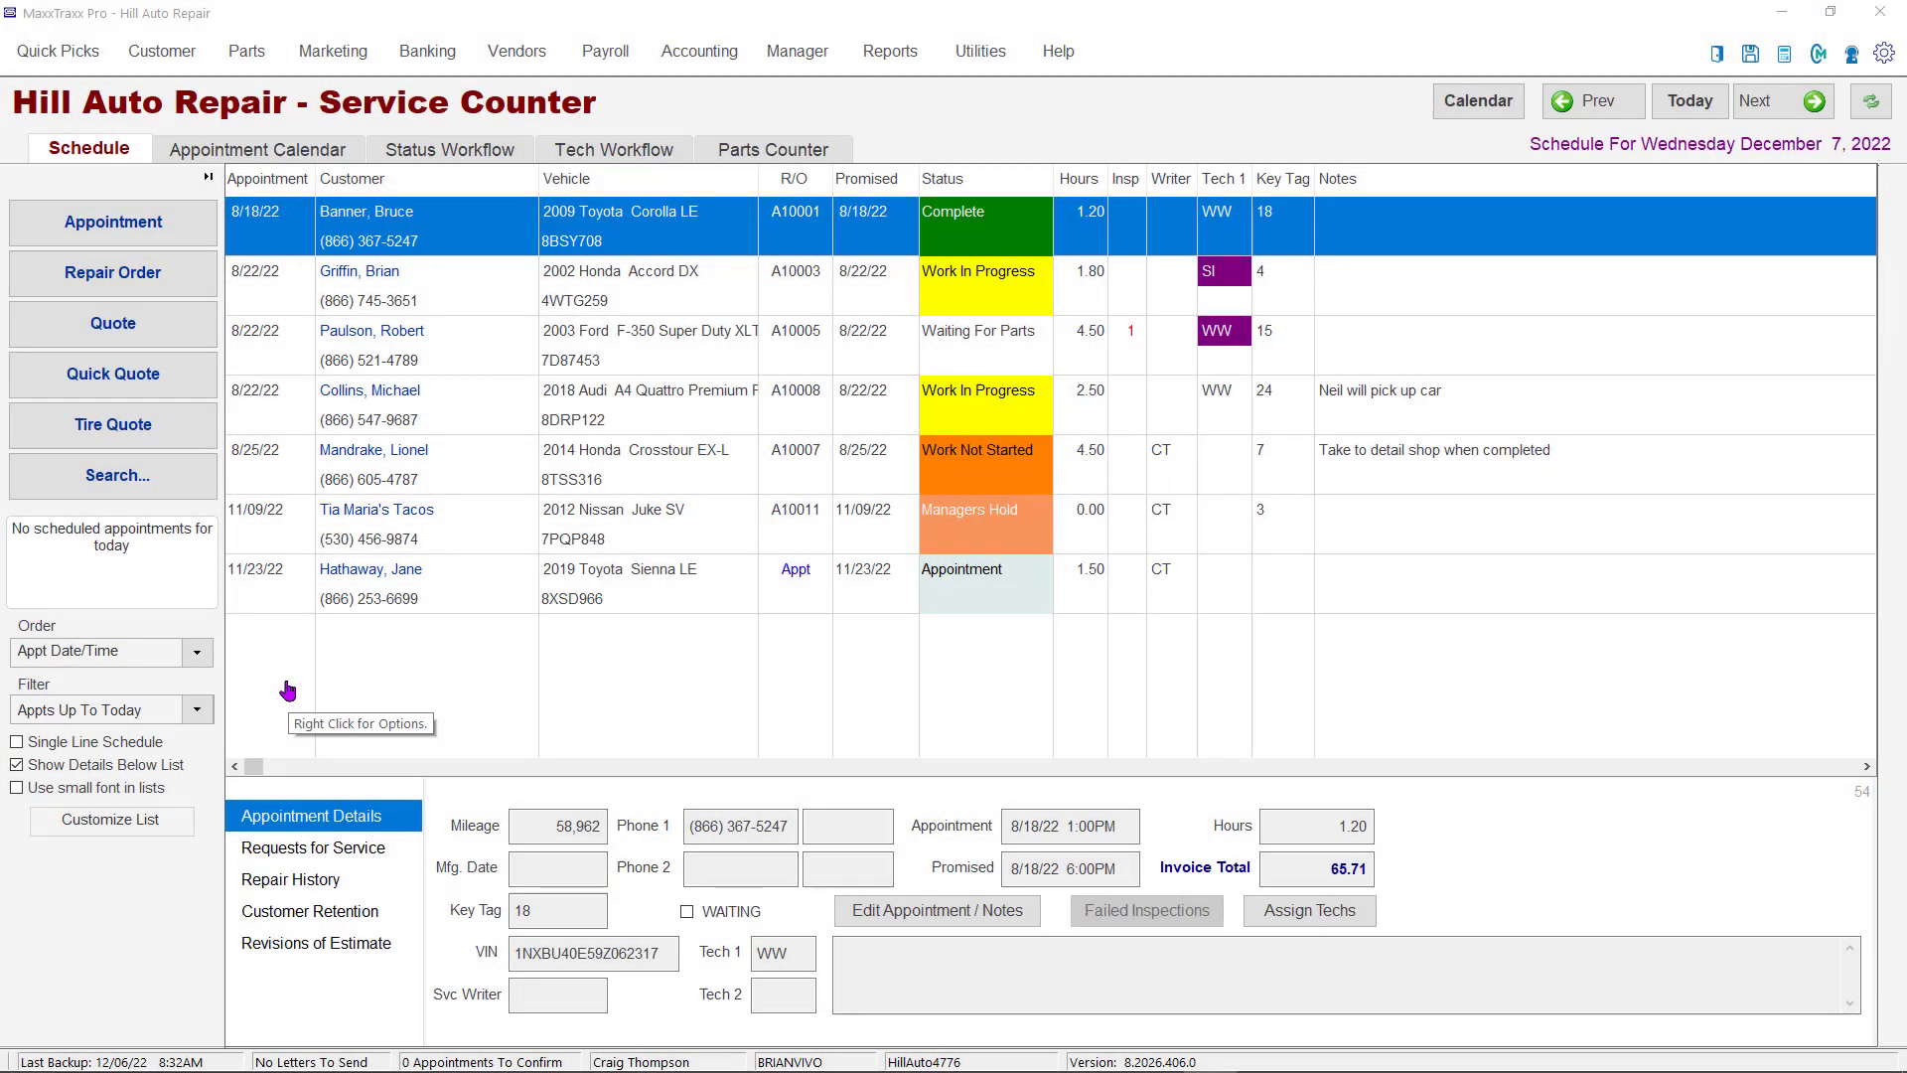
mouse_move(162, 51)
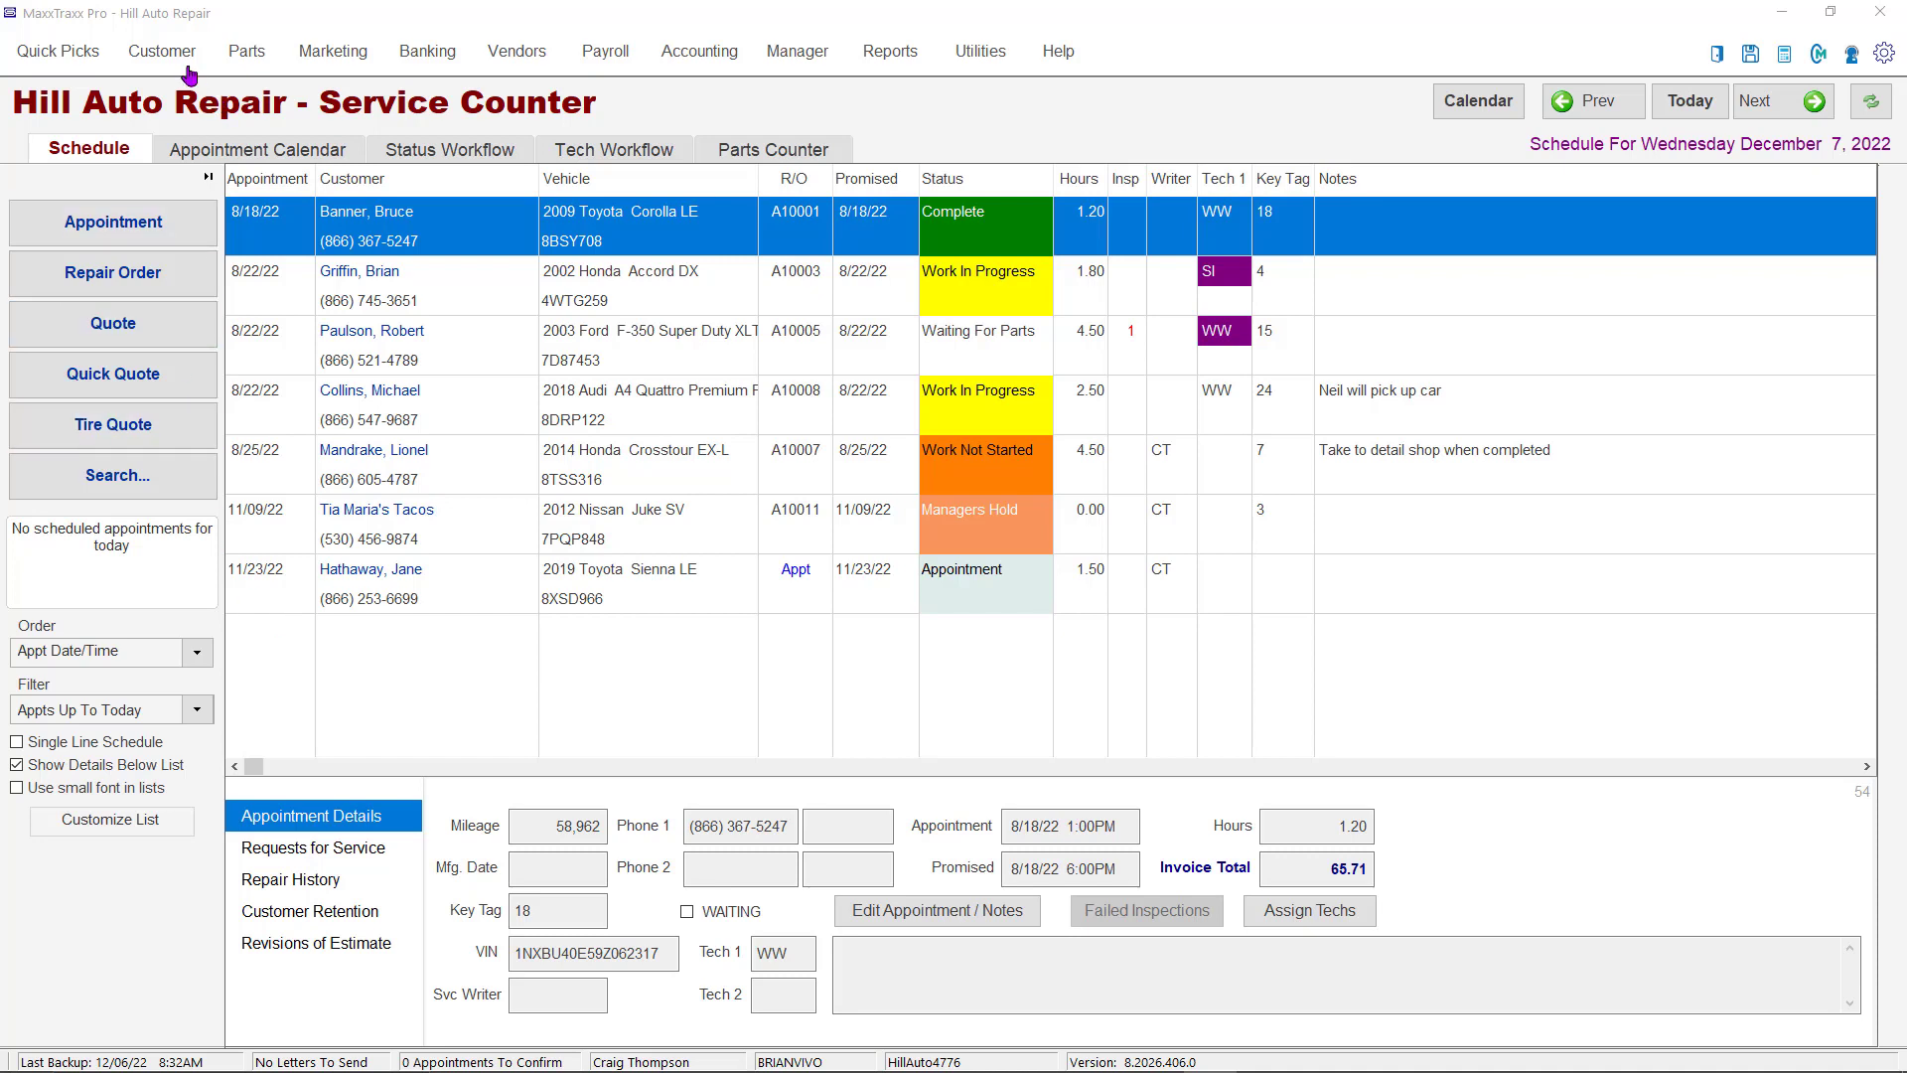
mouse_move(184, 225)
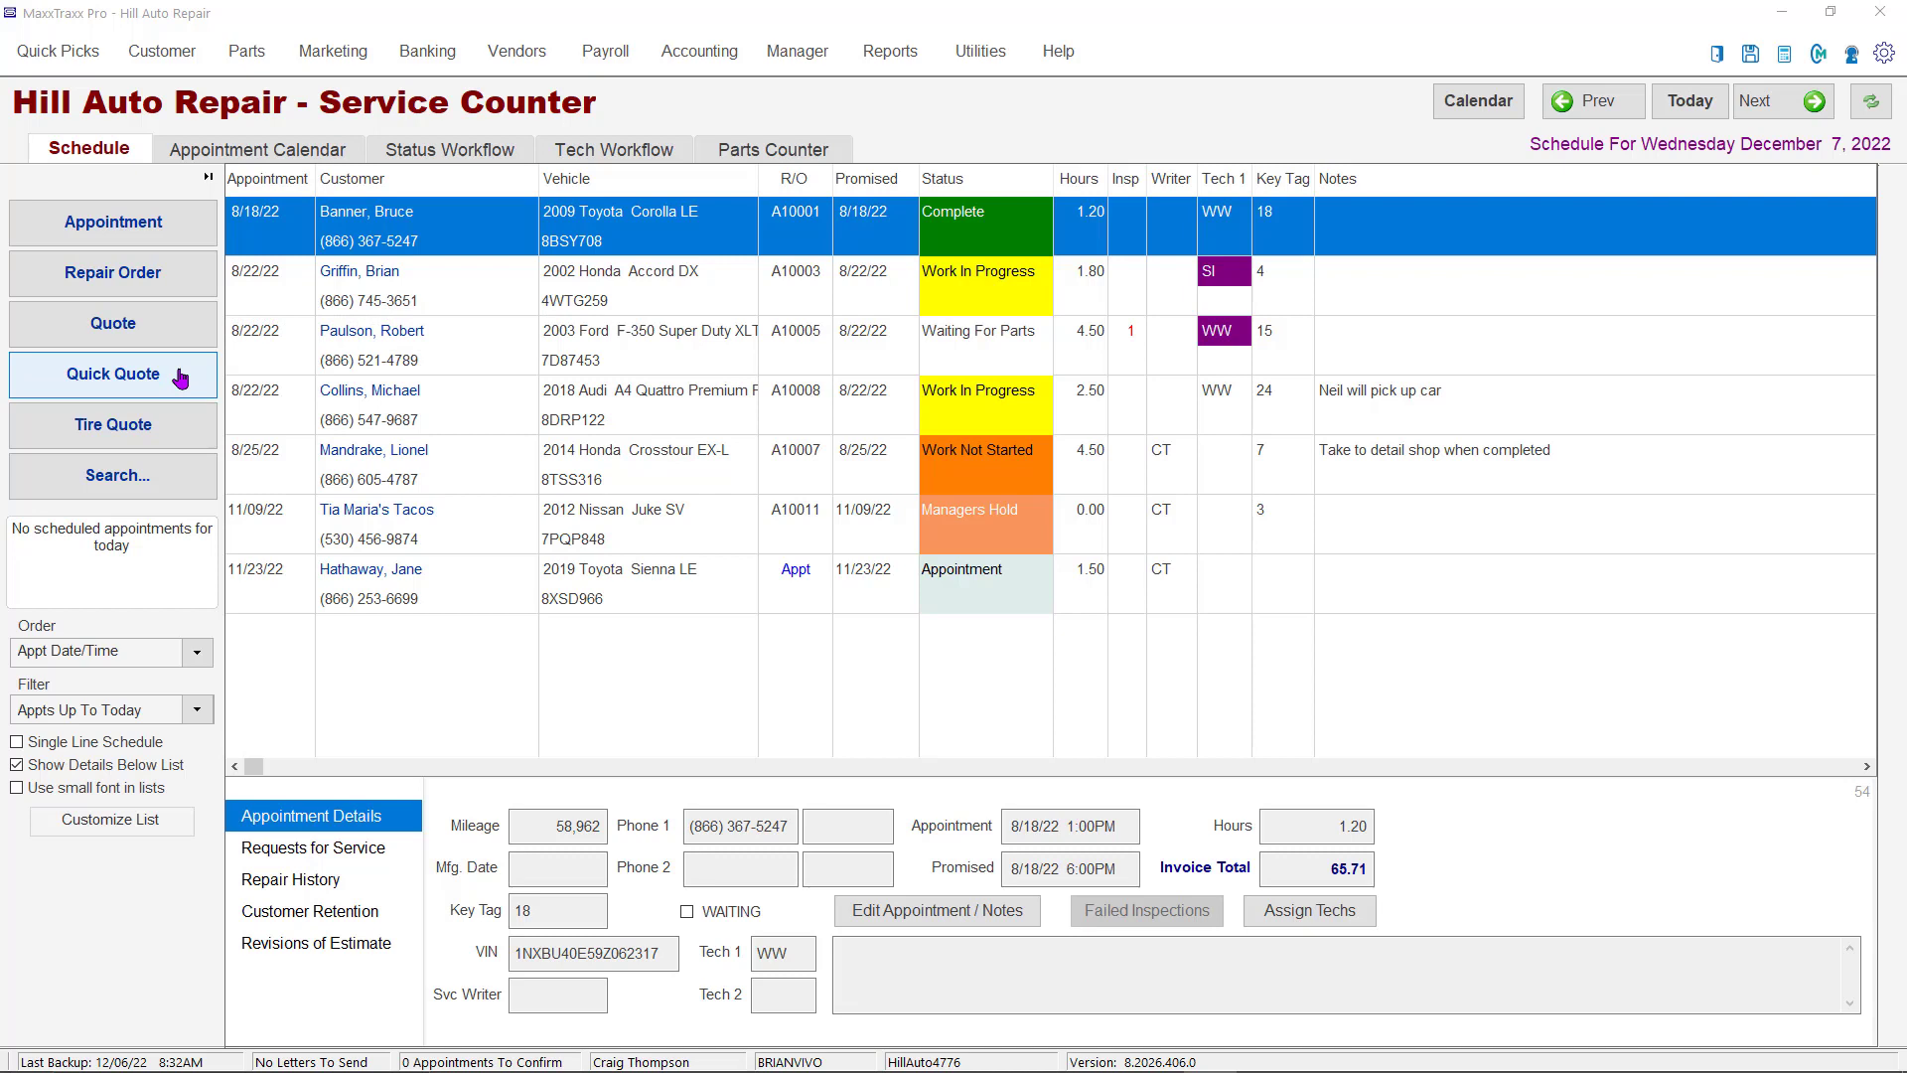
mouse_move(451, 654)
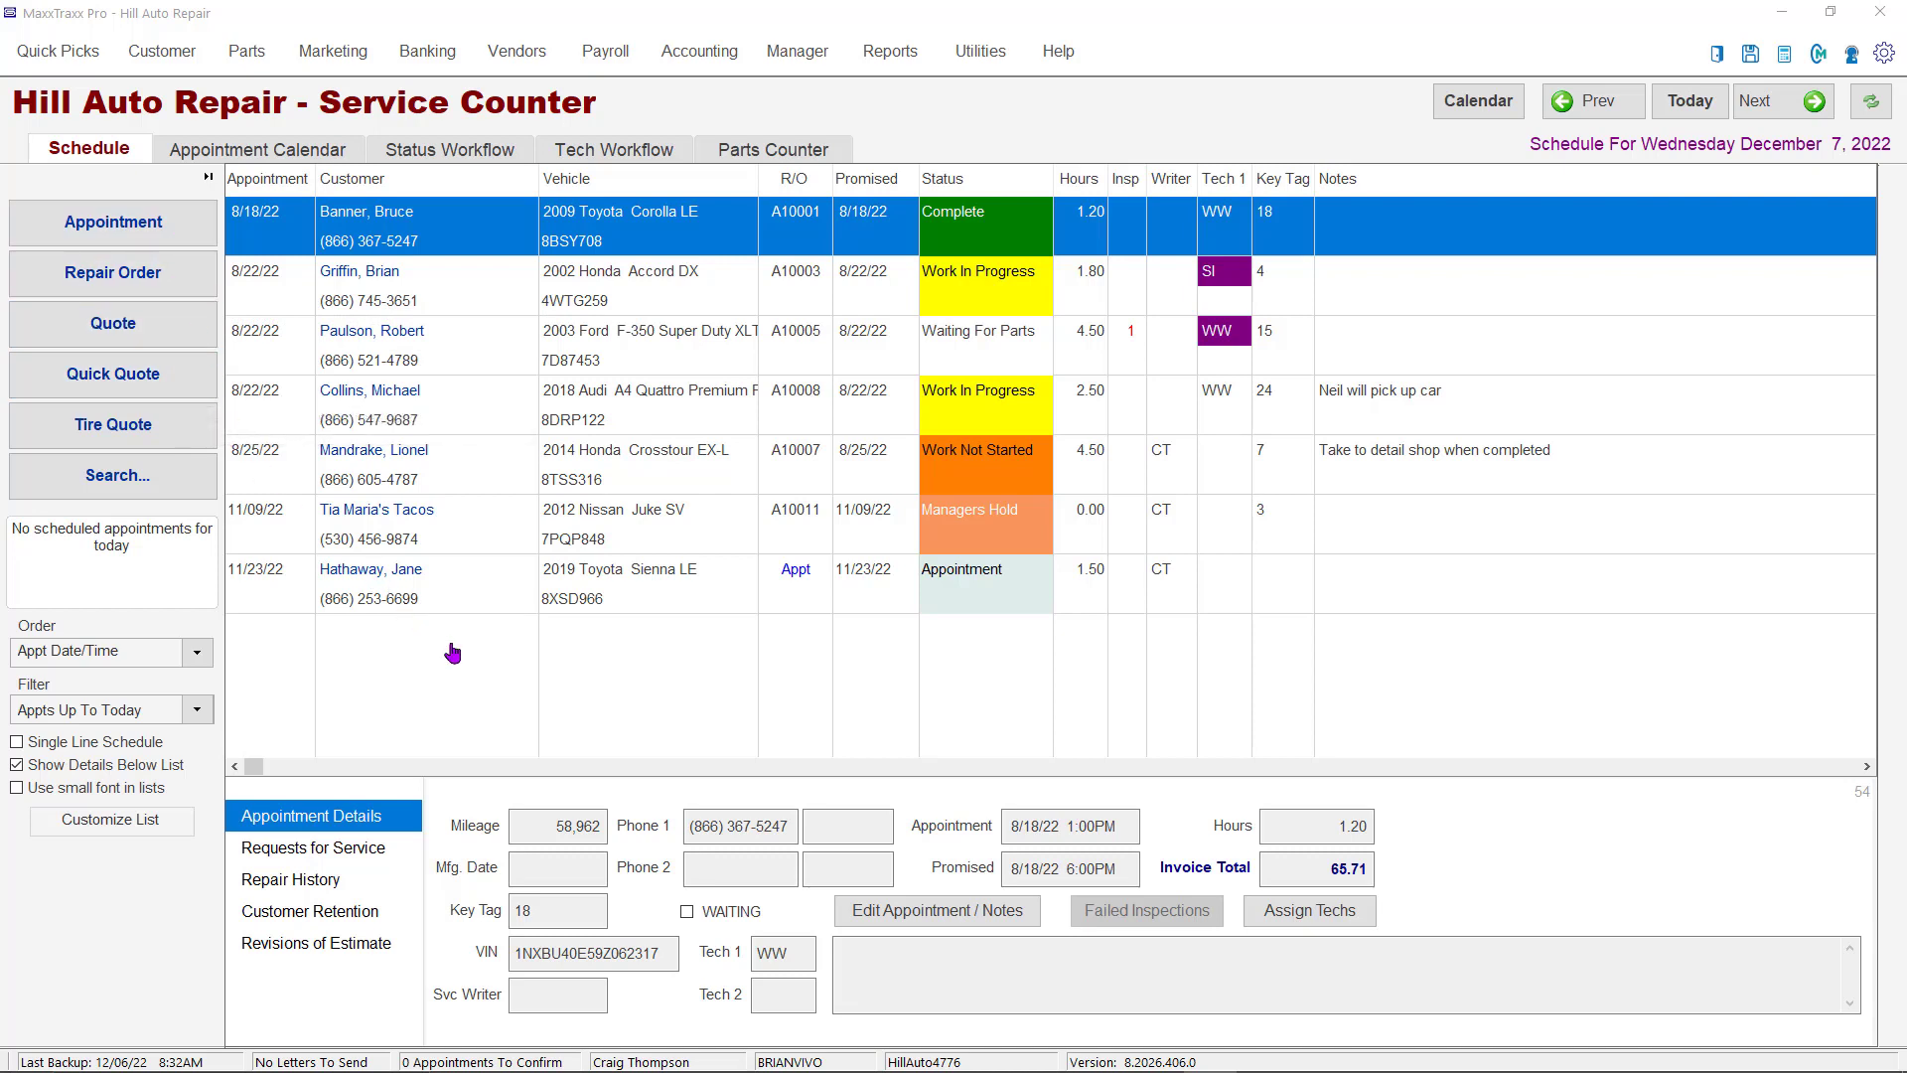
mouse_move(453, 654)
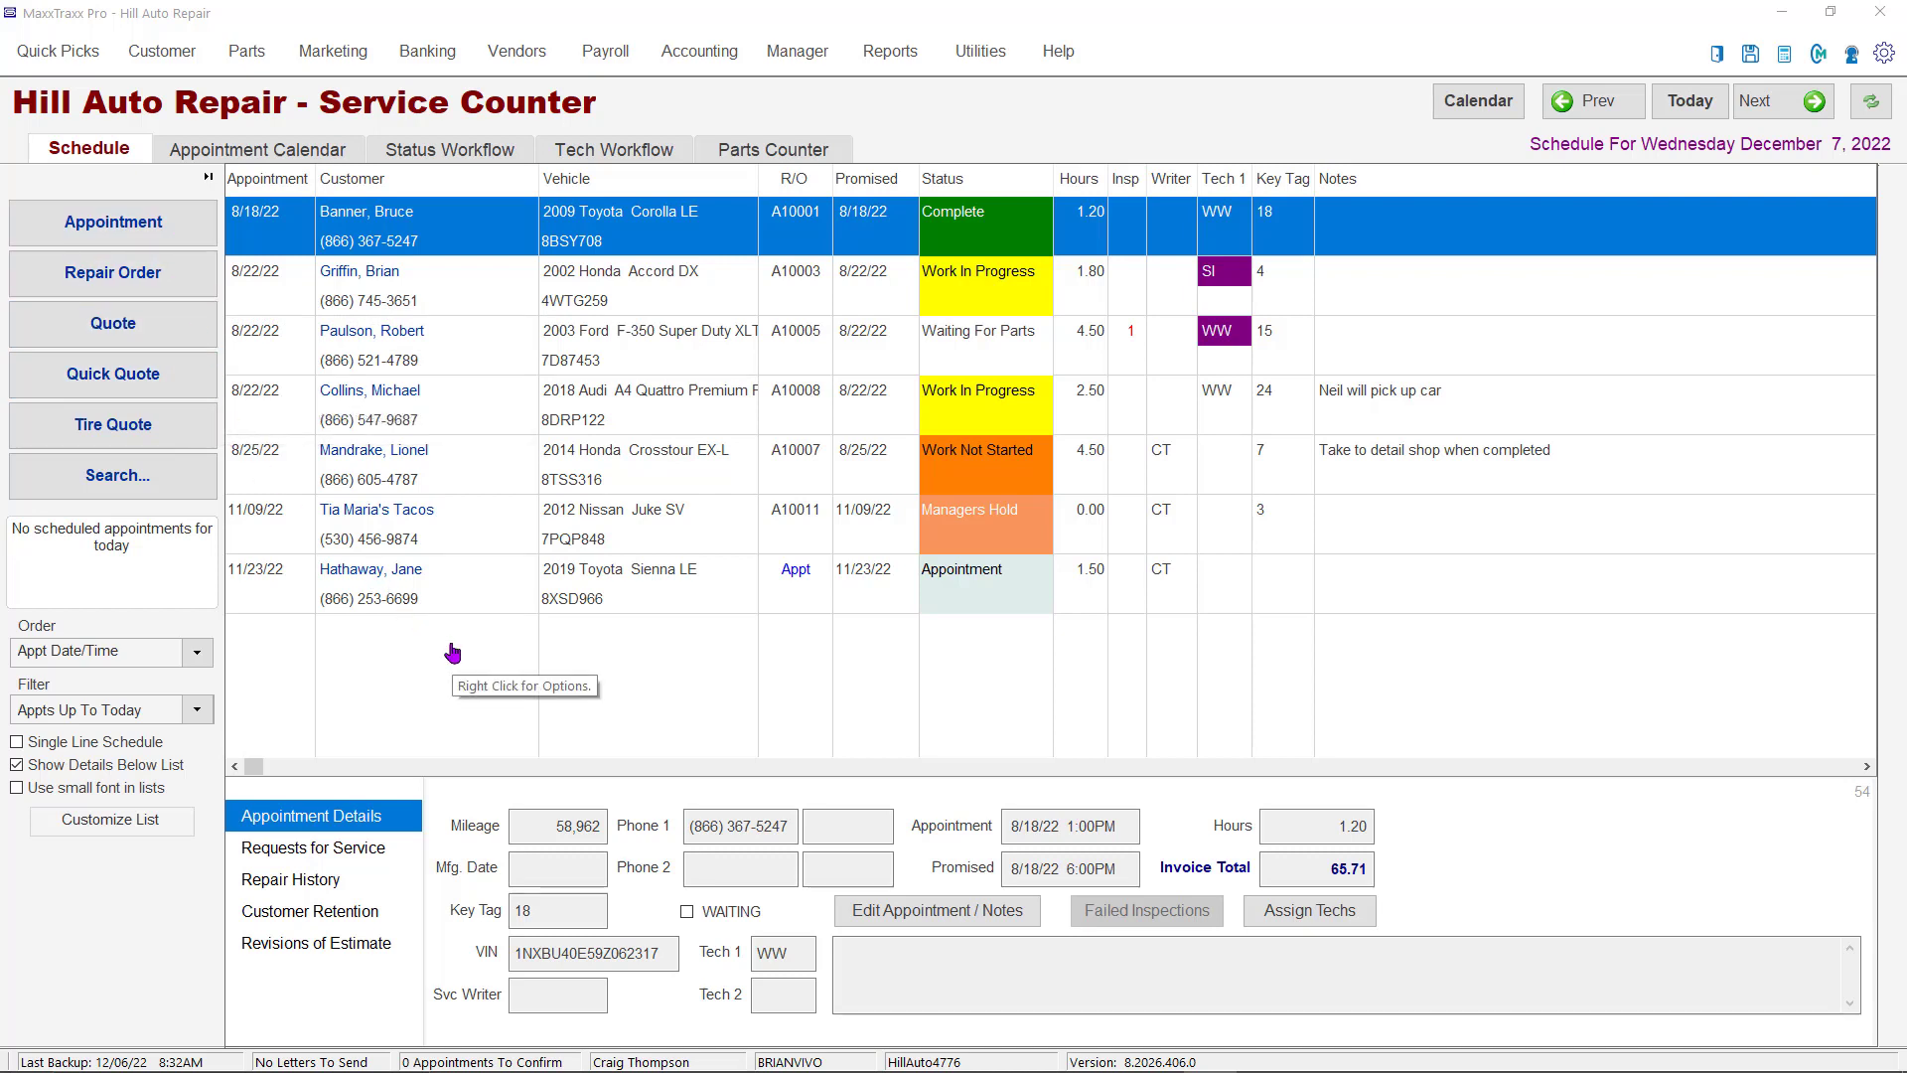
mouse_move(455, 645)
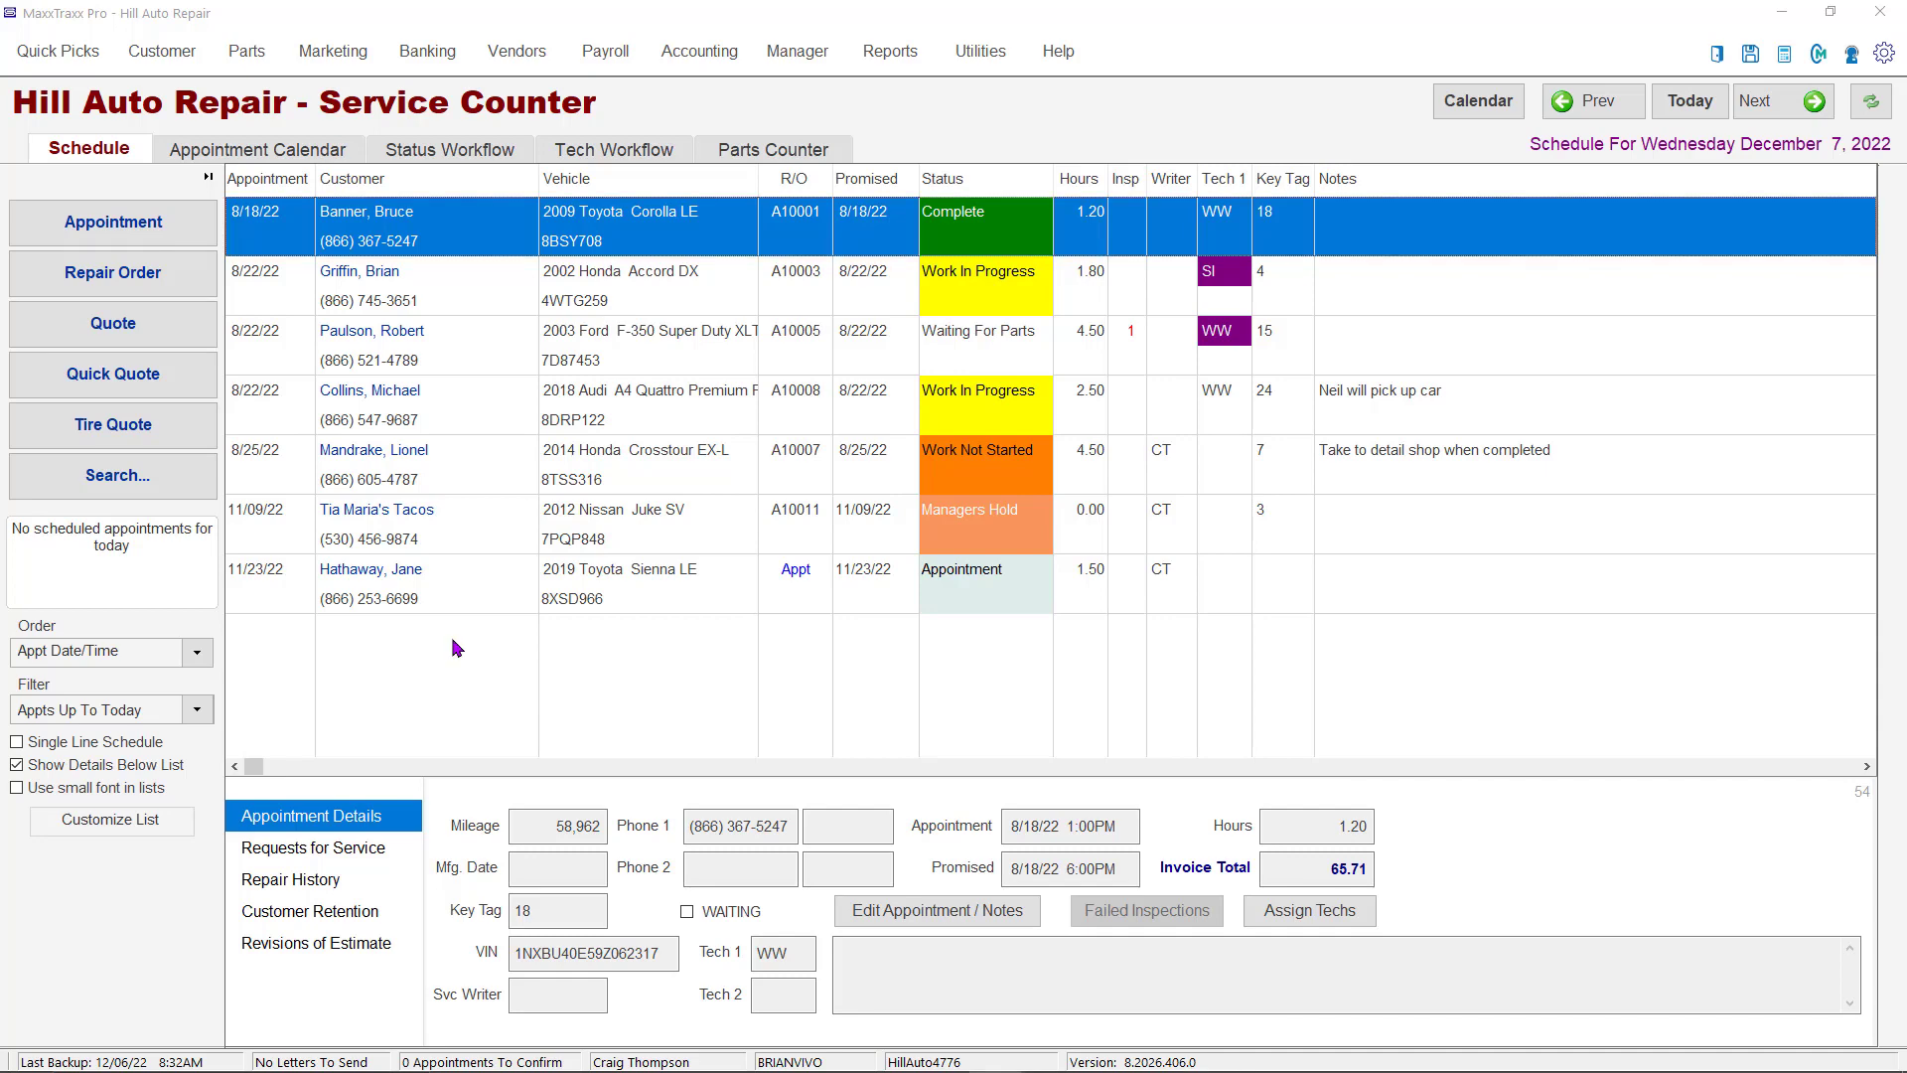
mouse_move(176, 119)
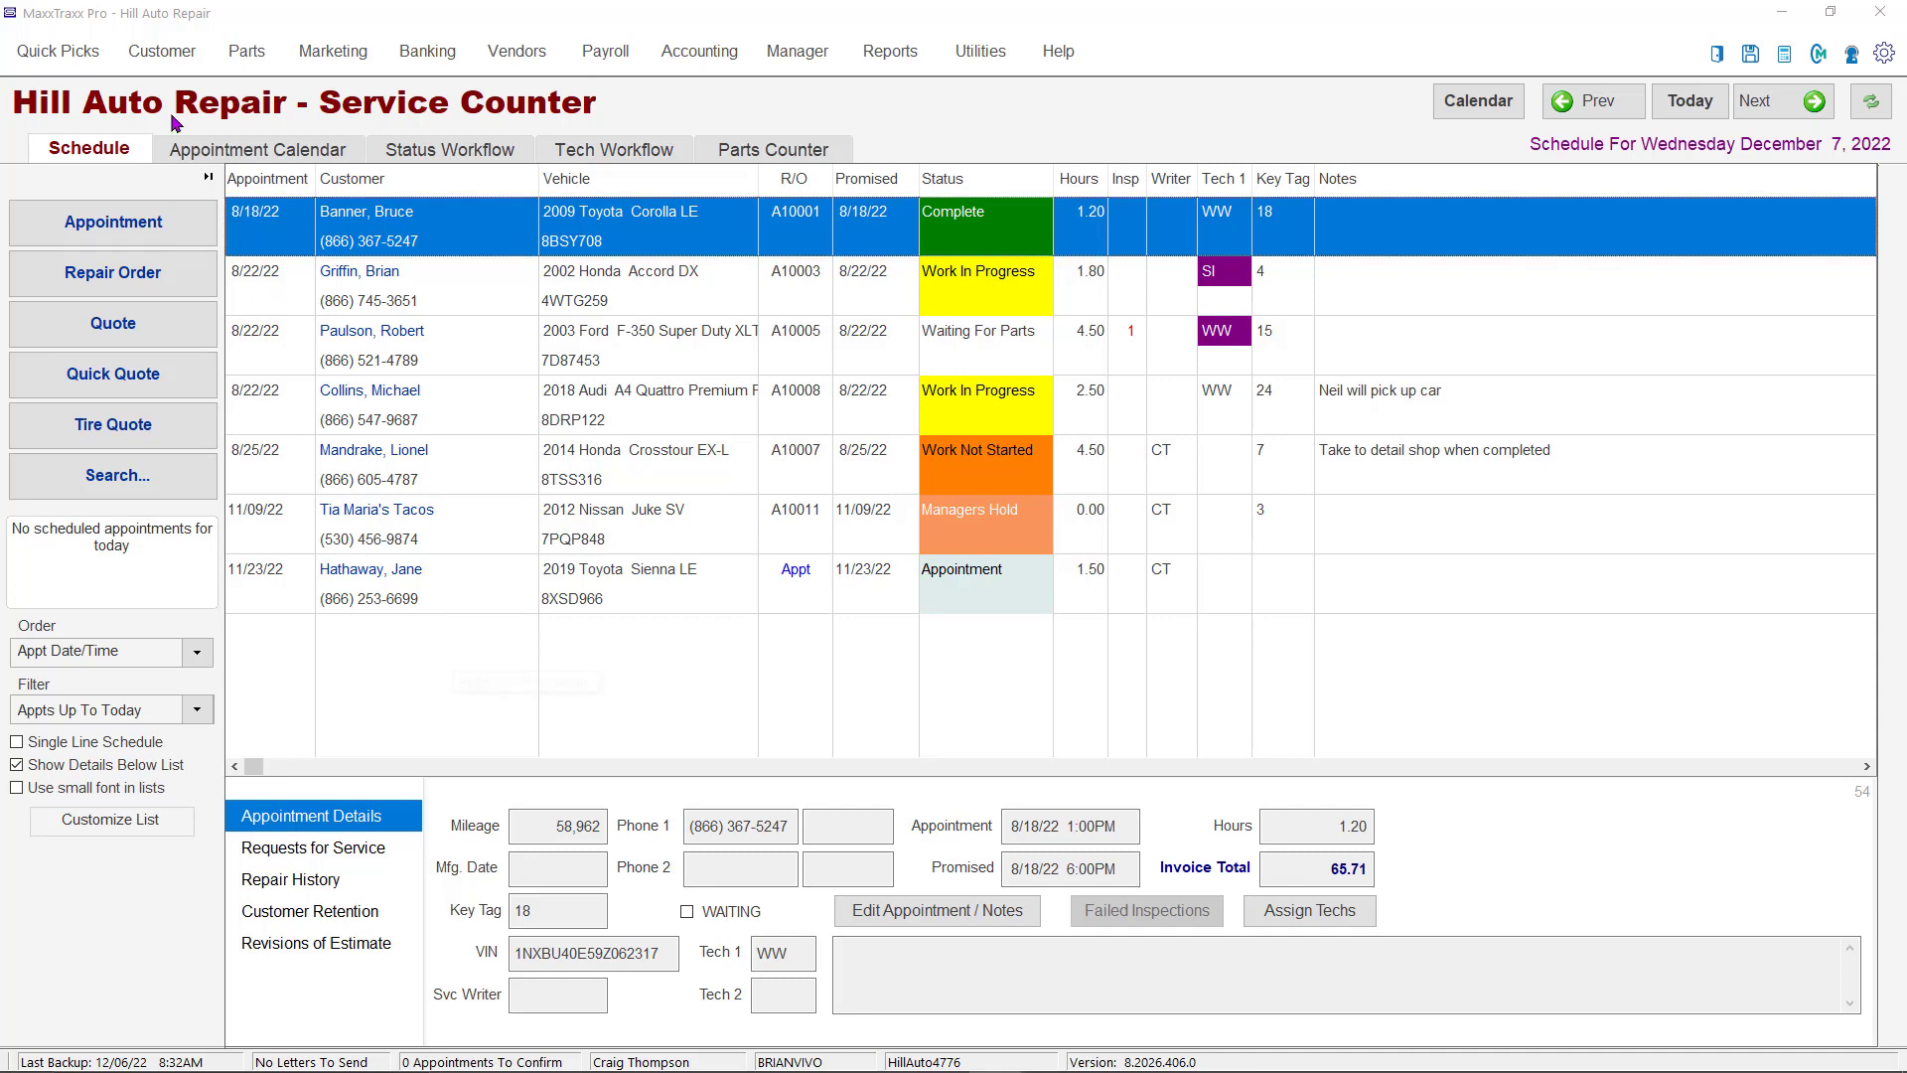
click(161, 50)
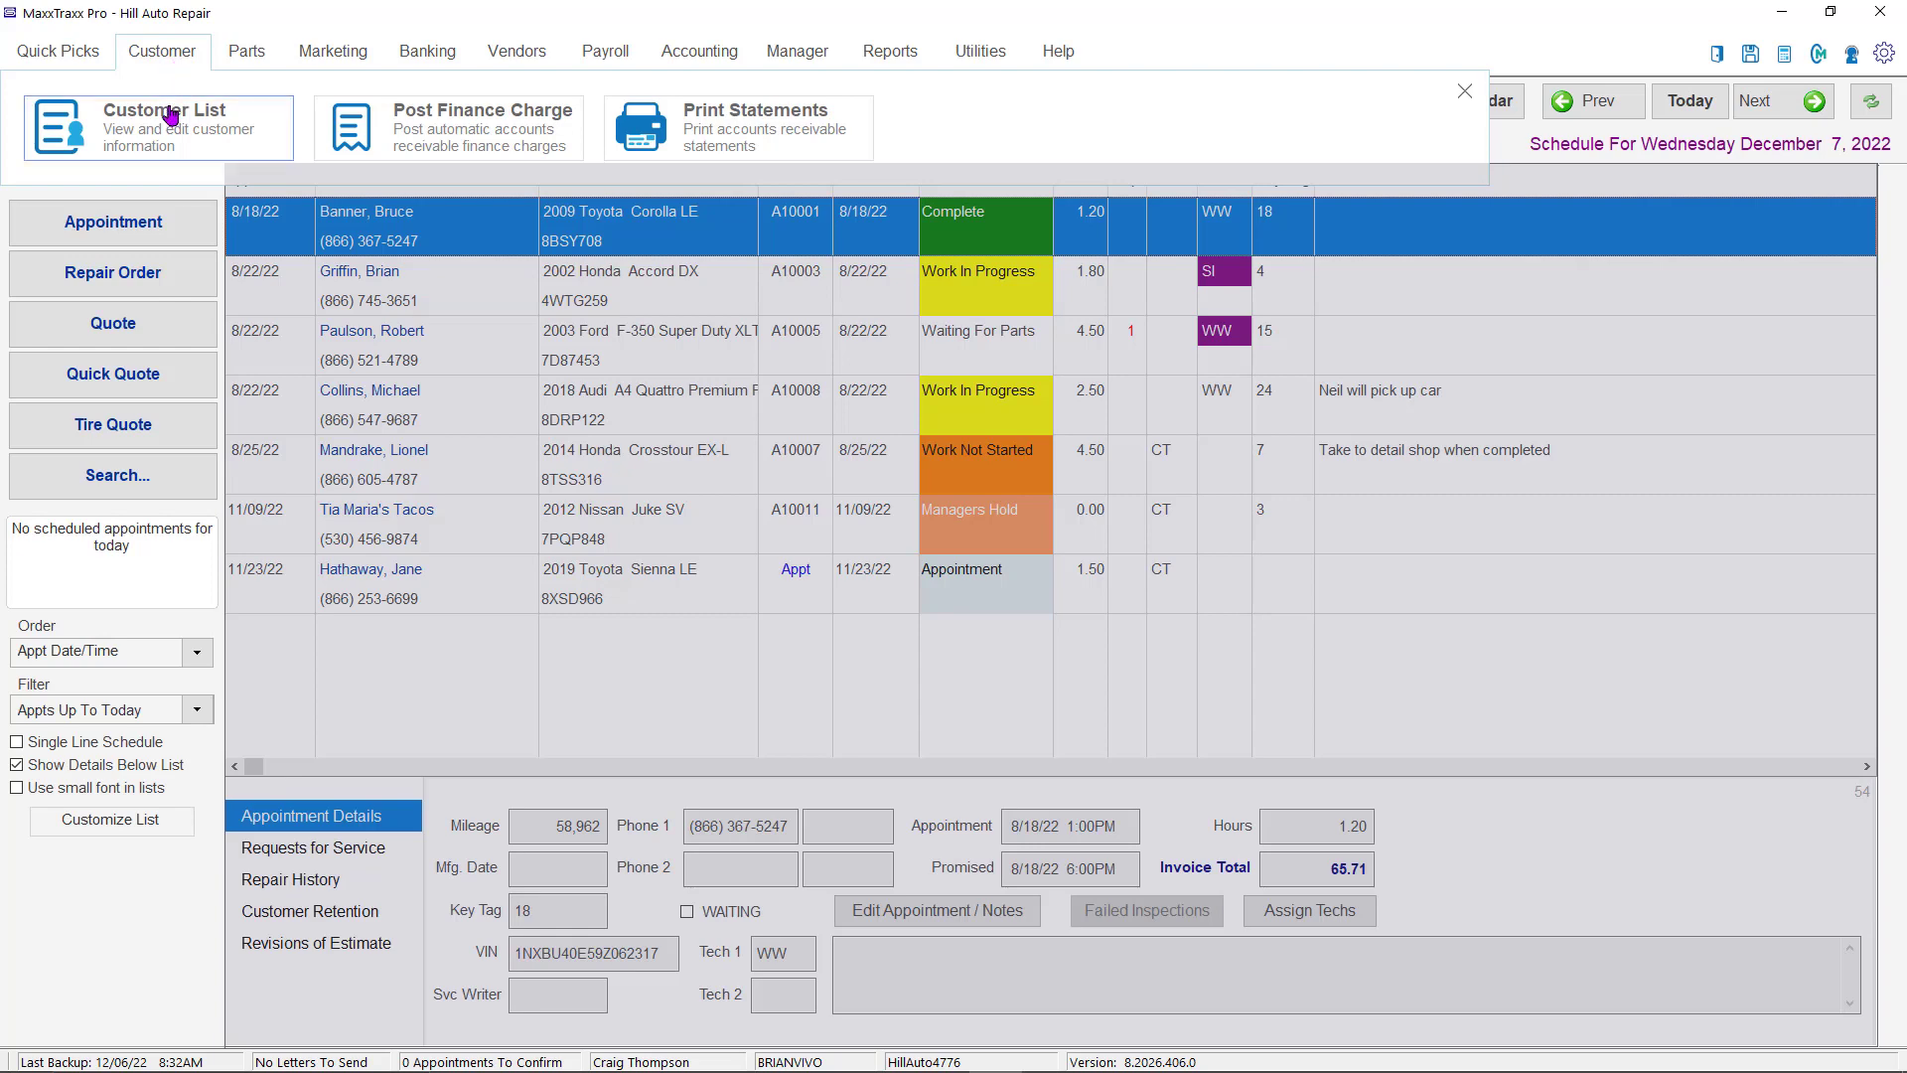
click(158, 128)
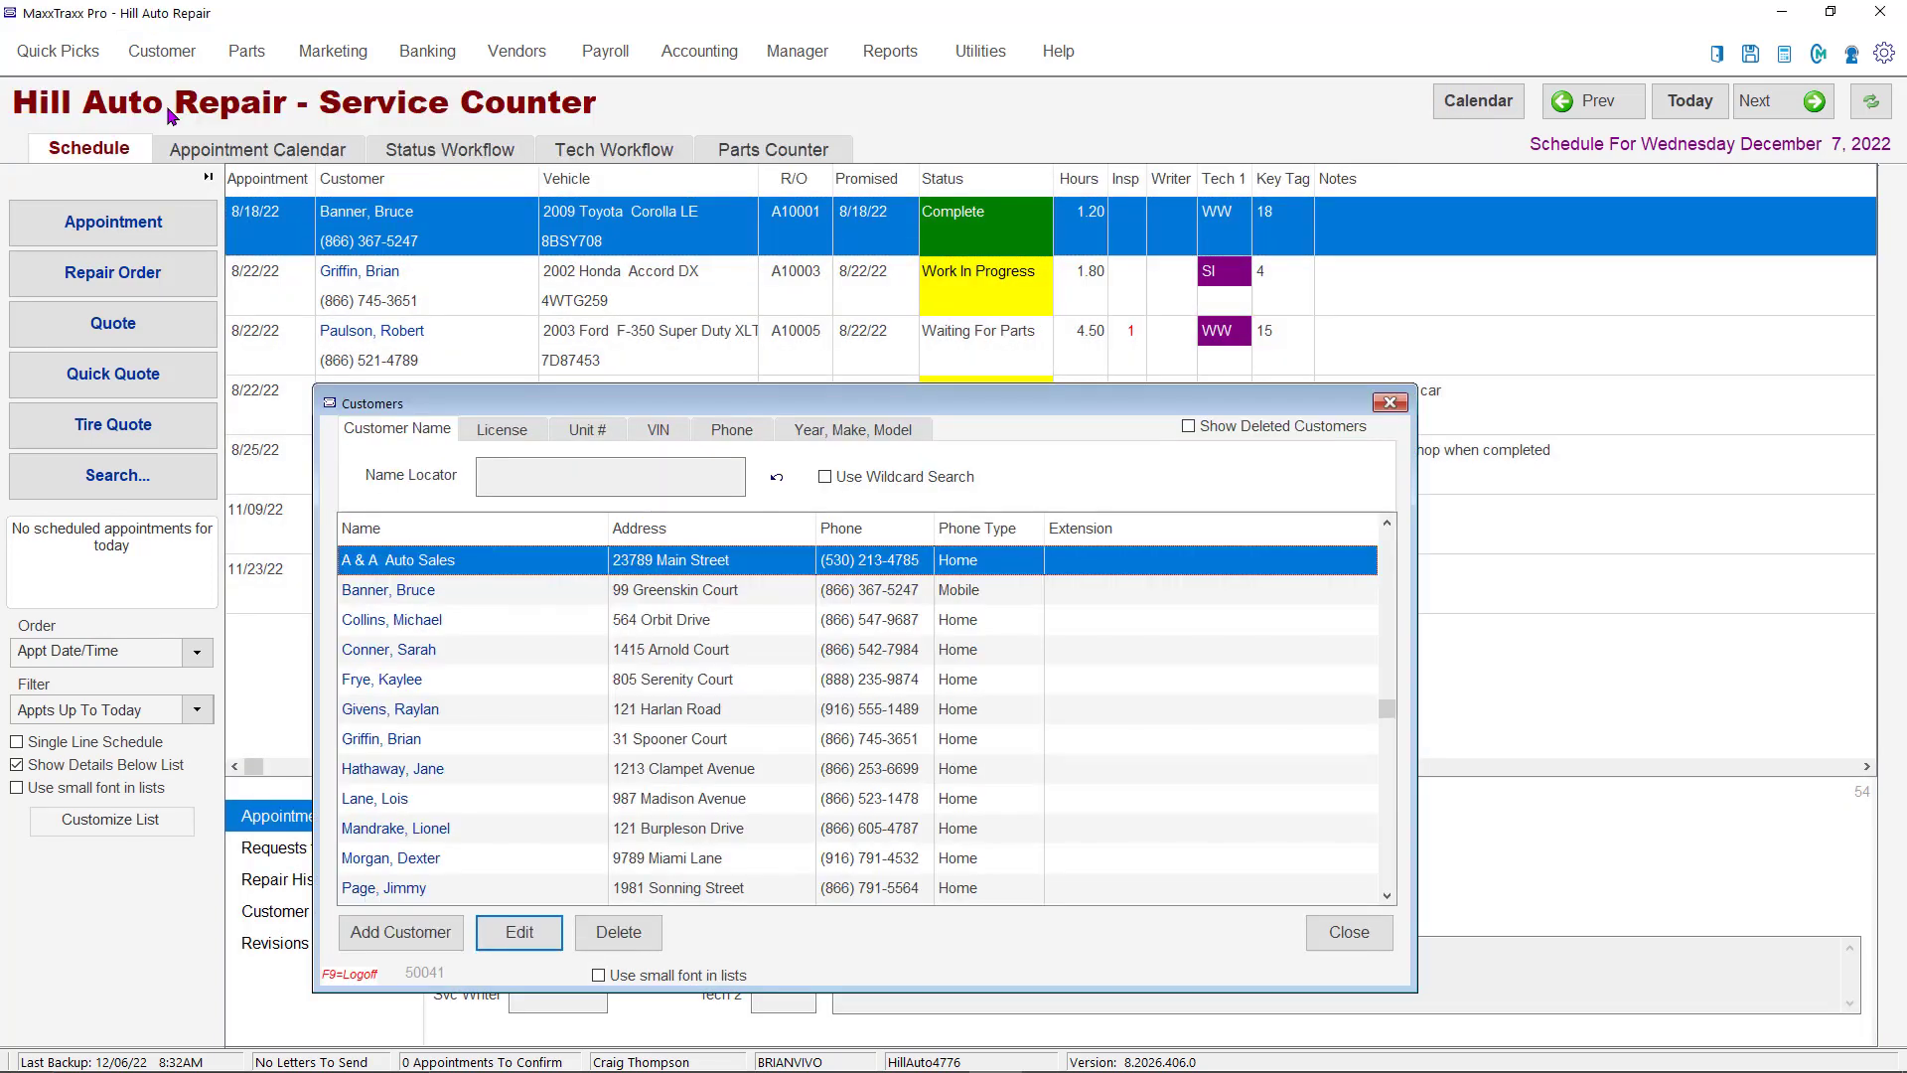
text(pau)
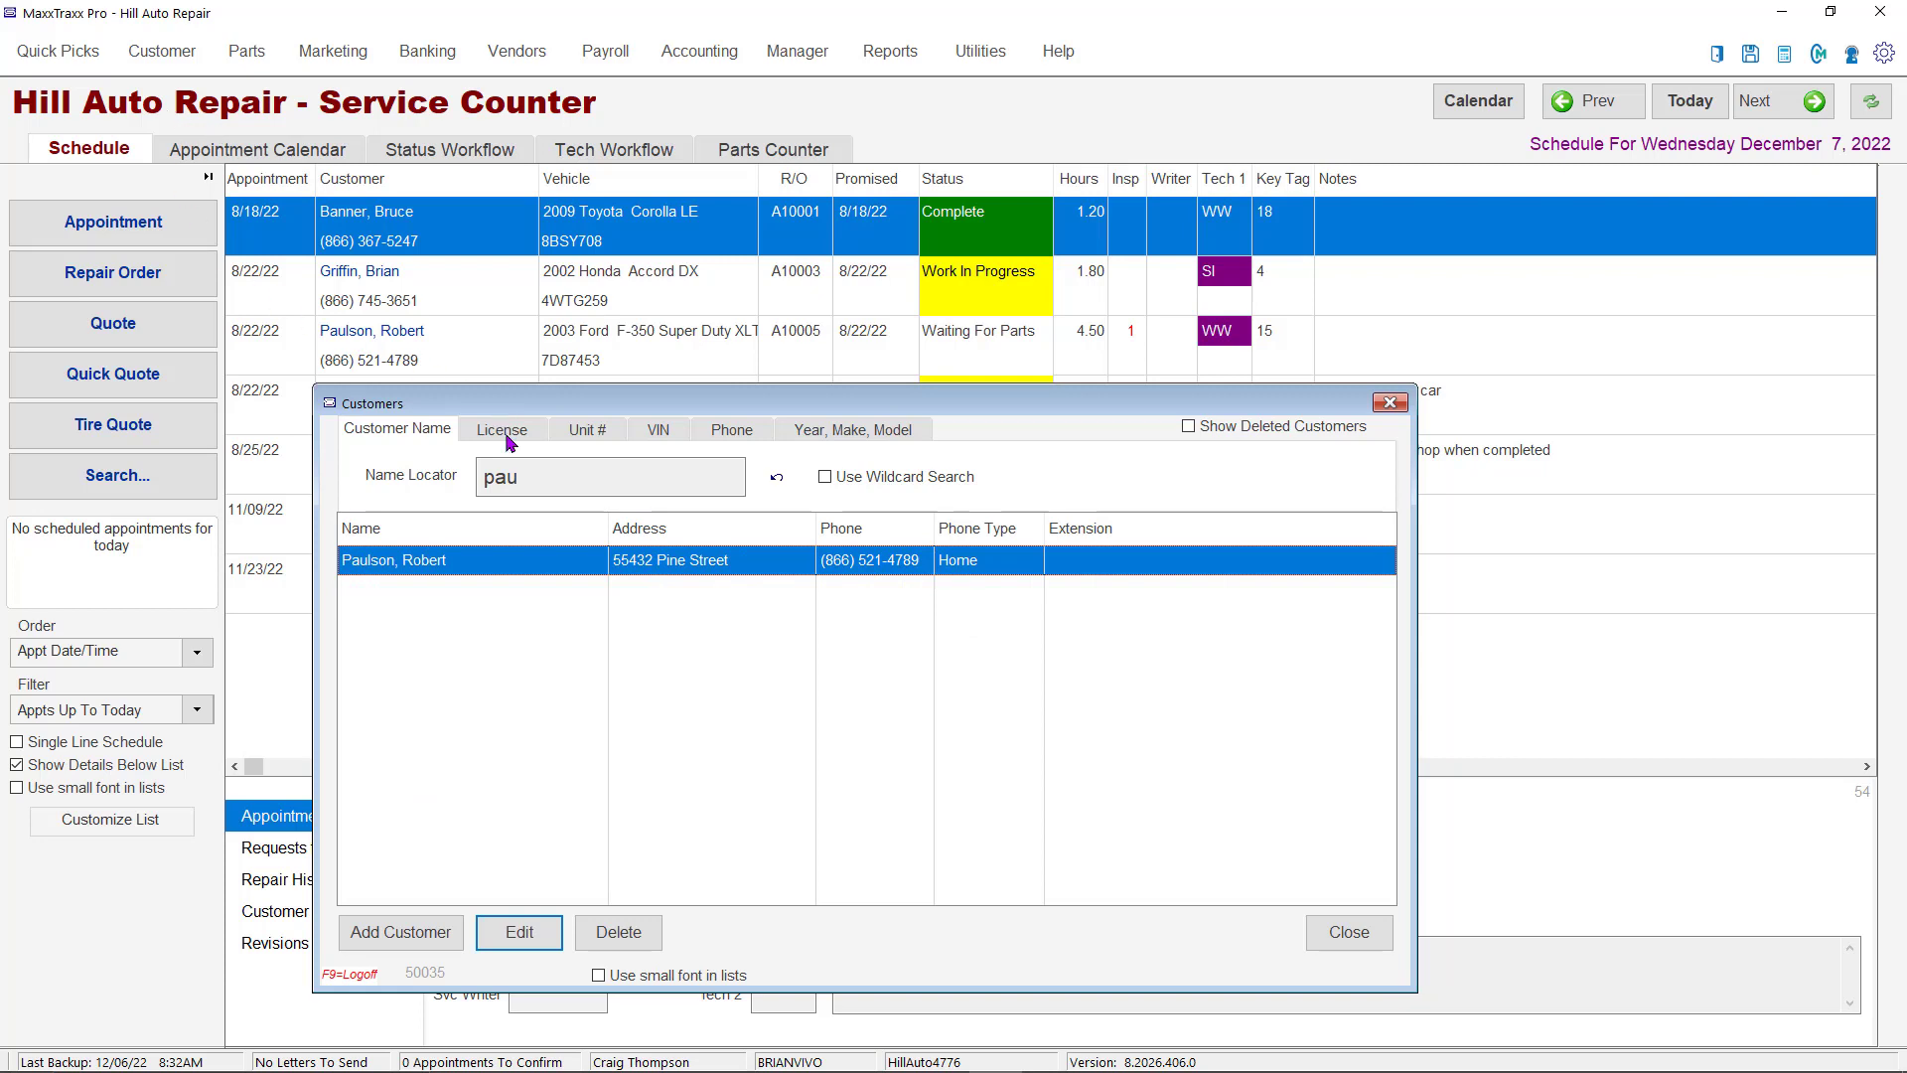
mouse_move(662, 440)
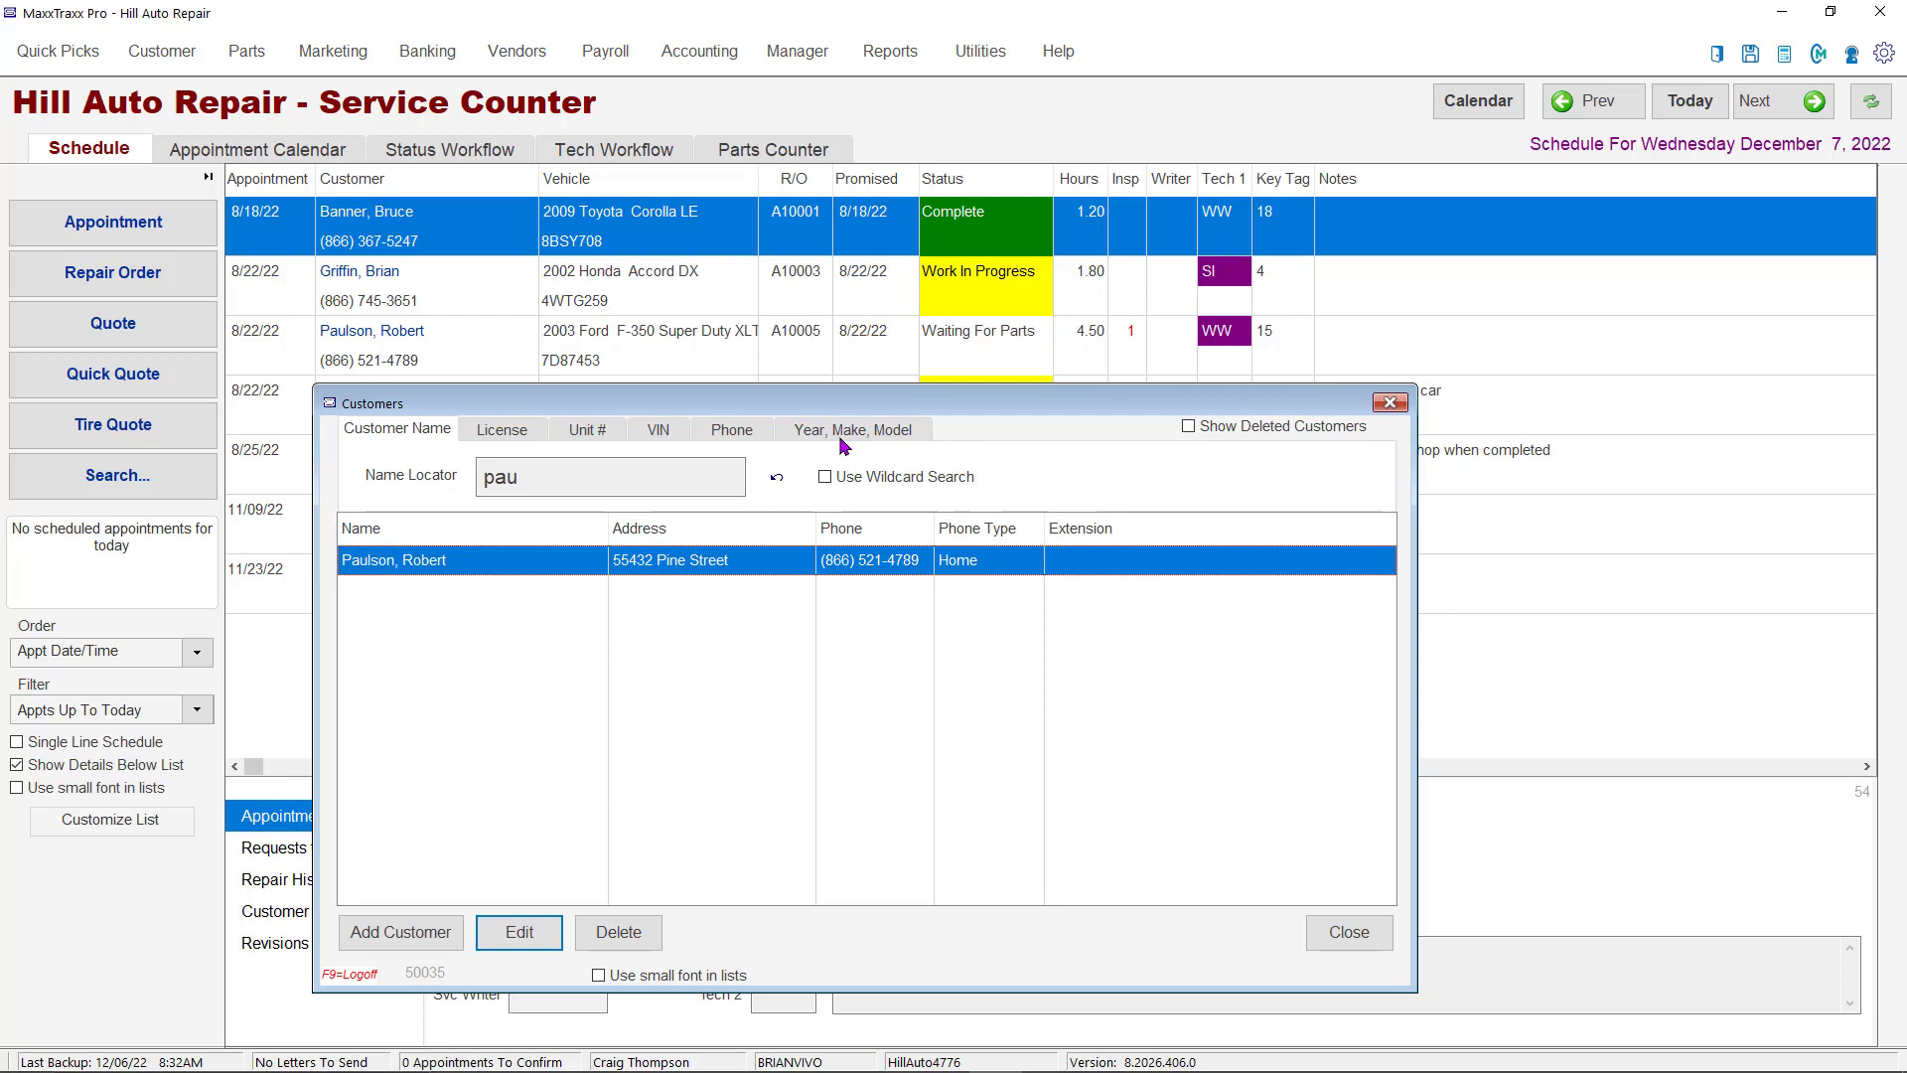
Edit Robert Paulson's customer record and show the Vehicle Options menu for his F-350.
click(518, 931)
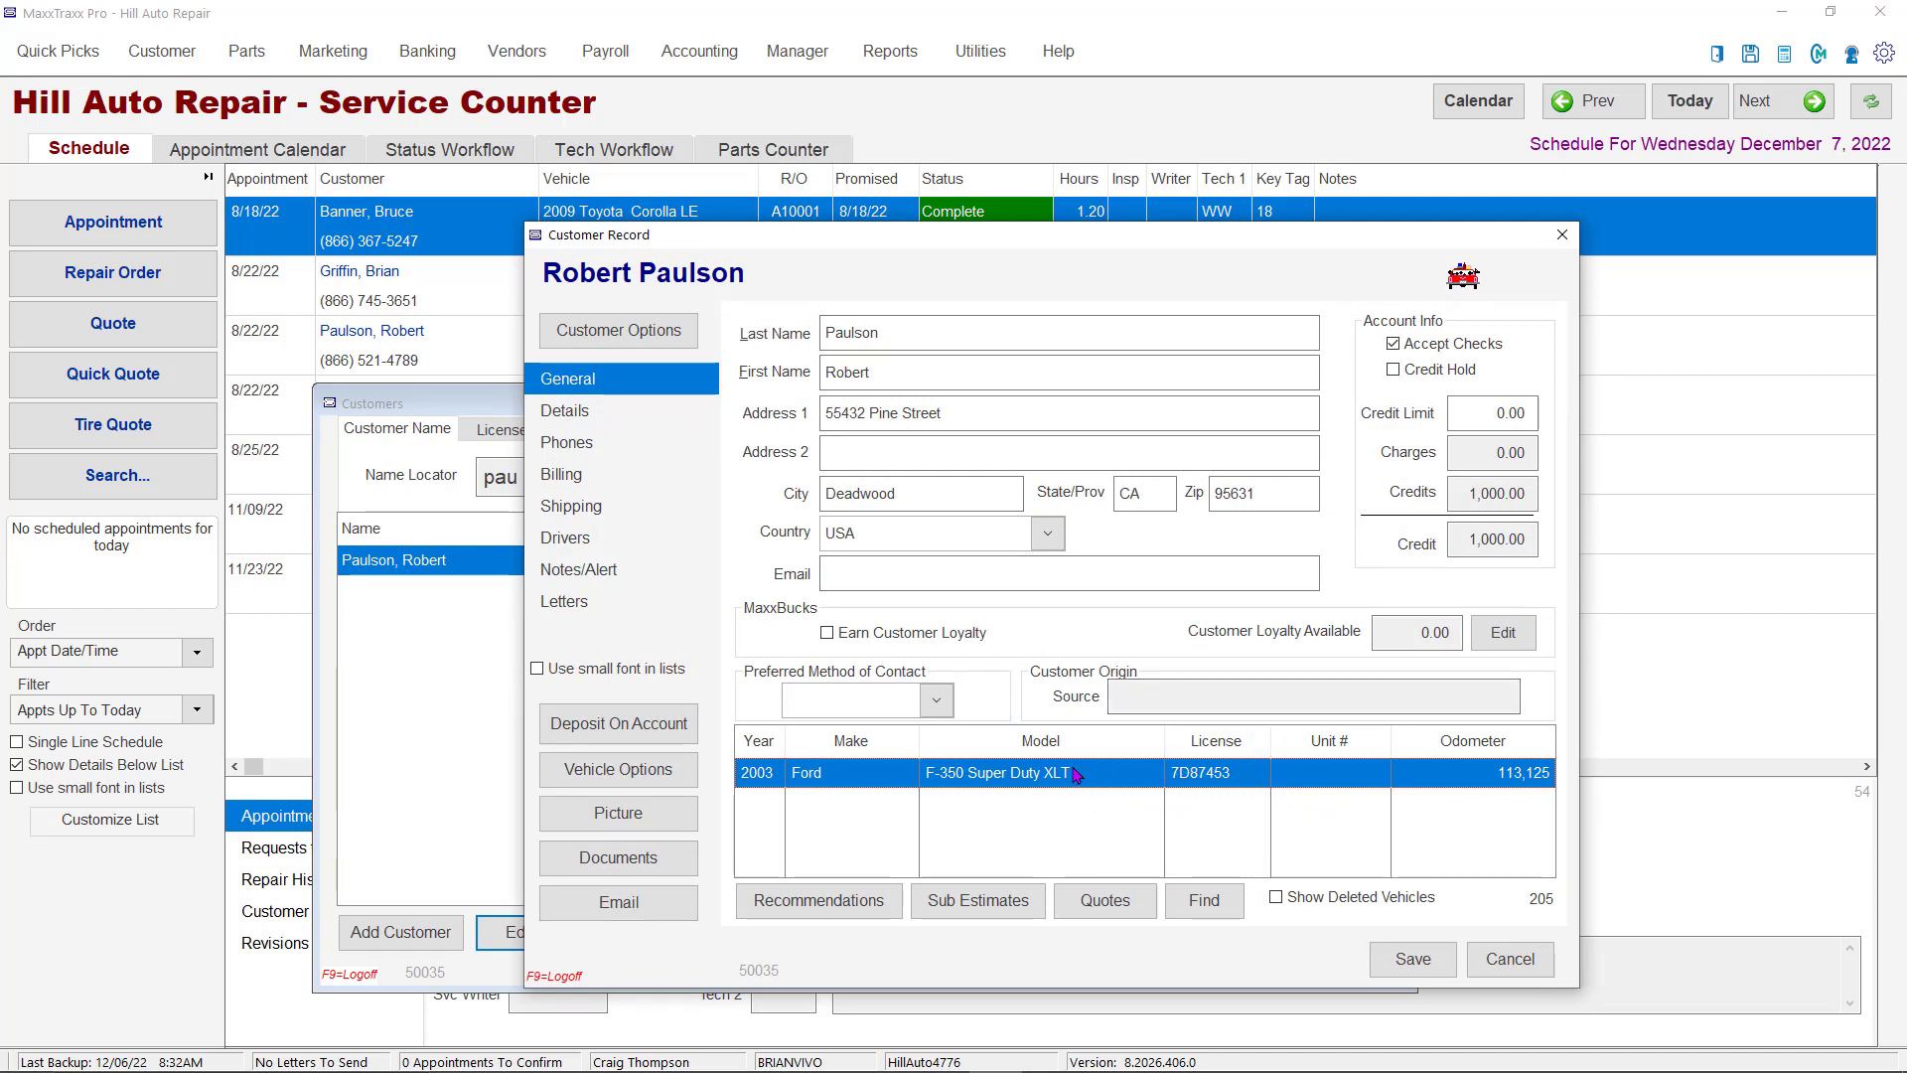
mouse_move(1075, 774)
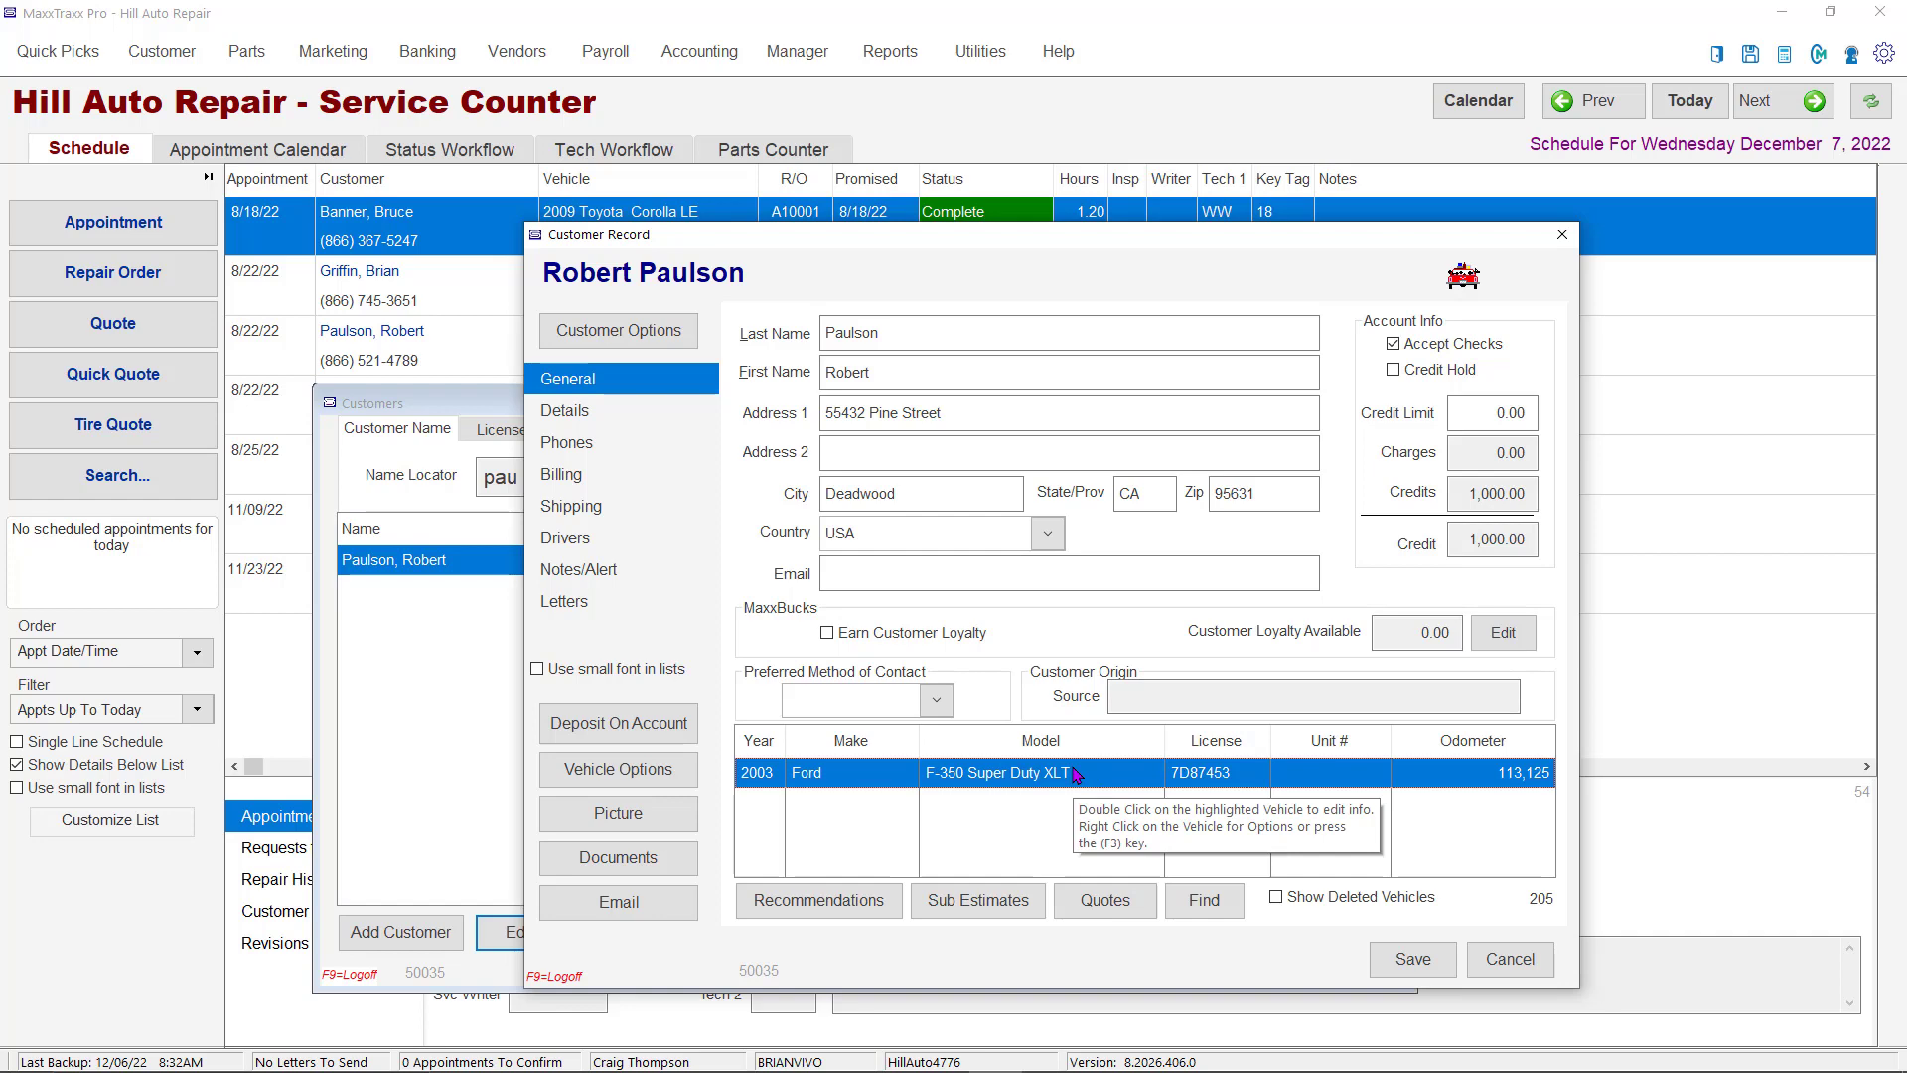
mouse_move(617, 769)
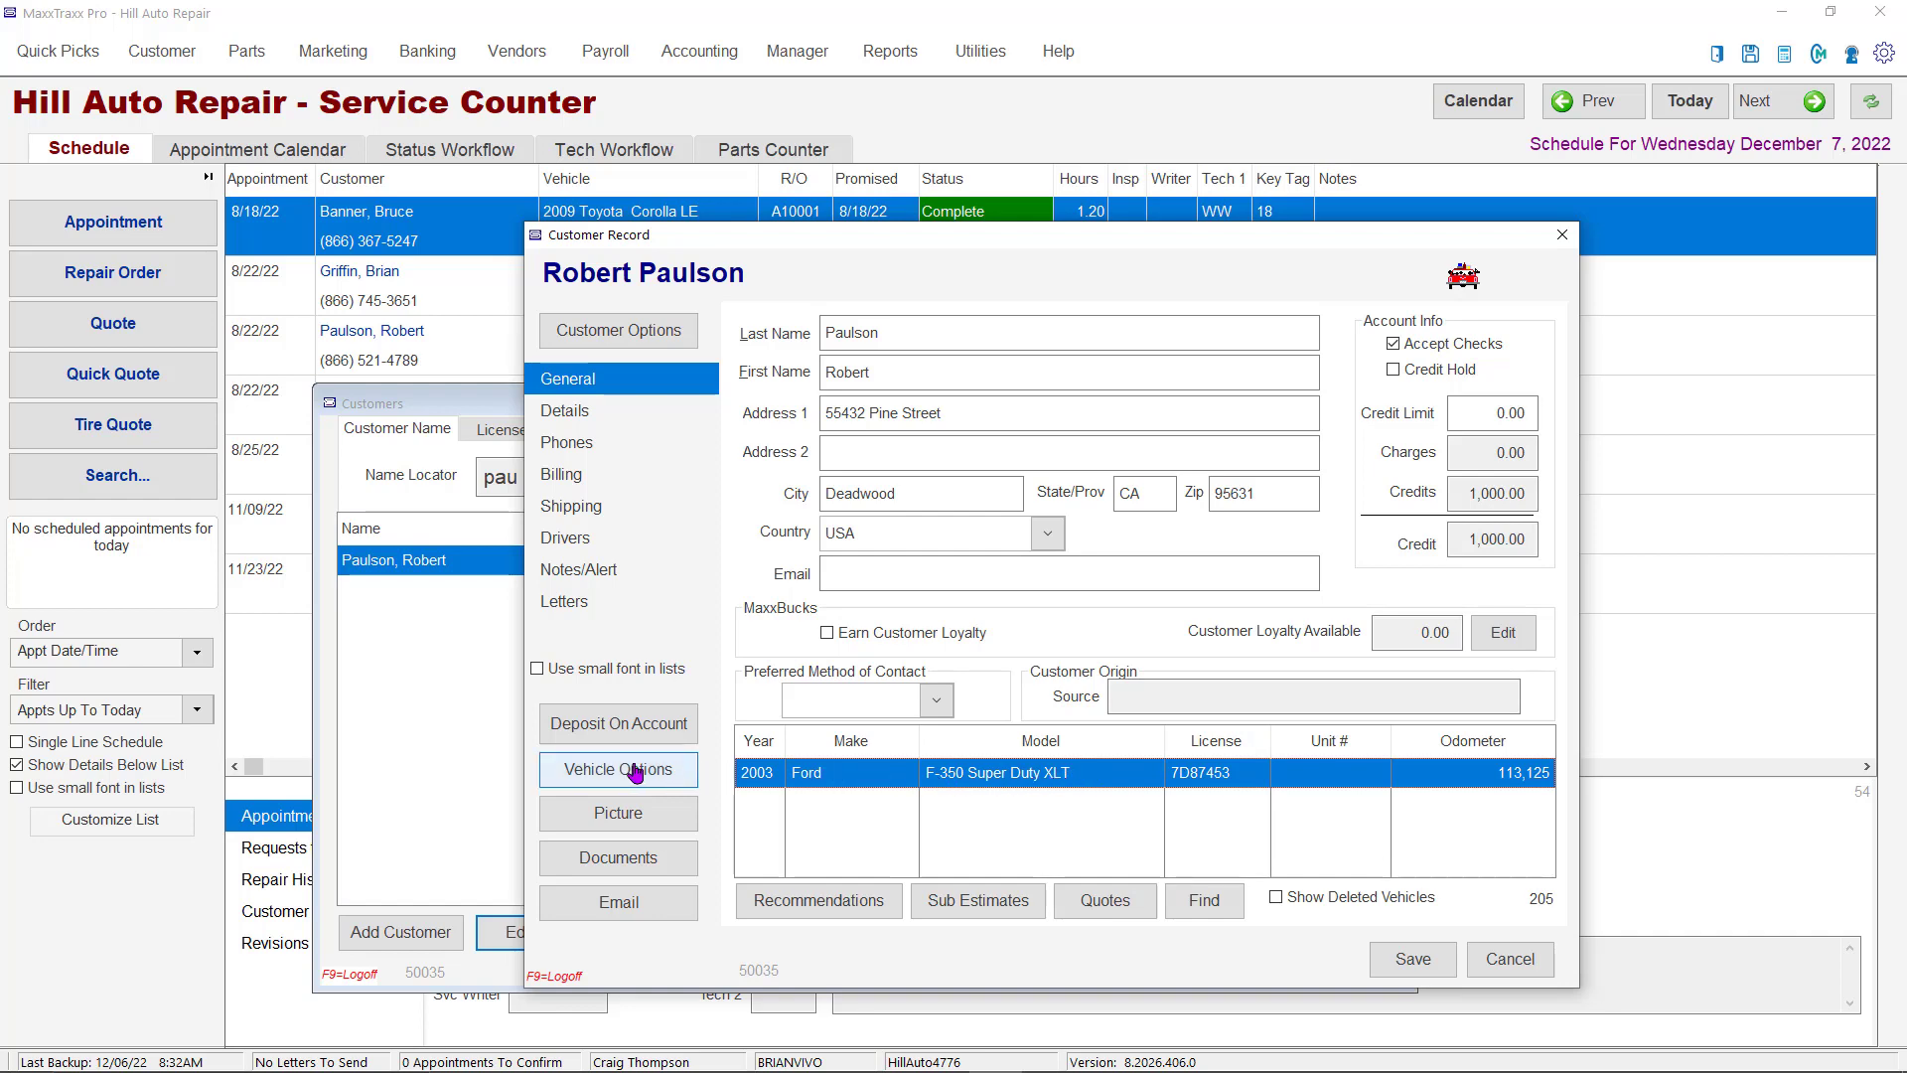
click(617, 769)
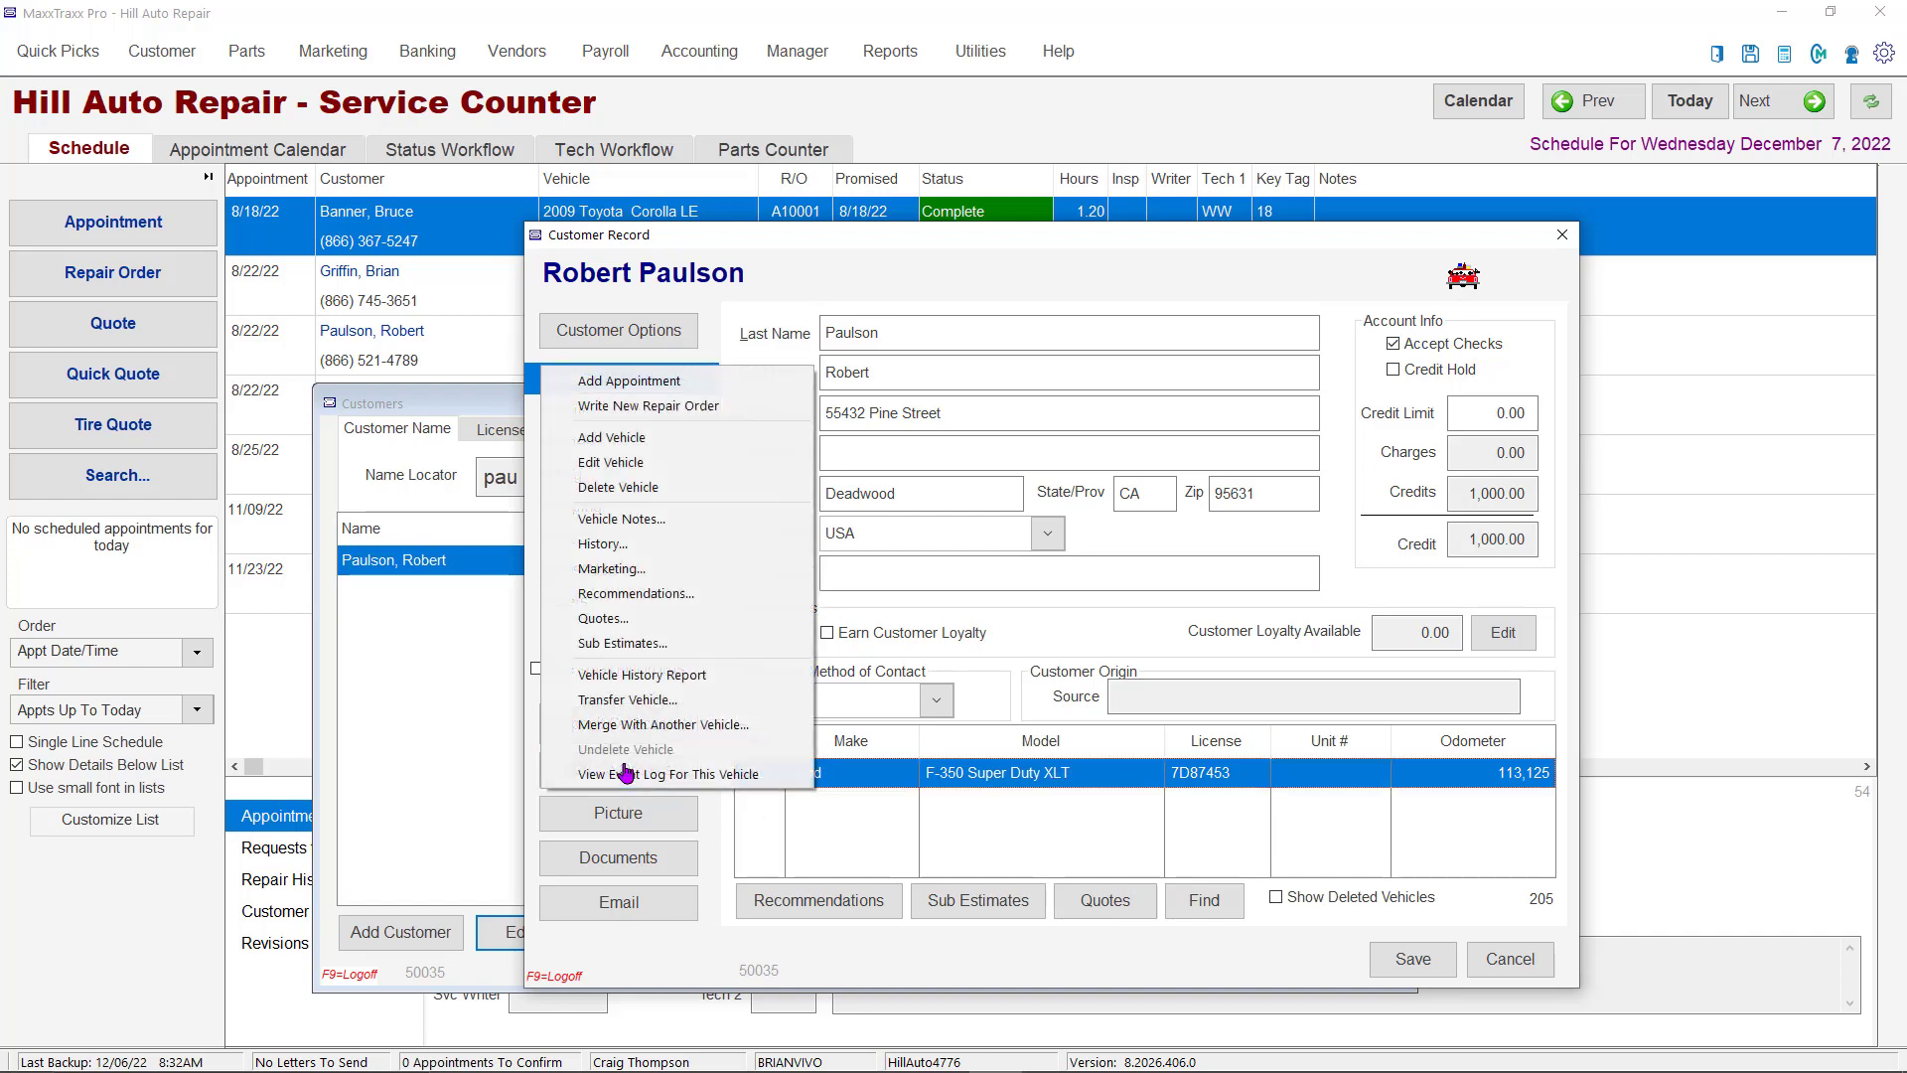
mouse_move(609, 462)
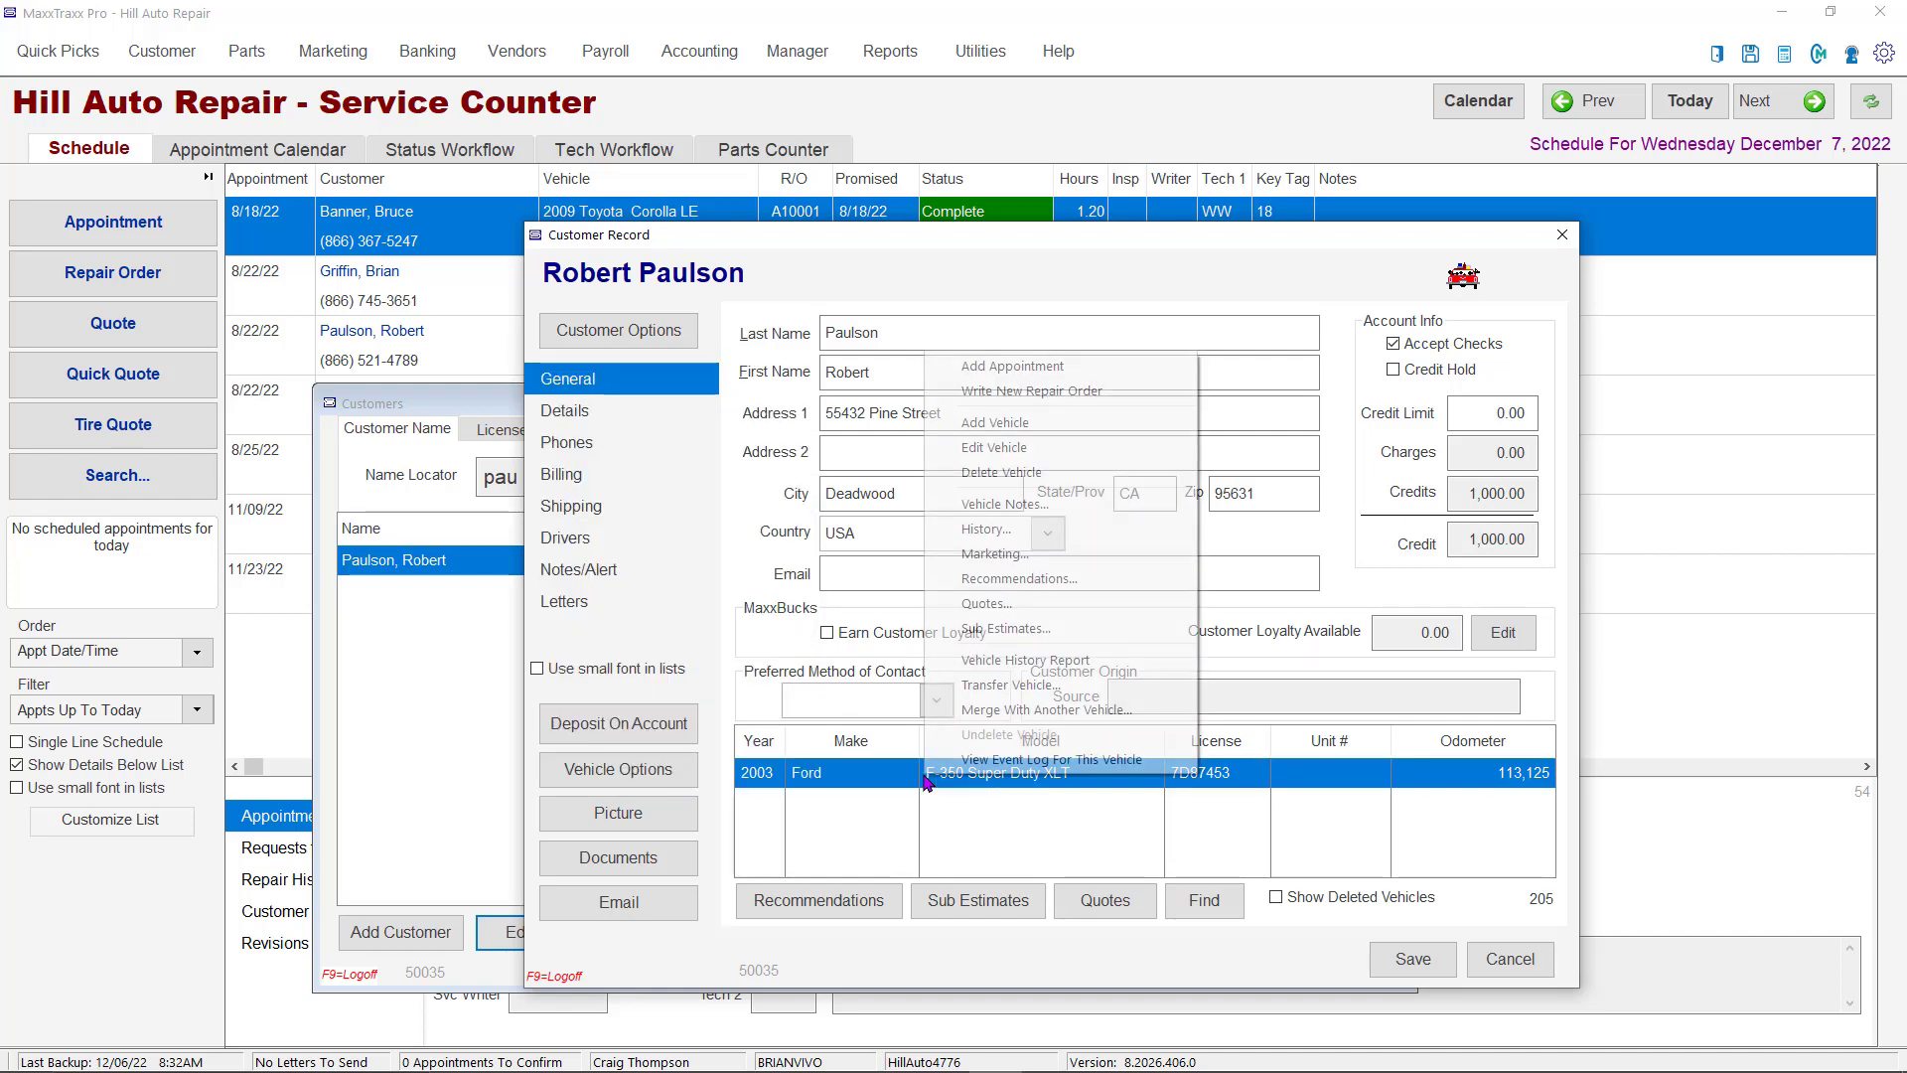
mouse_move(993, 448)
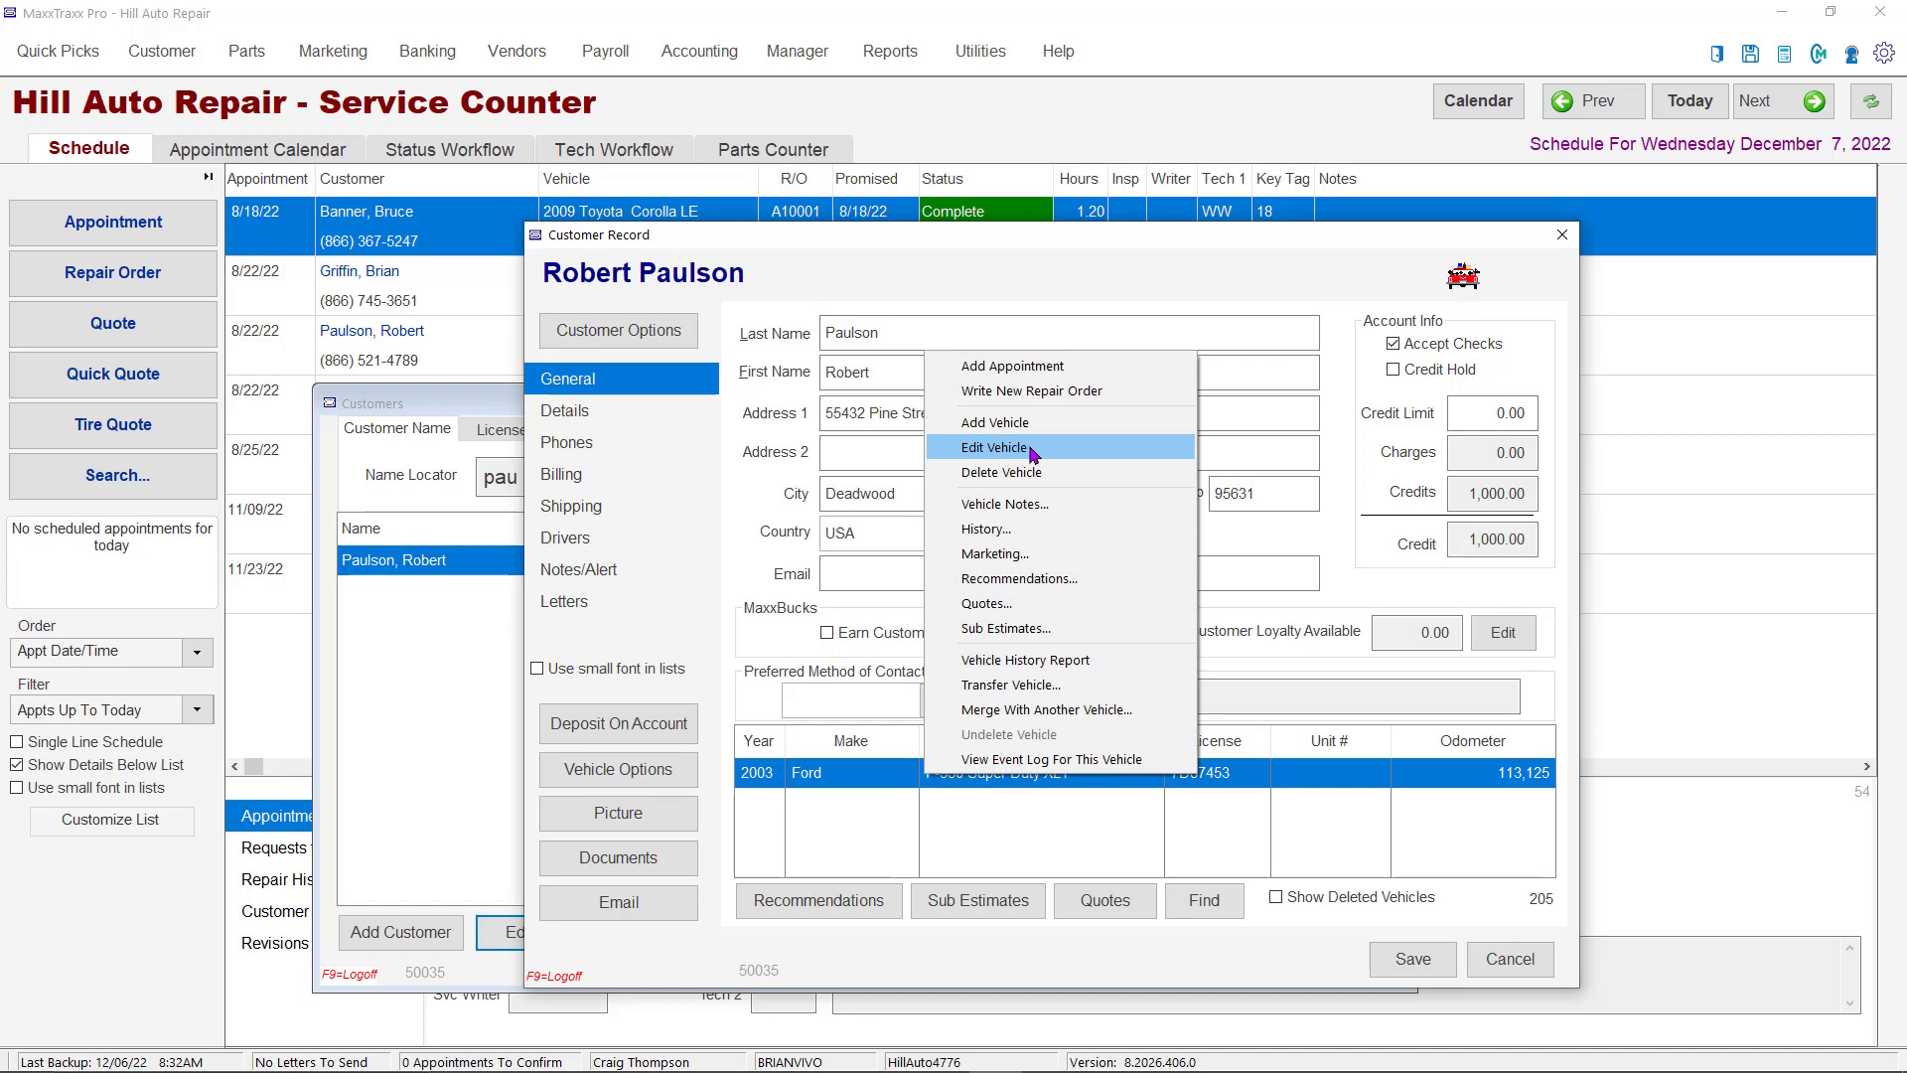
mouse_move(1011, 685)
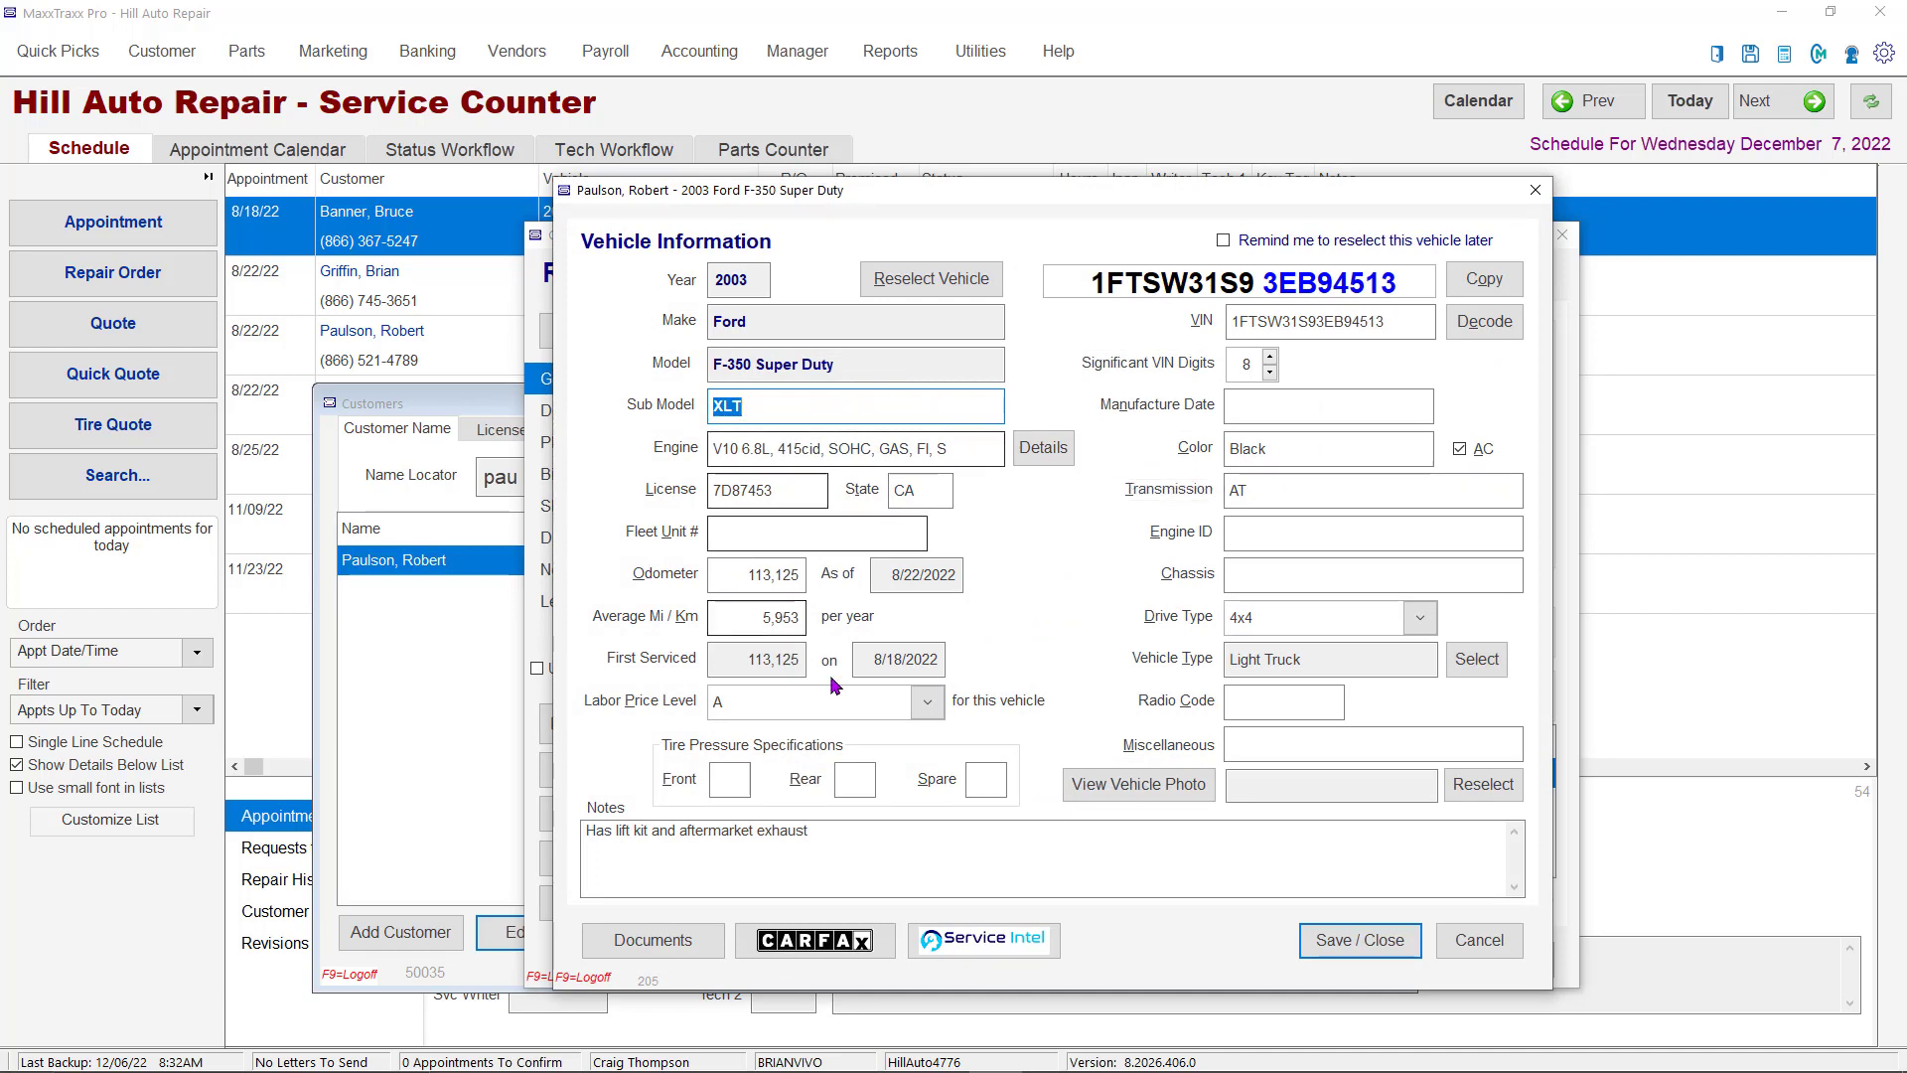
mouse_move(1062, 548)
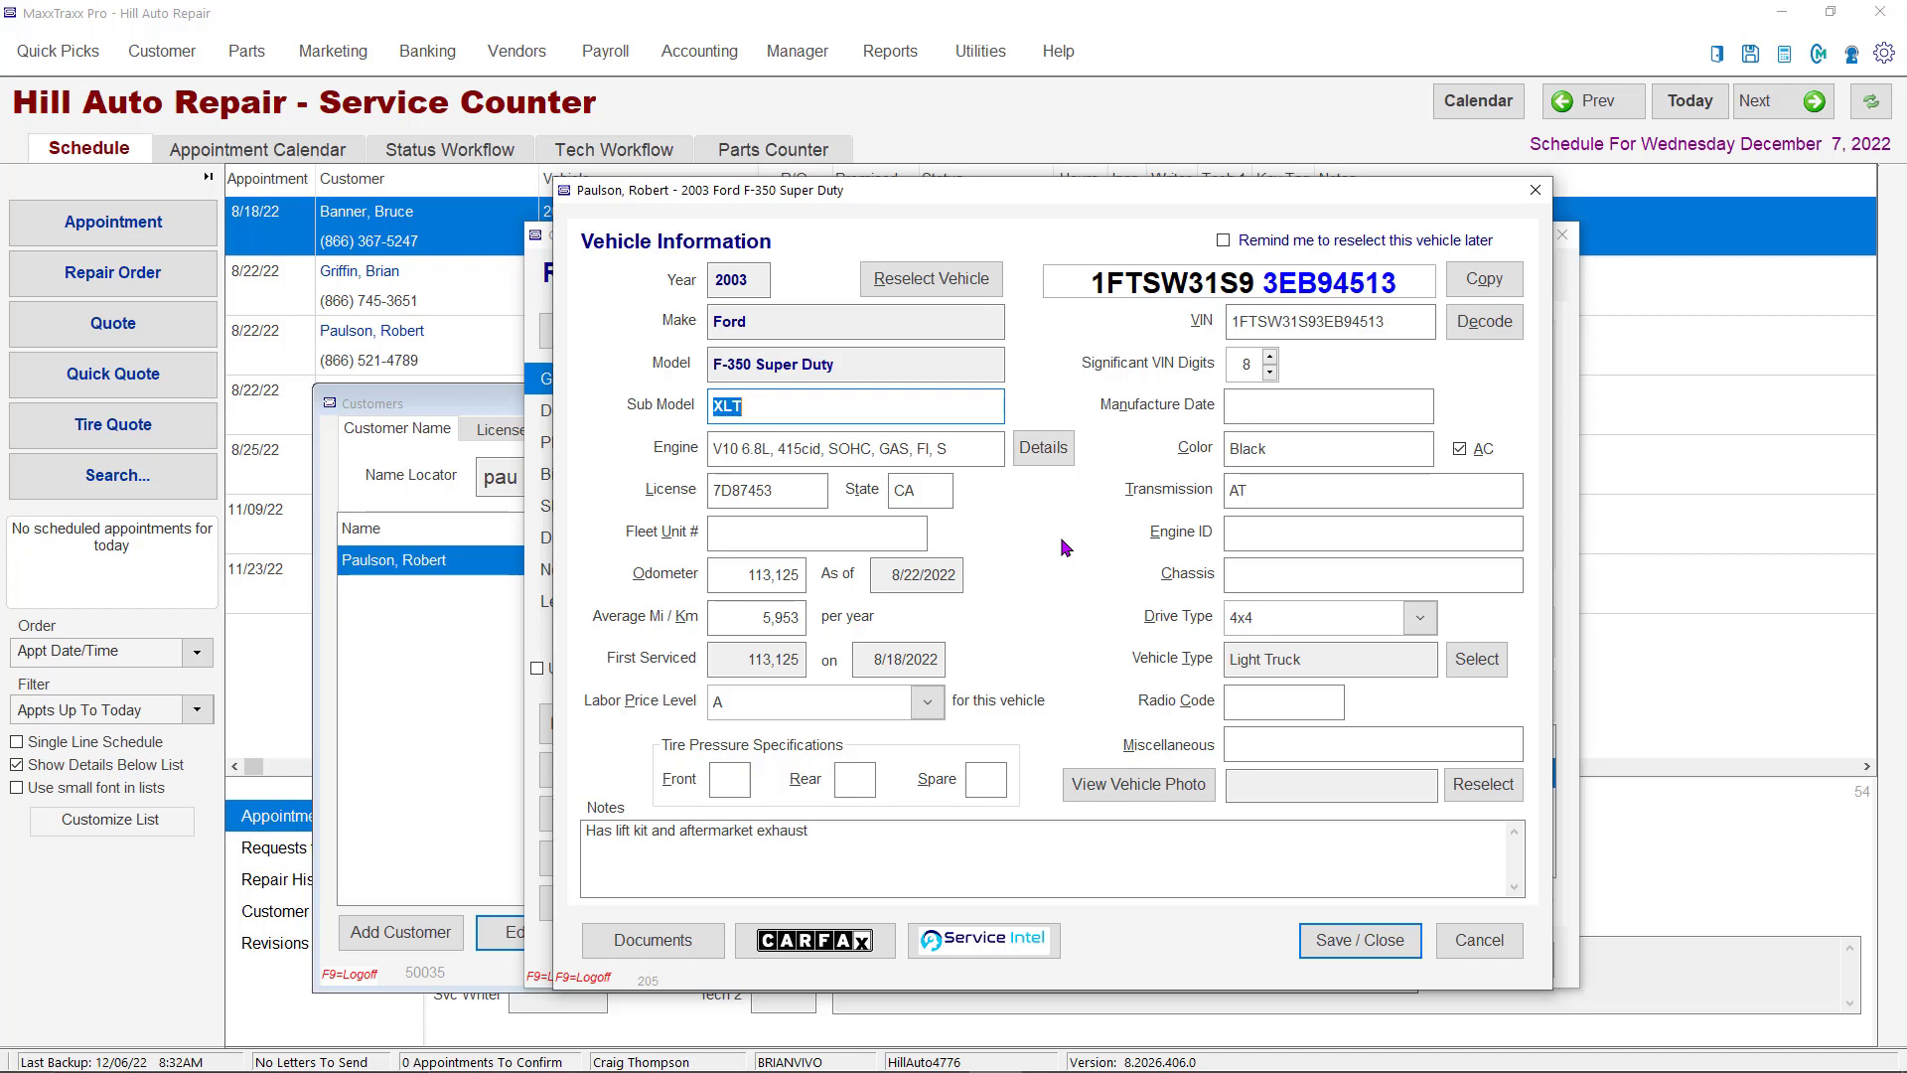
mouse_move(1310, 476)
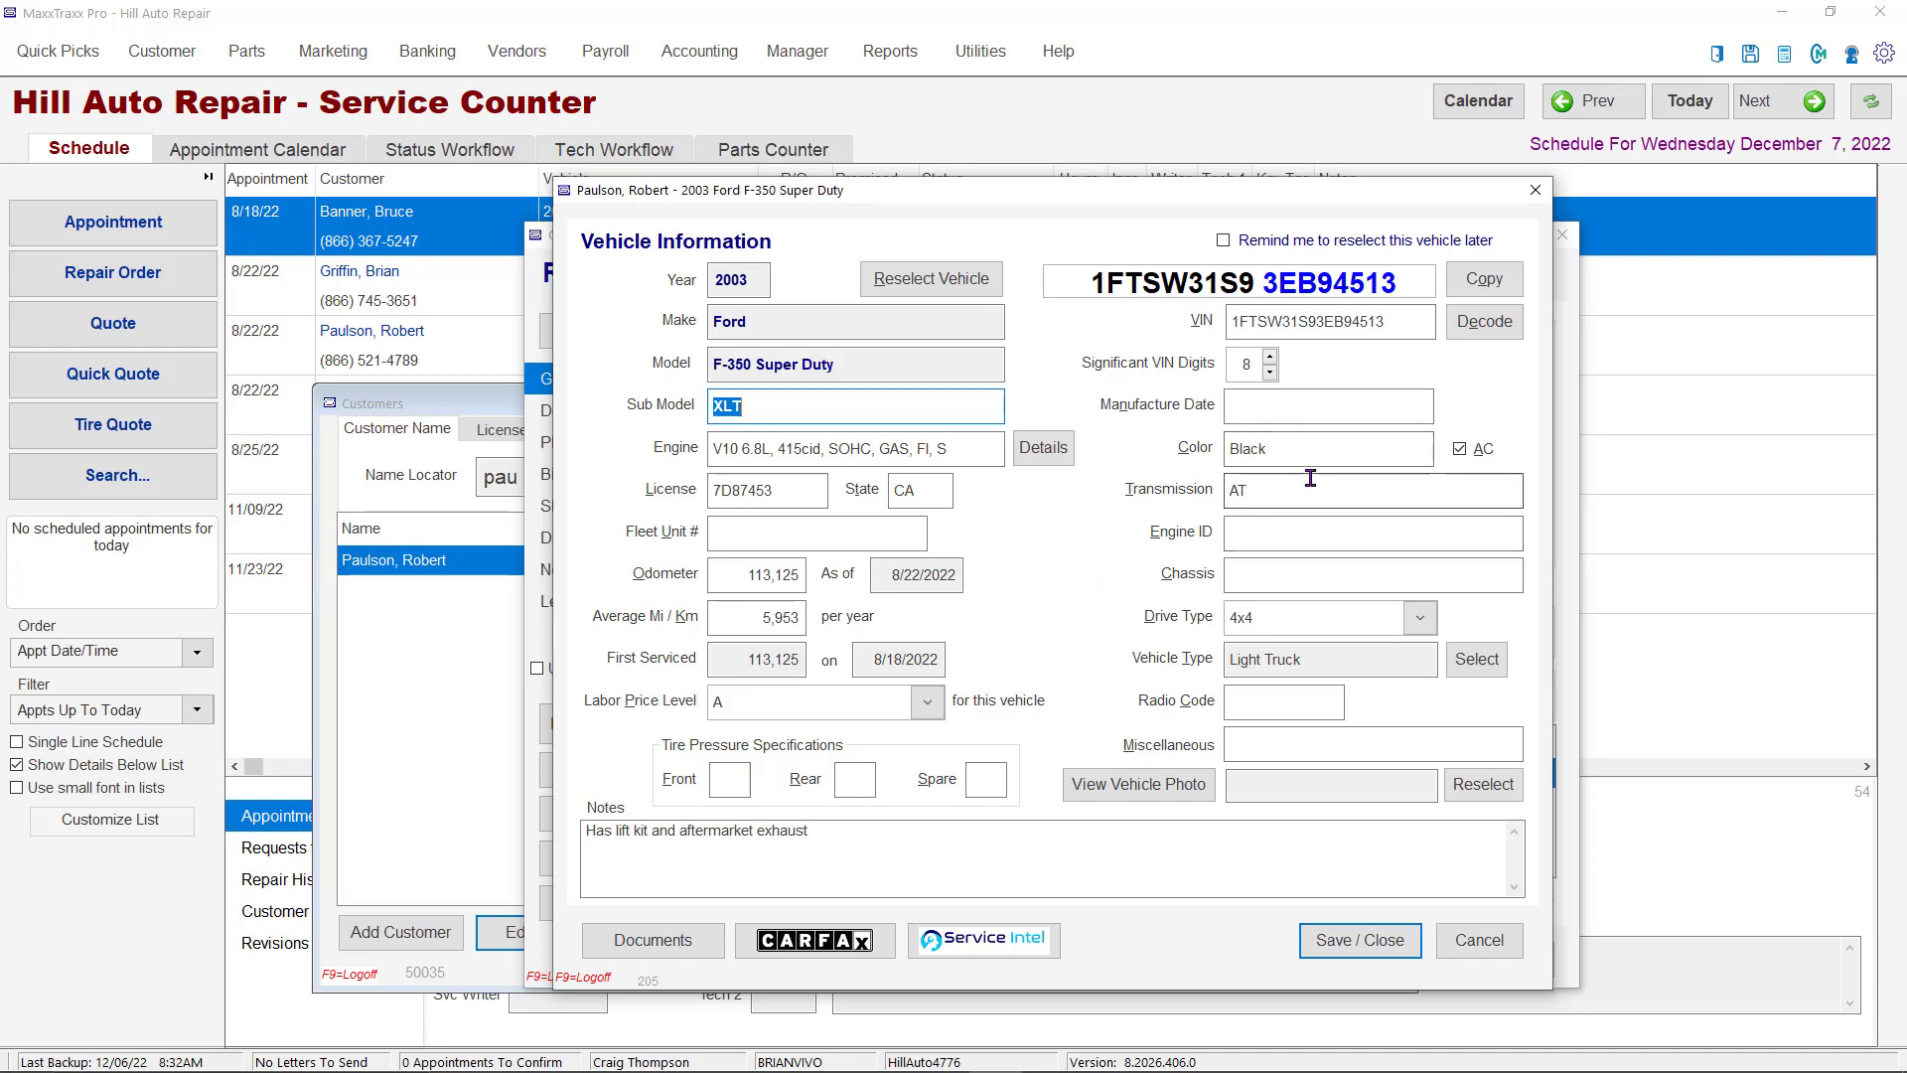
Save and close the F-350's Vehicle Information window, returning to the customer record.
click(1359, 939)
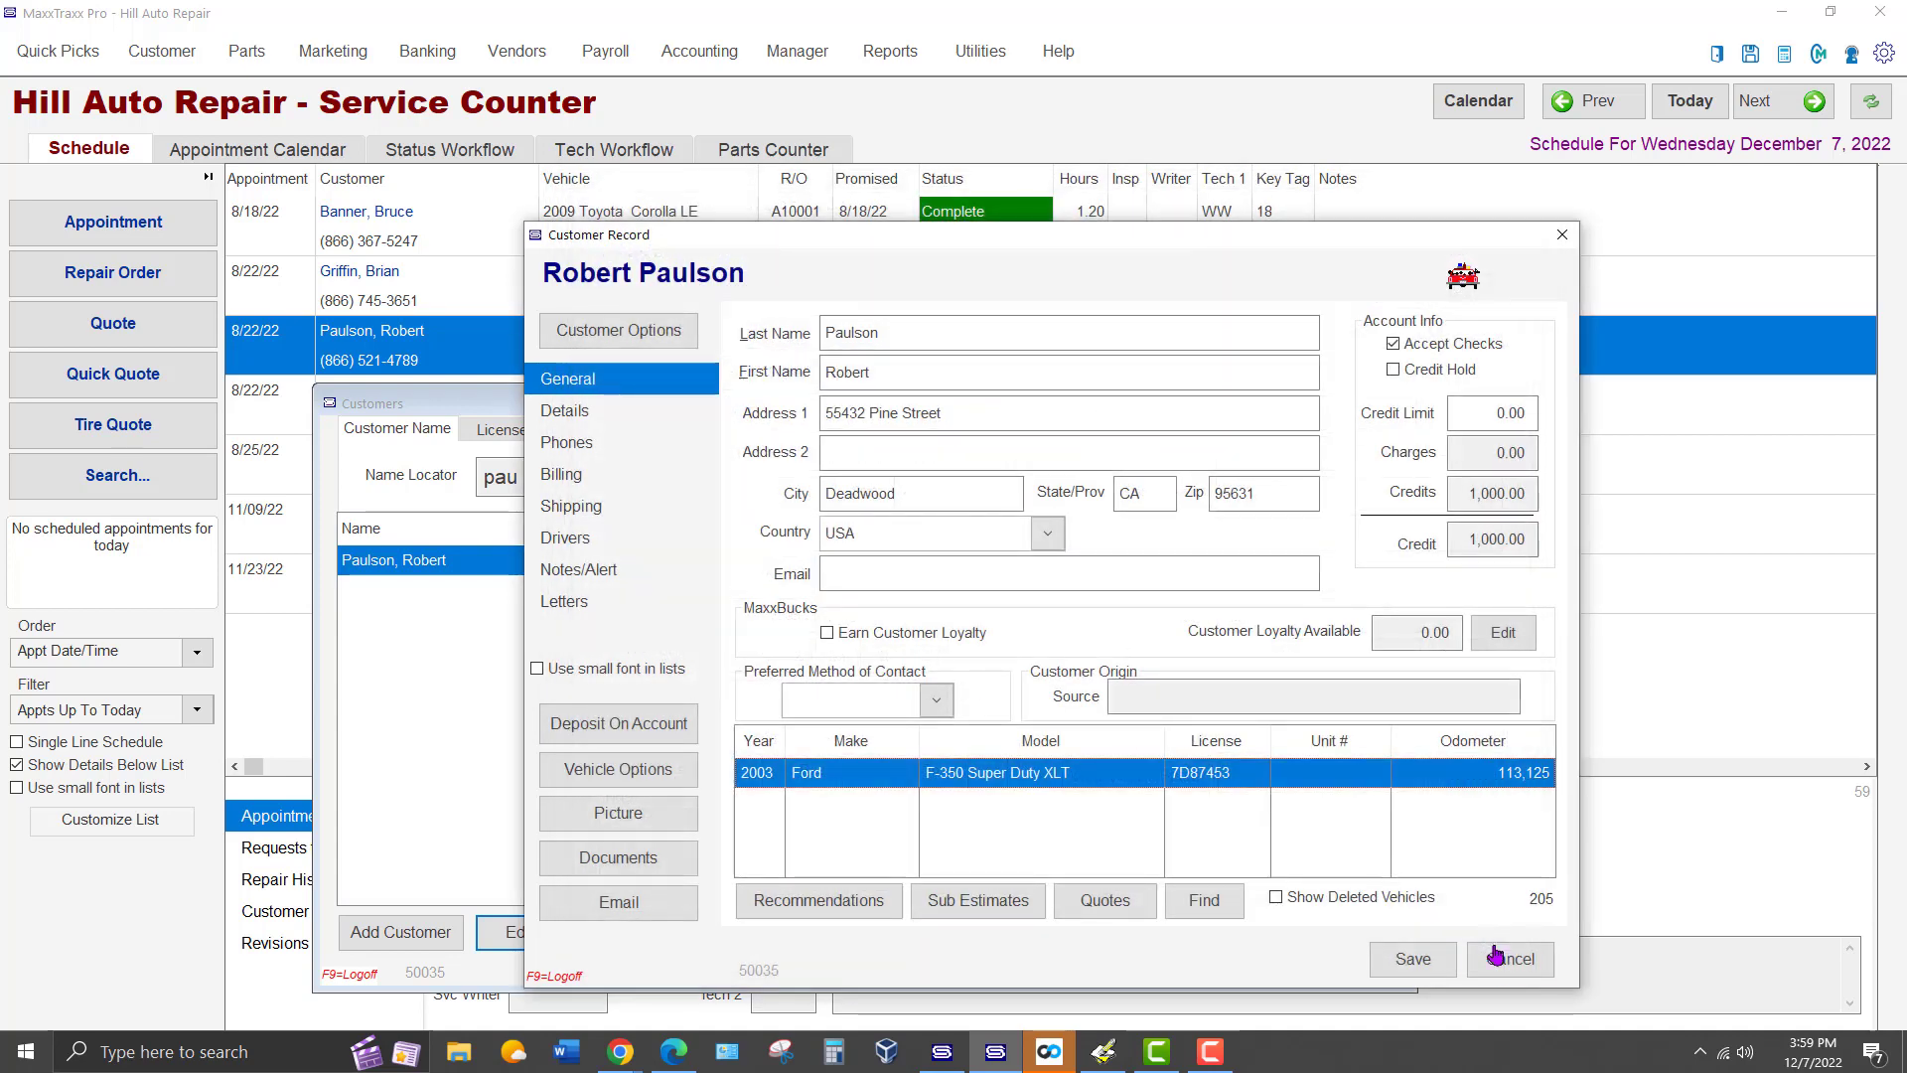
click(1509, 958)
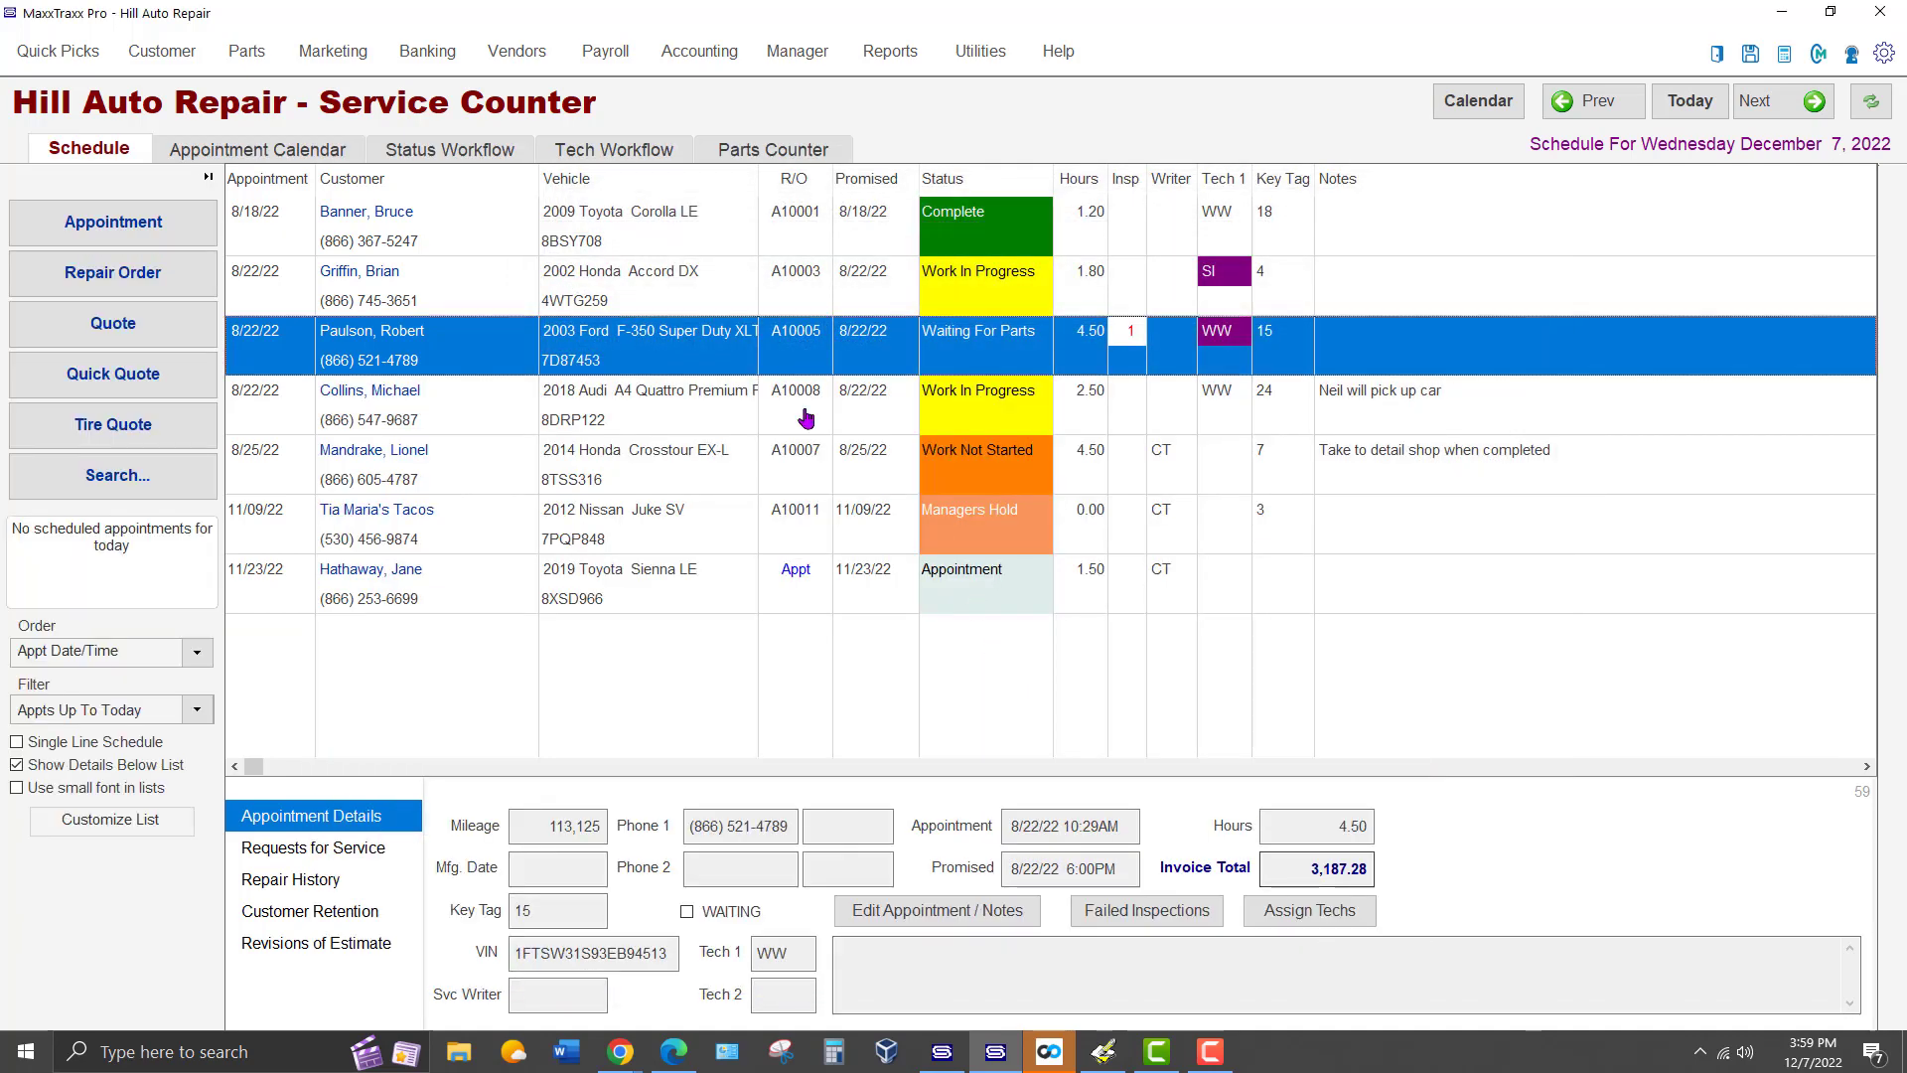
double_click(370, 345)
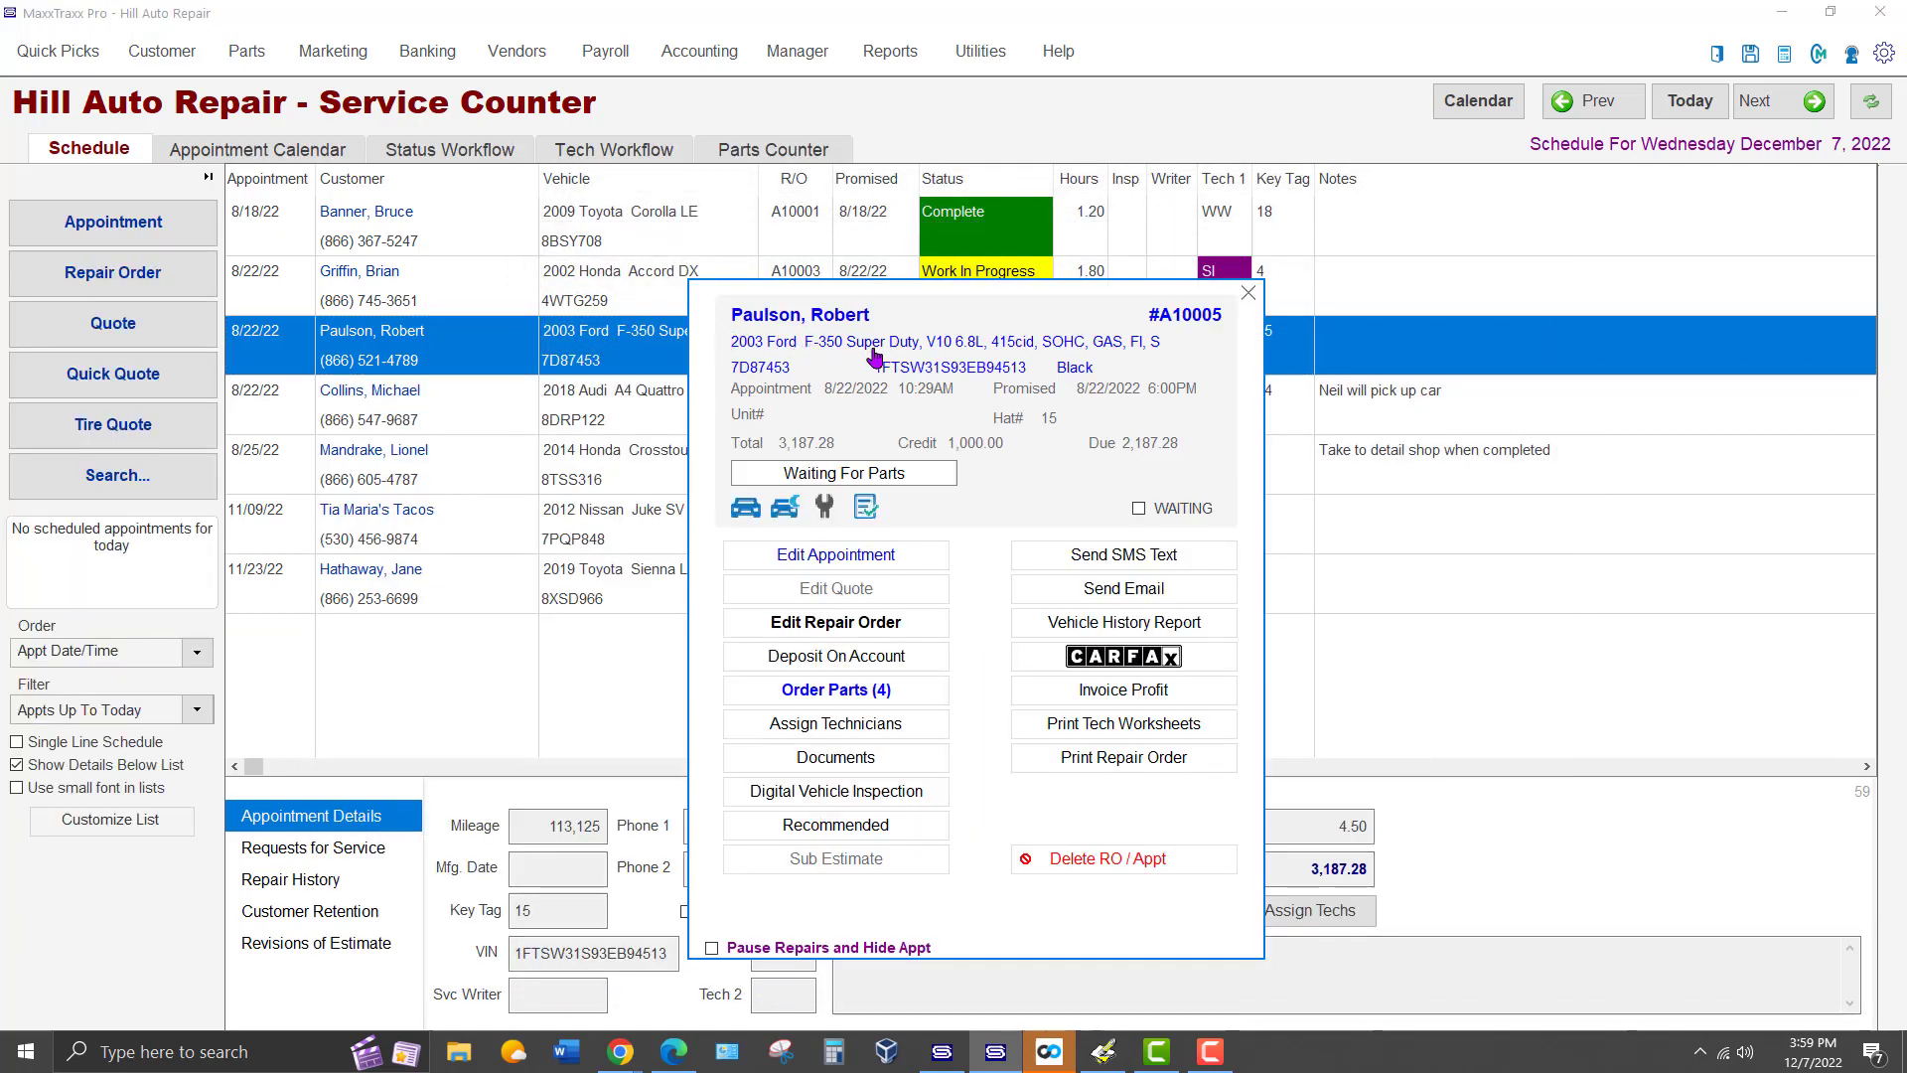
mouse_move(953, 354)
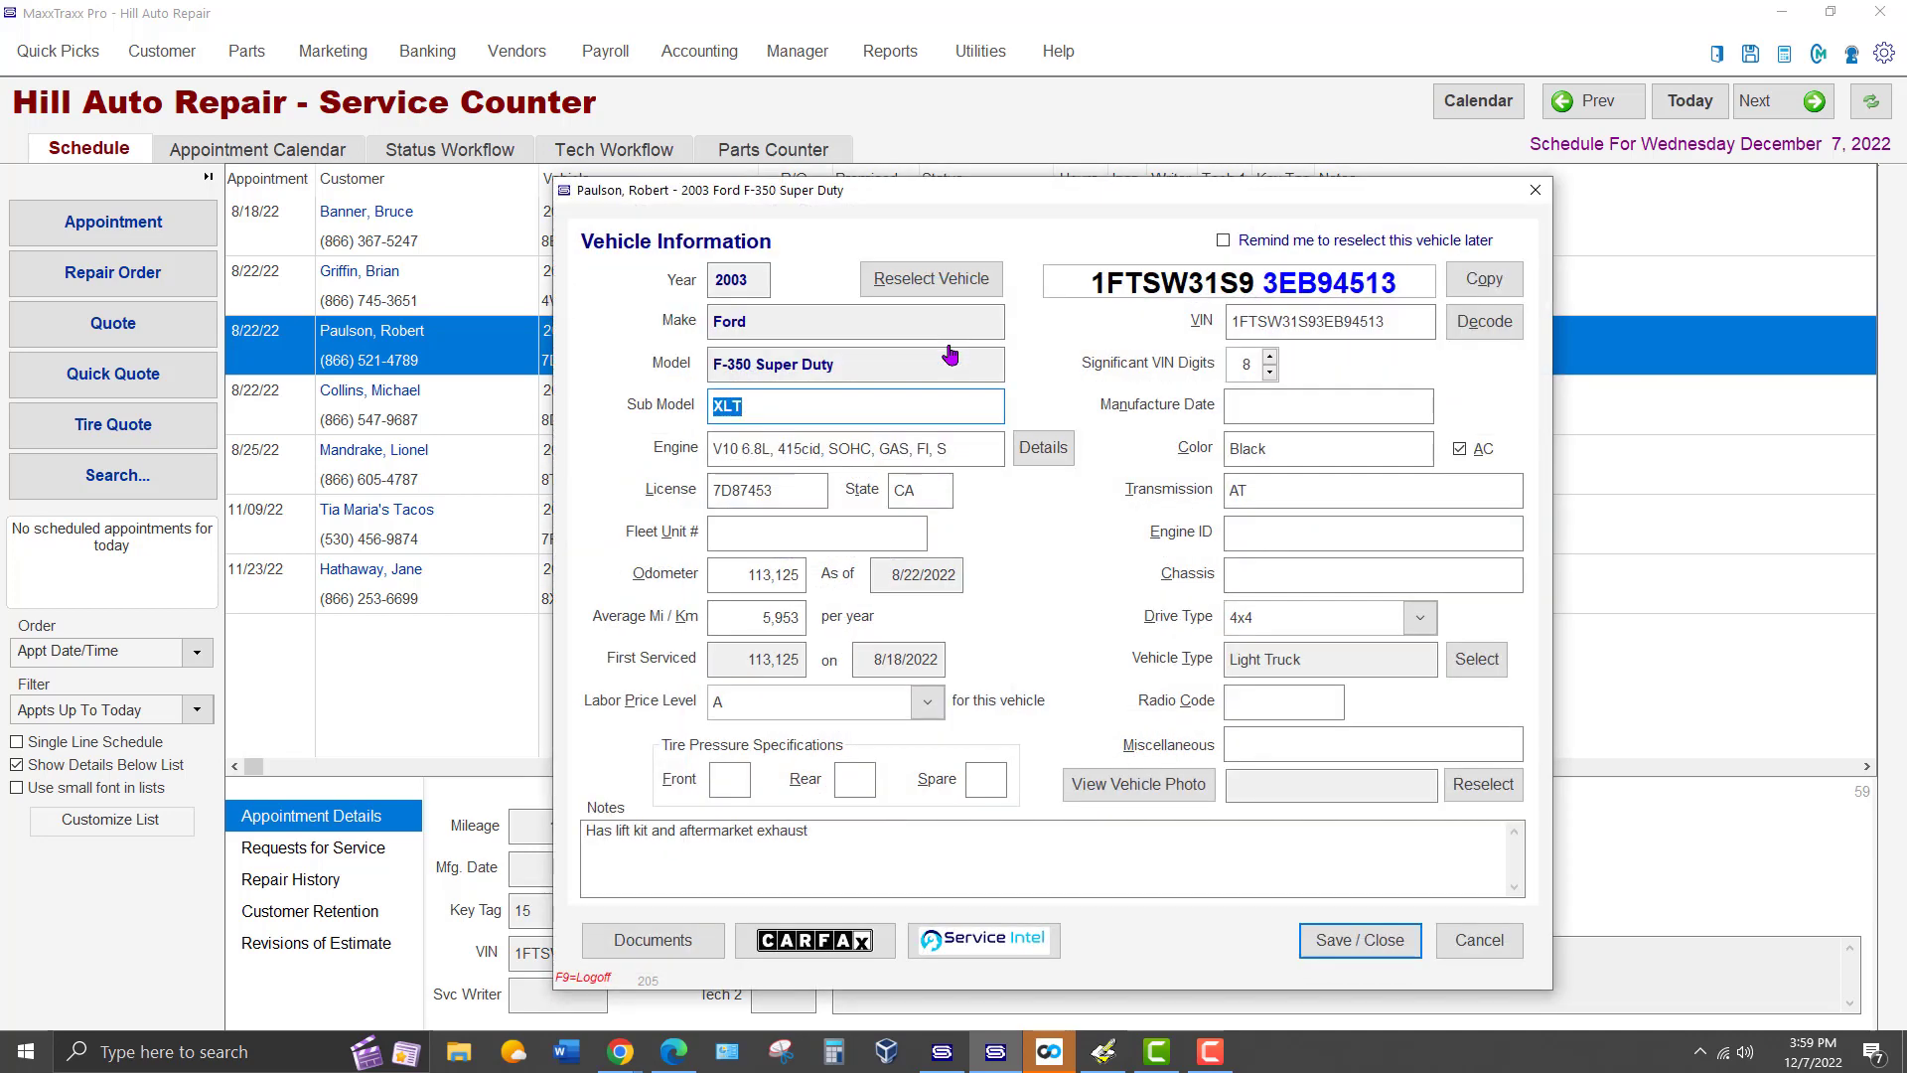
mouse_move(1110, 655)
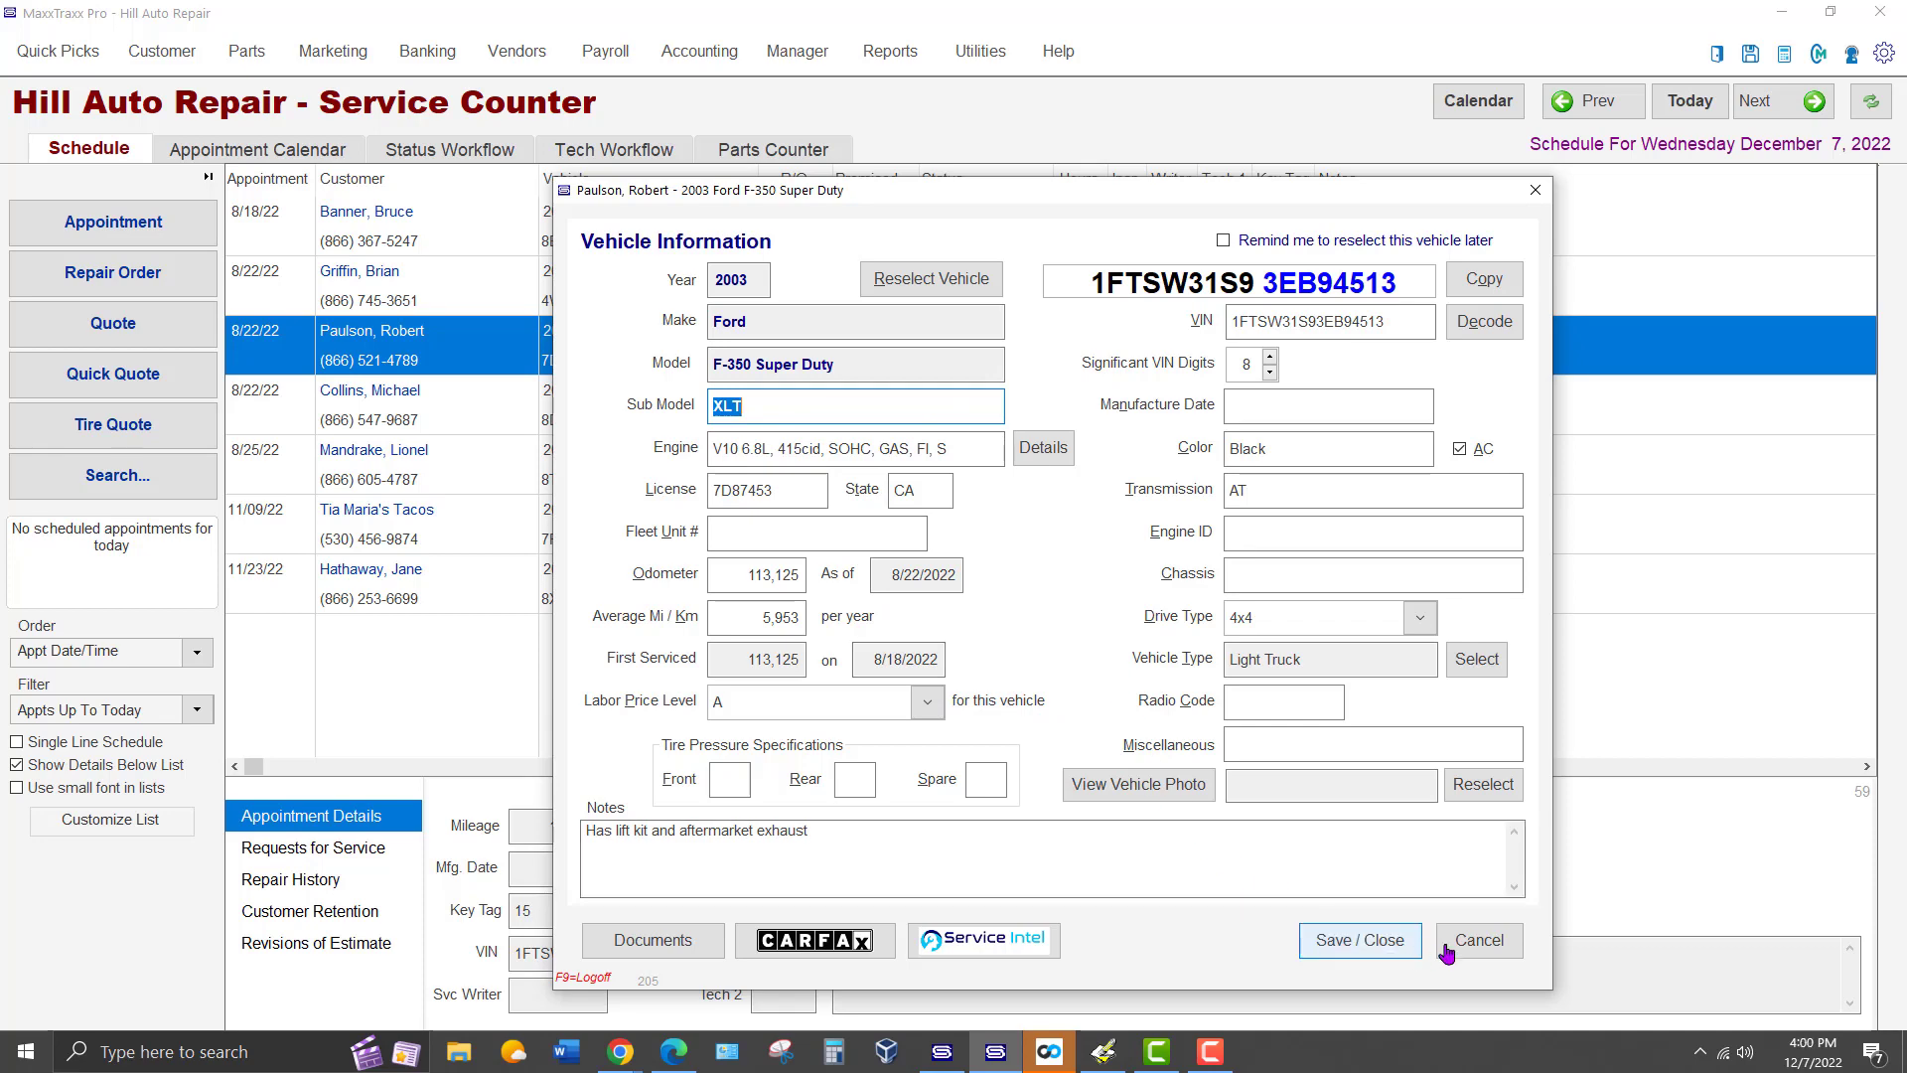
click(1477, 939)
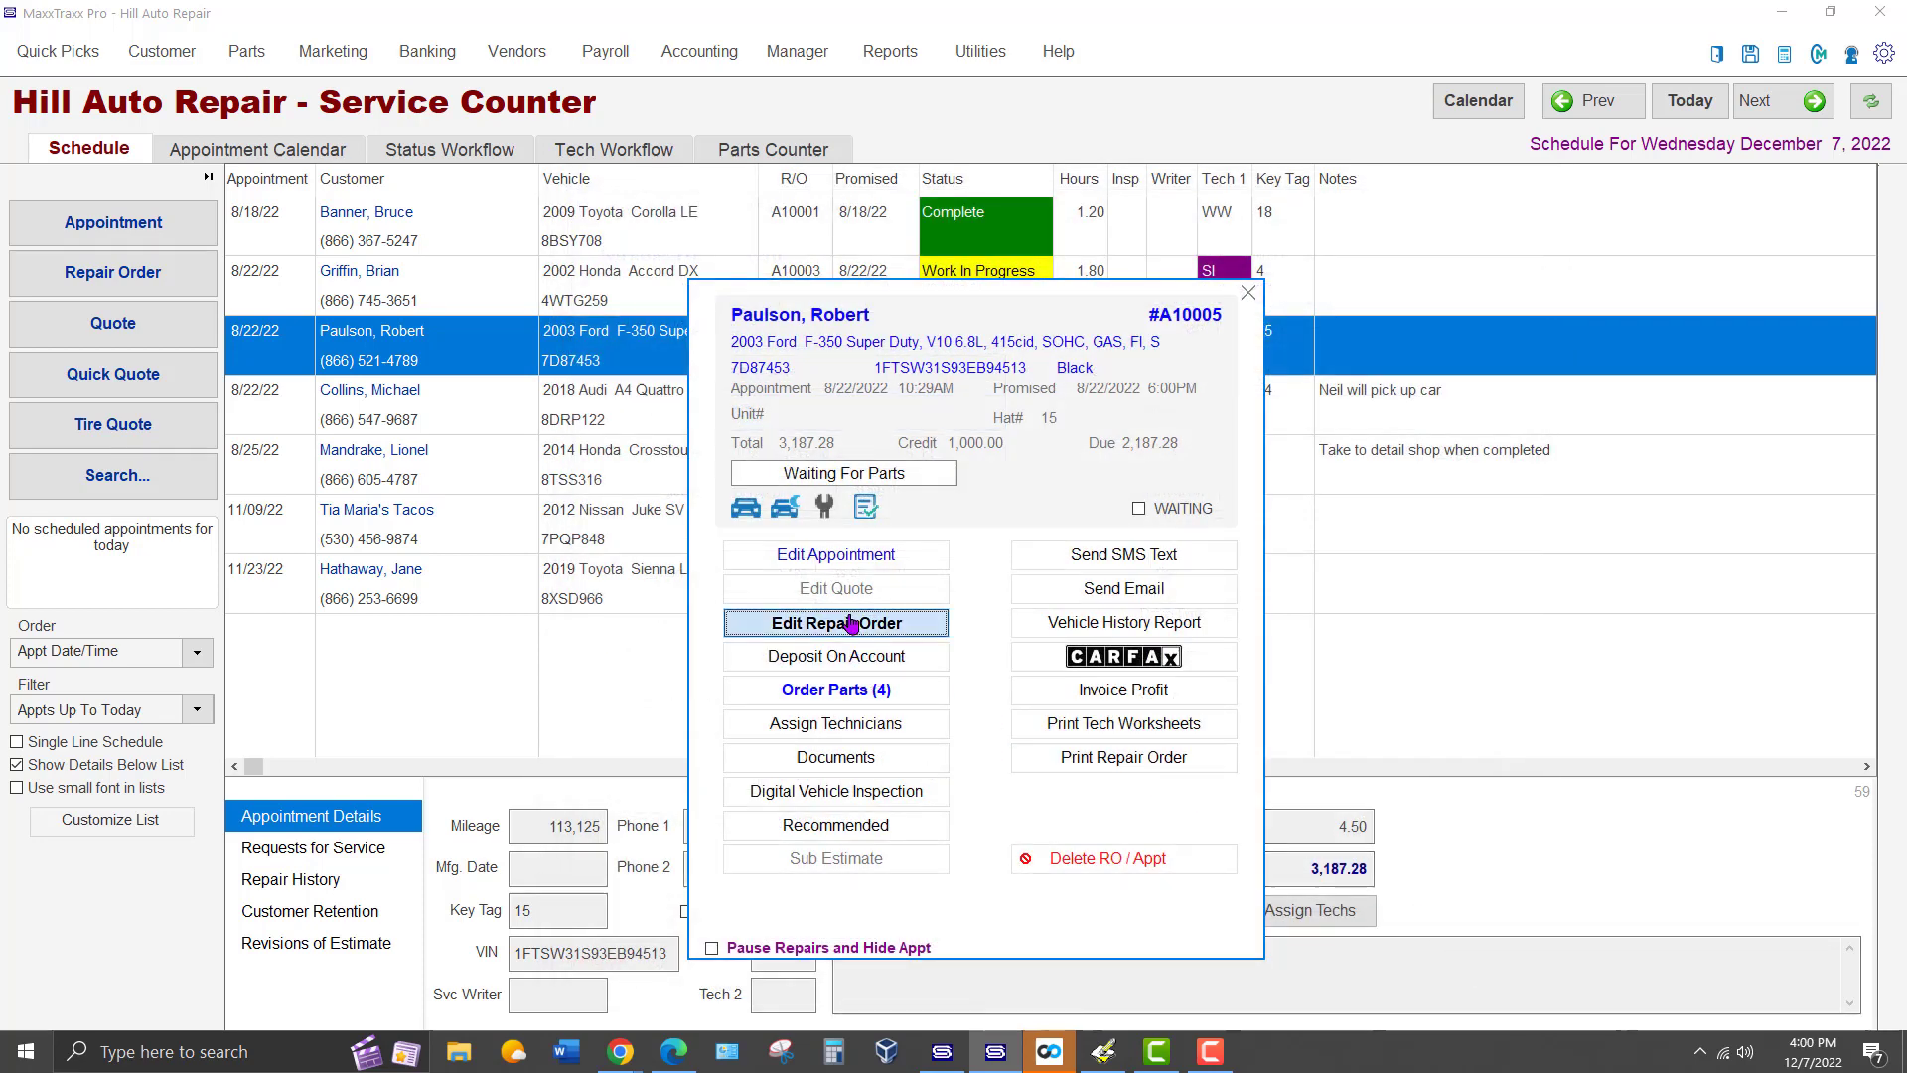
Open repair order A10005, browse its Options, then close it via Exit Without Ordering.
click(835, 621)
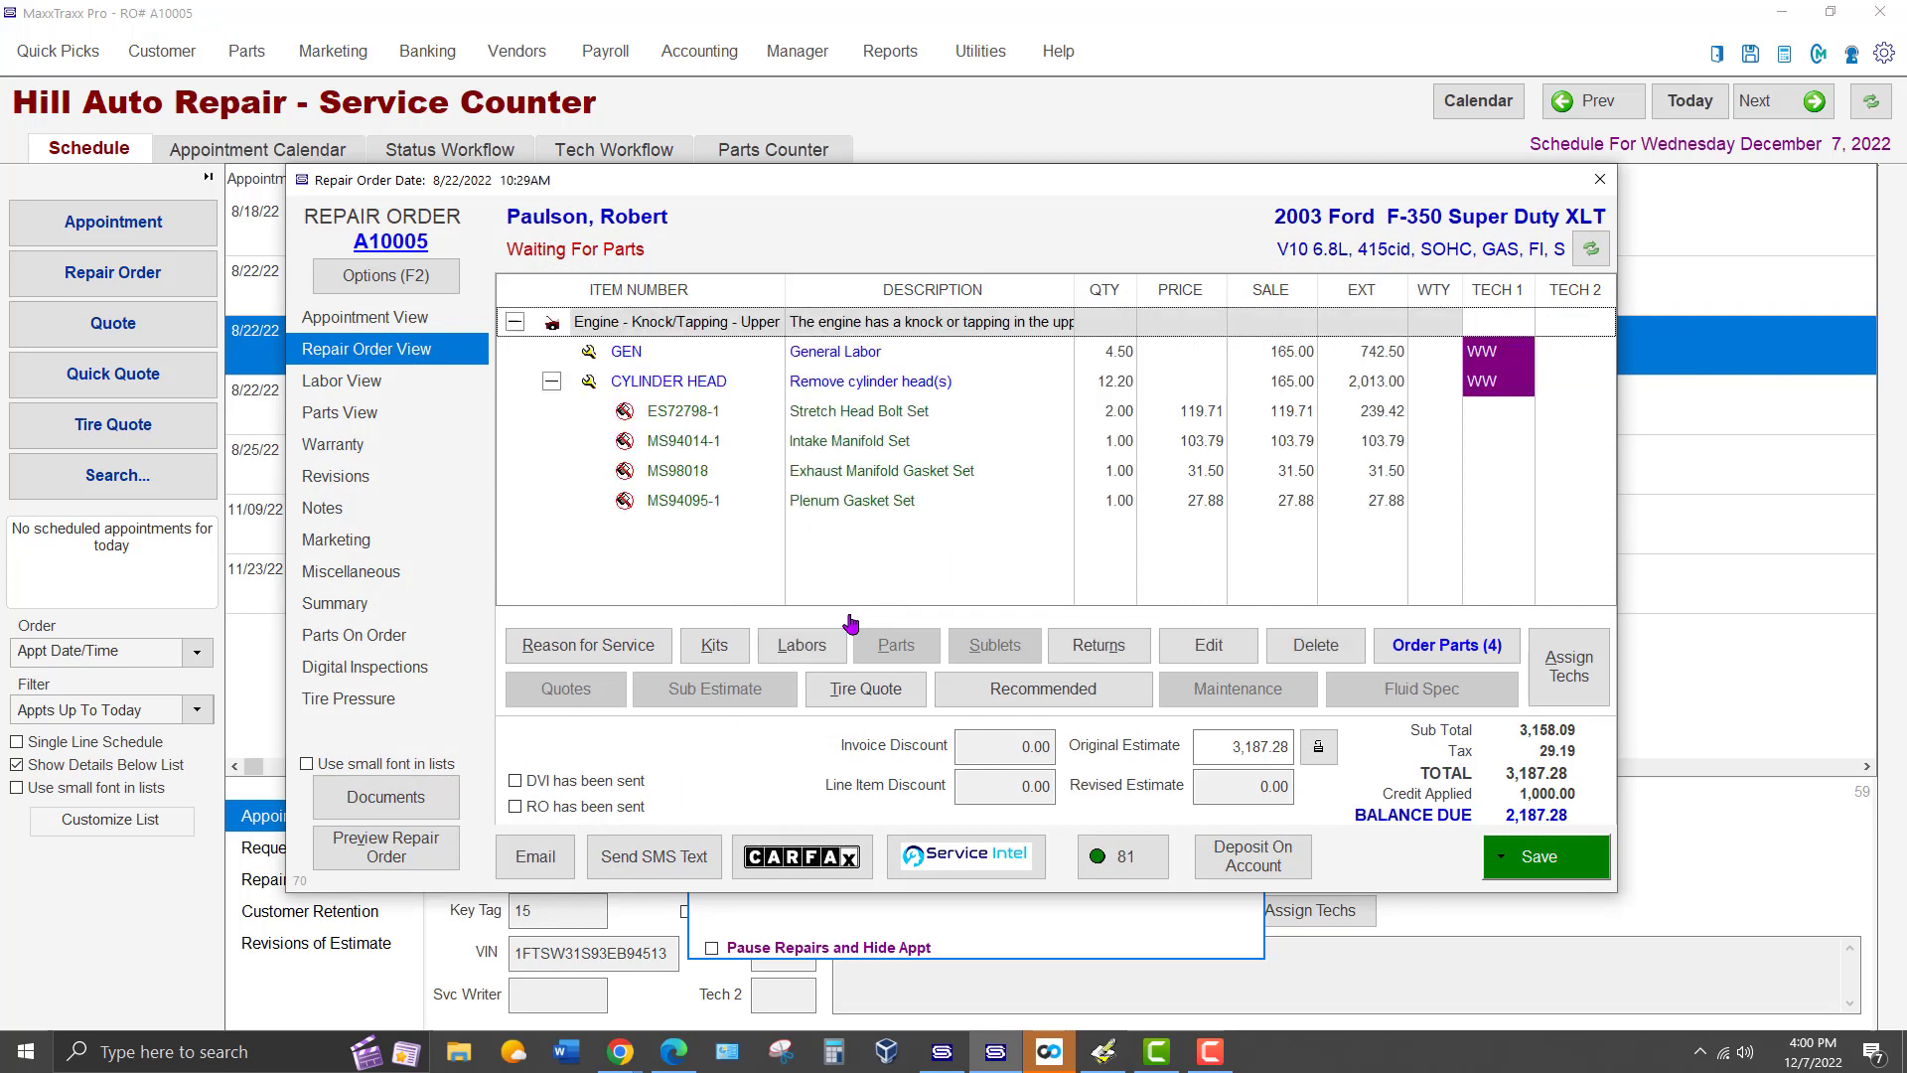
mouse_move(1396, 238)
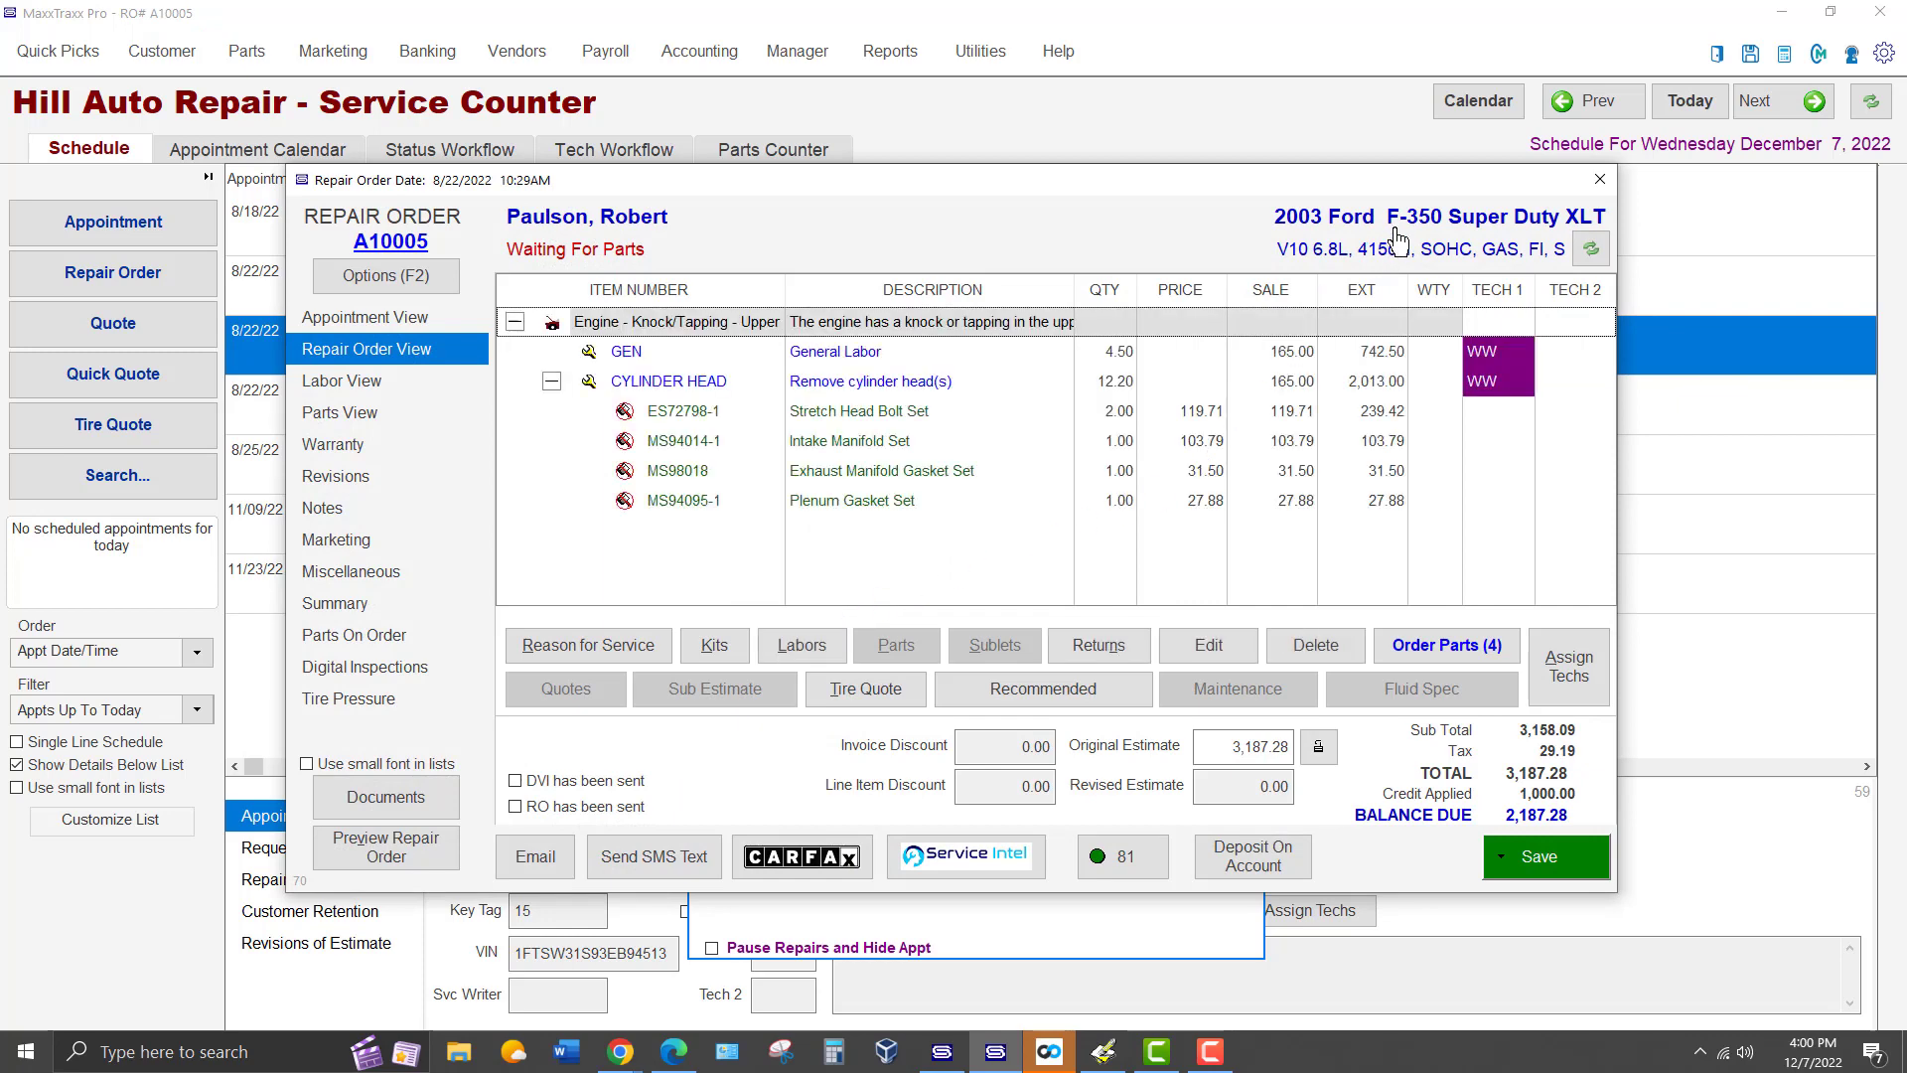
mouse_move(1459, 231)
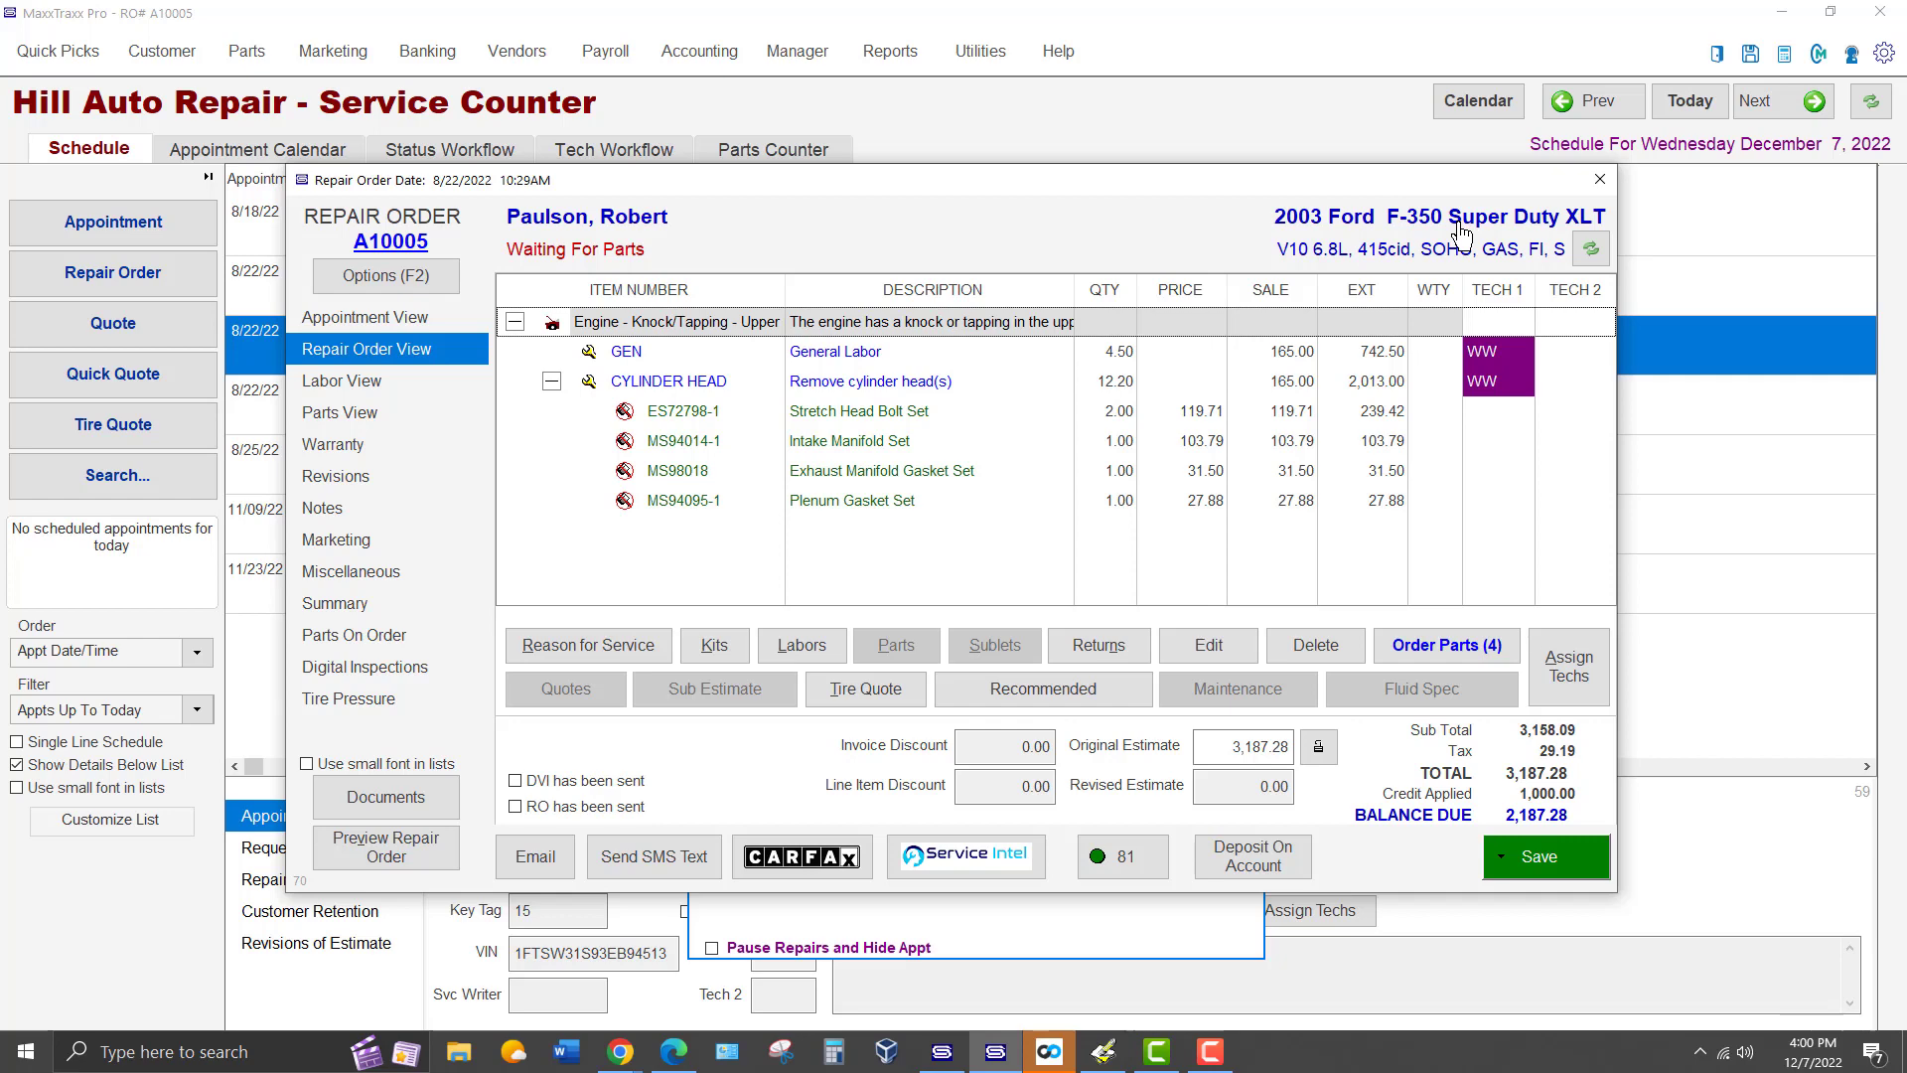
click(386, 275)
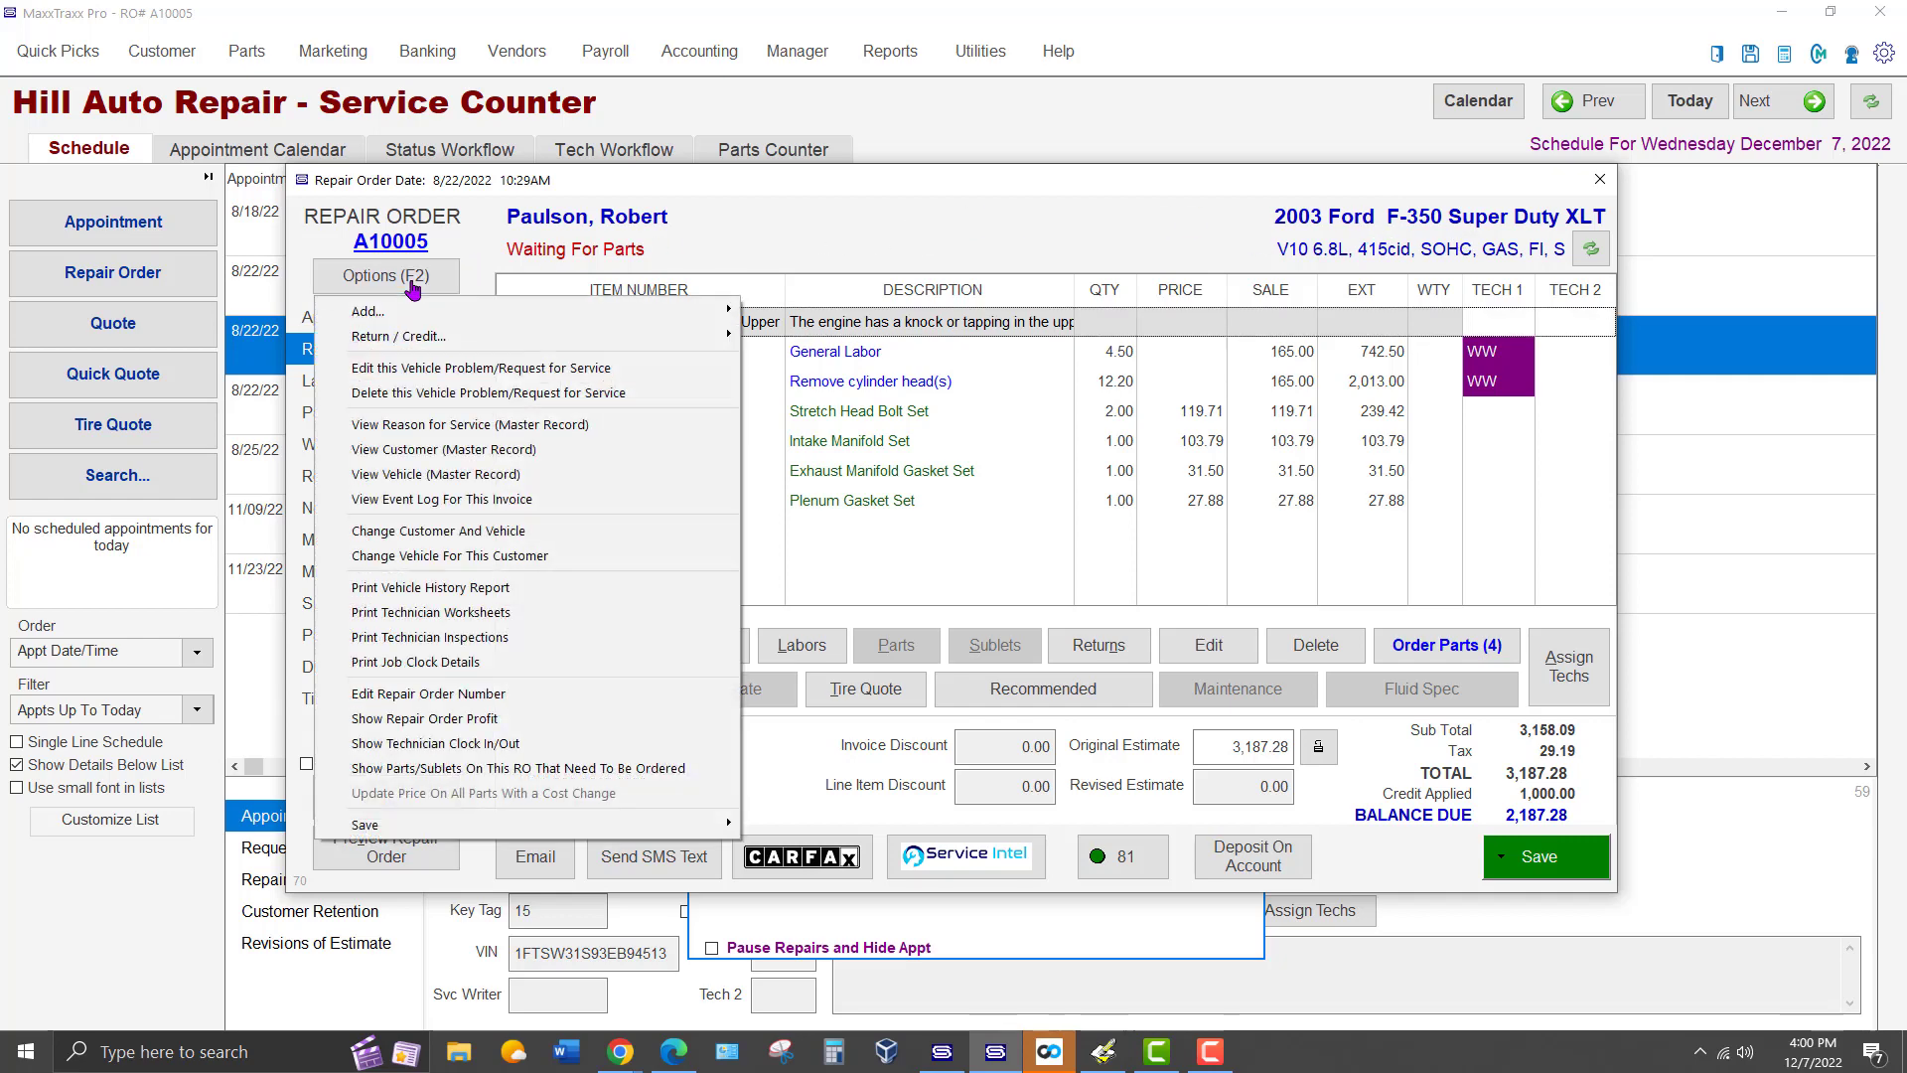
mouse_move(468, 423)
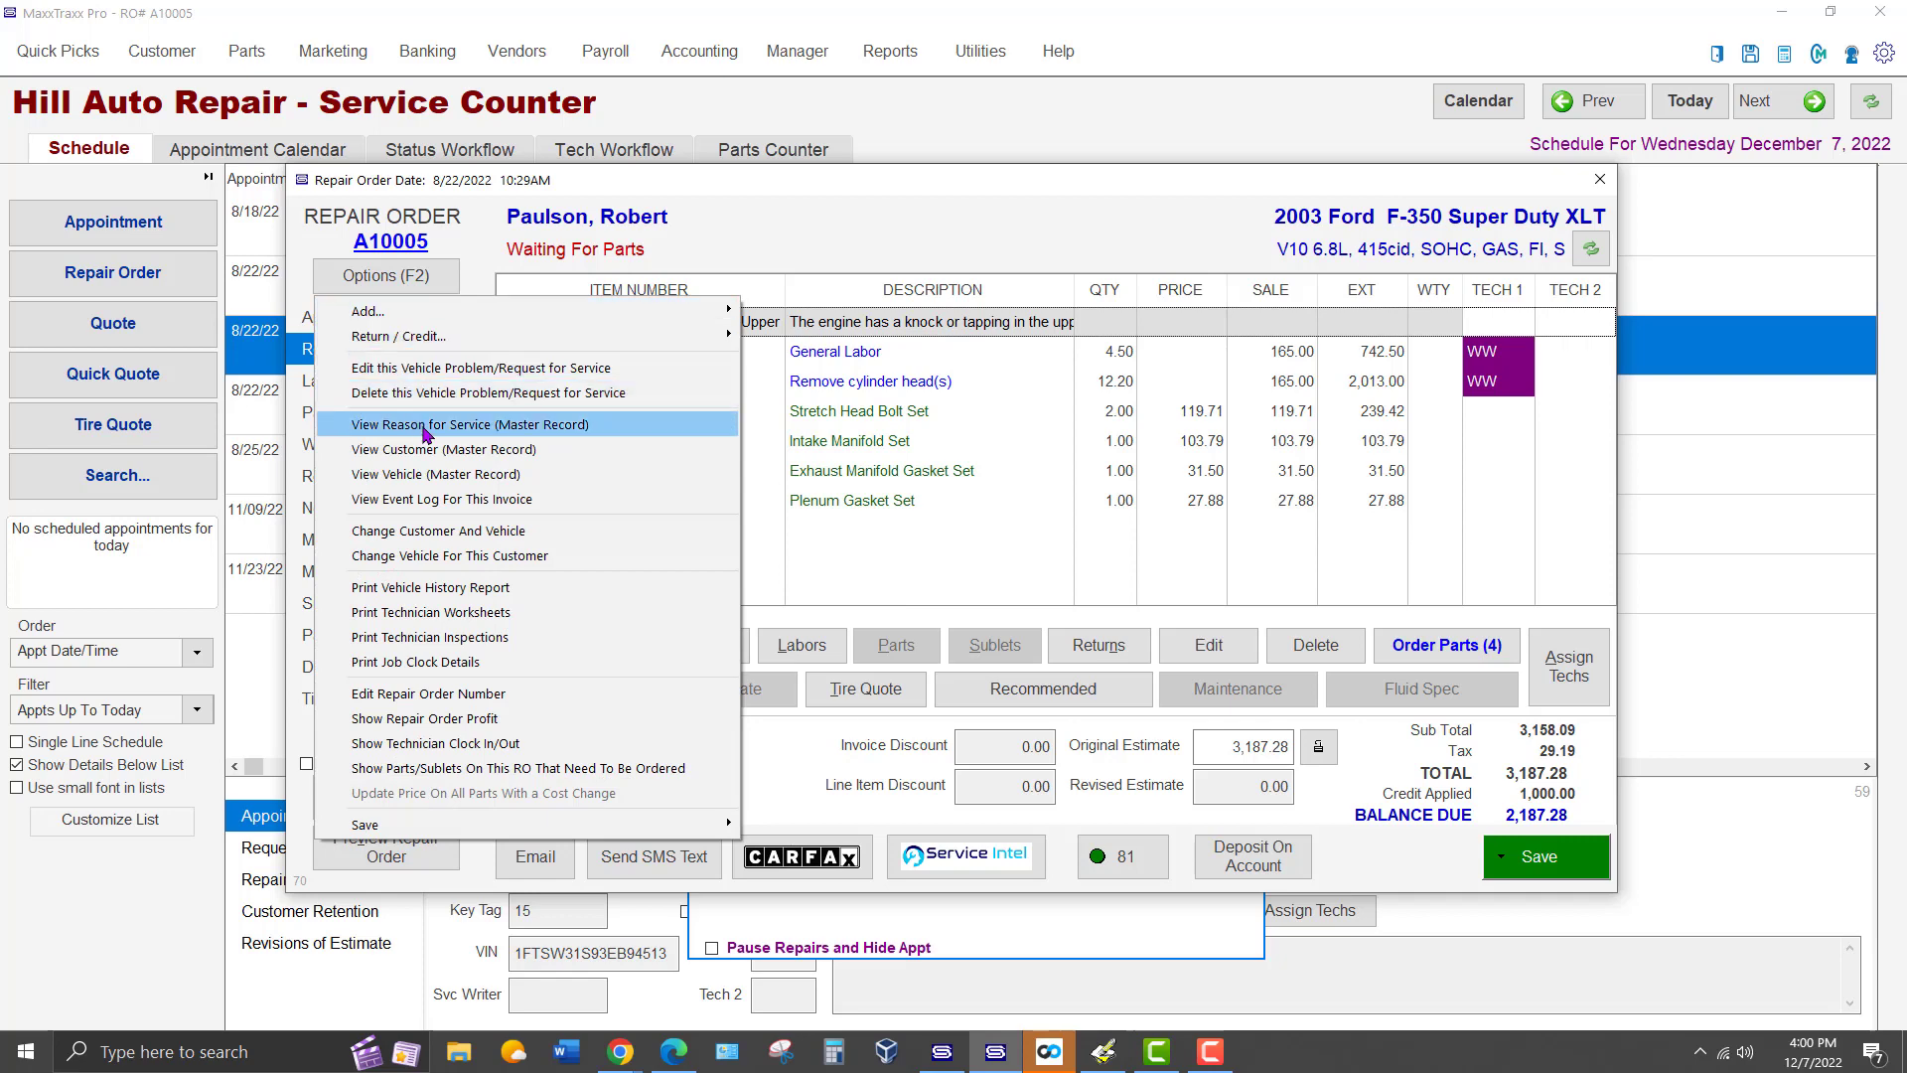
mouse_move(460, 473)
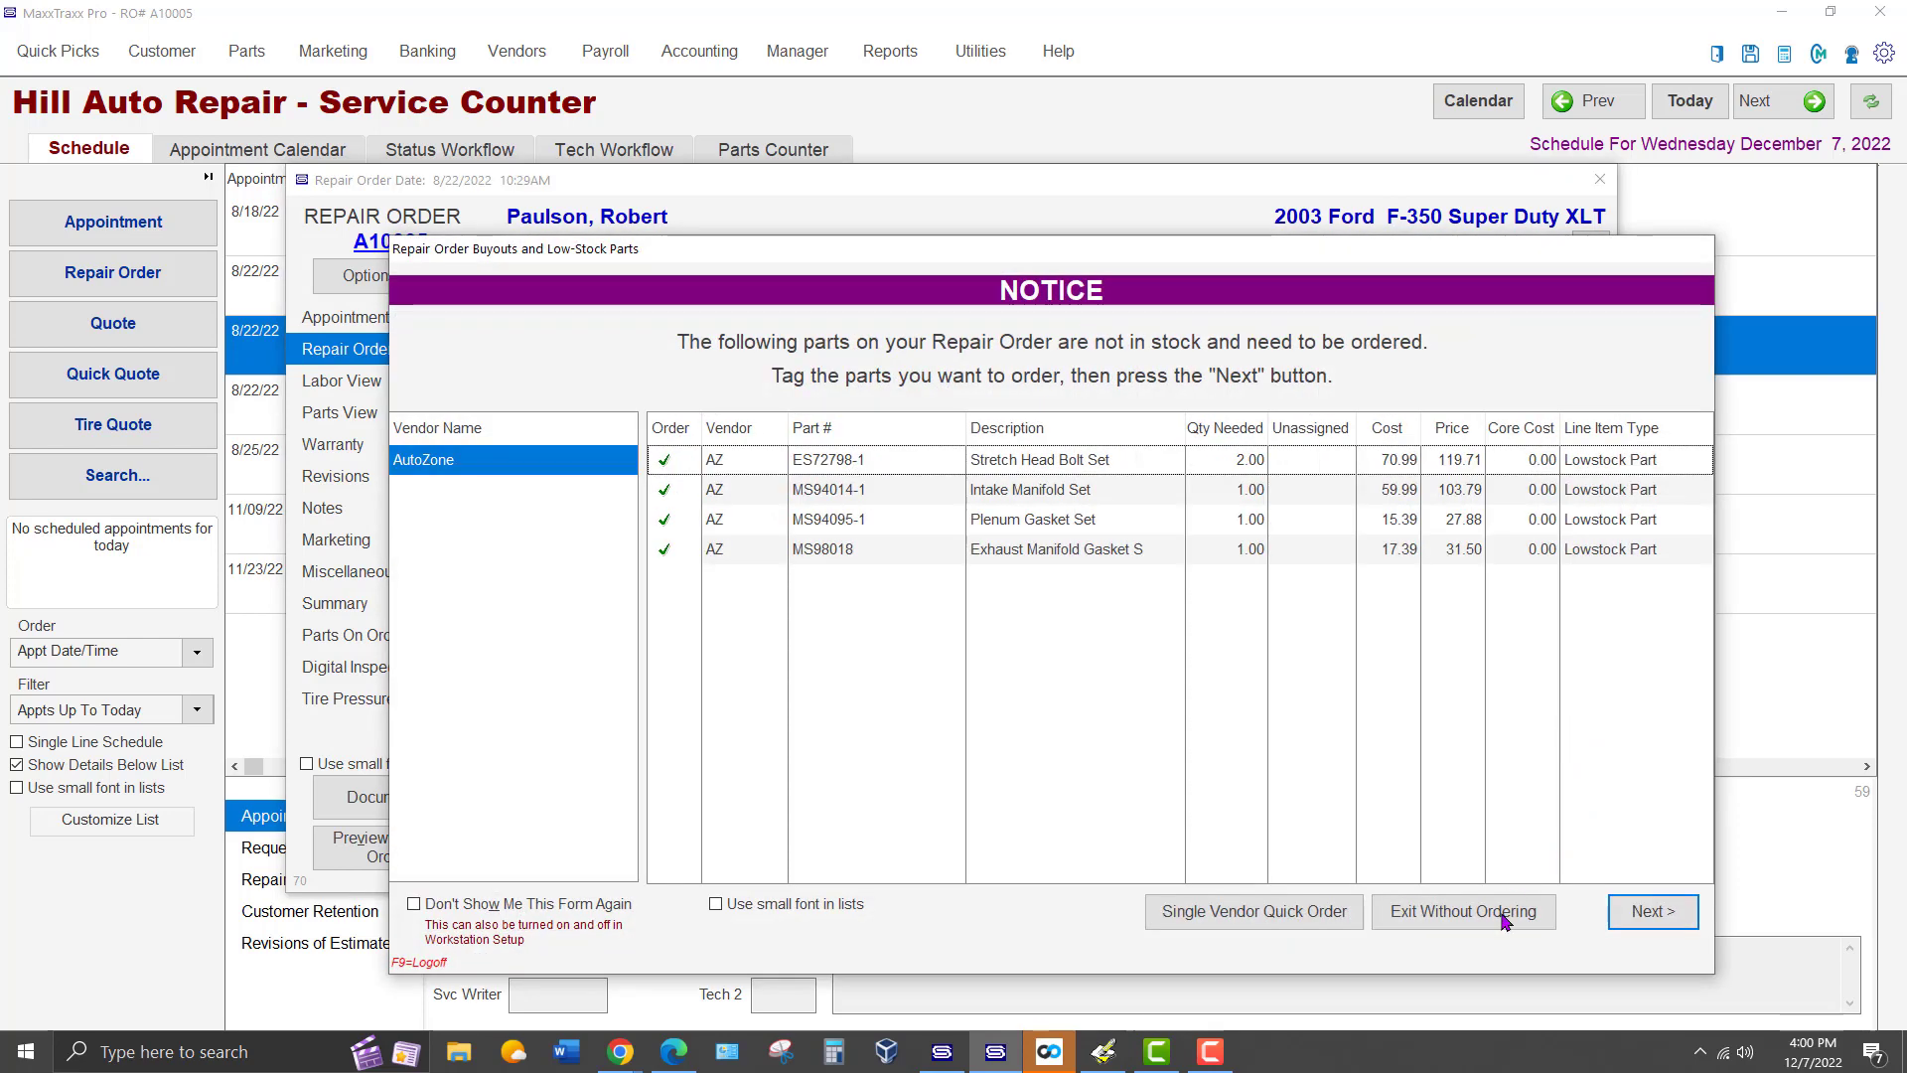
click(1462, 911)
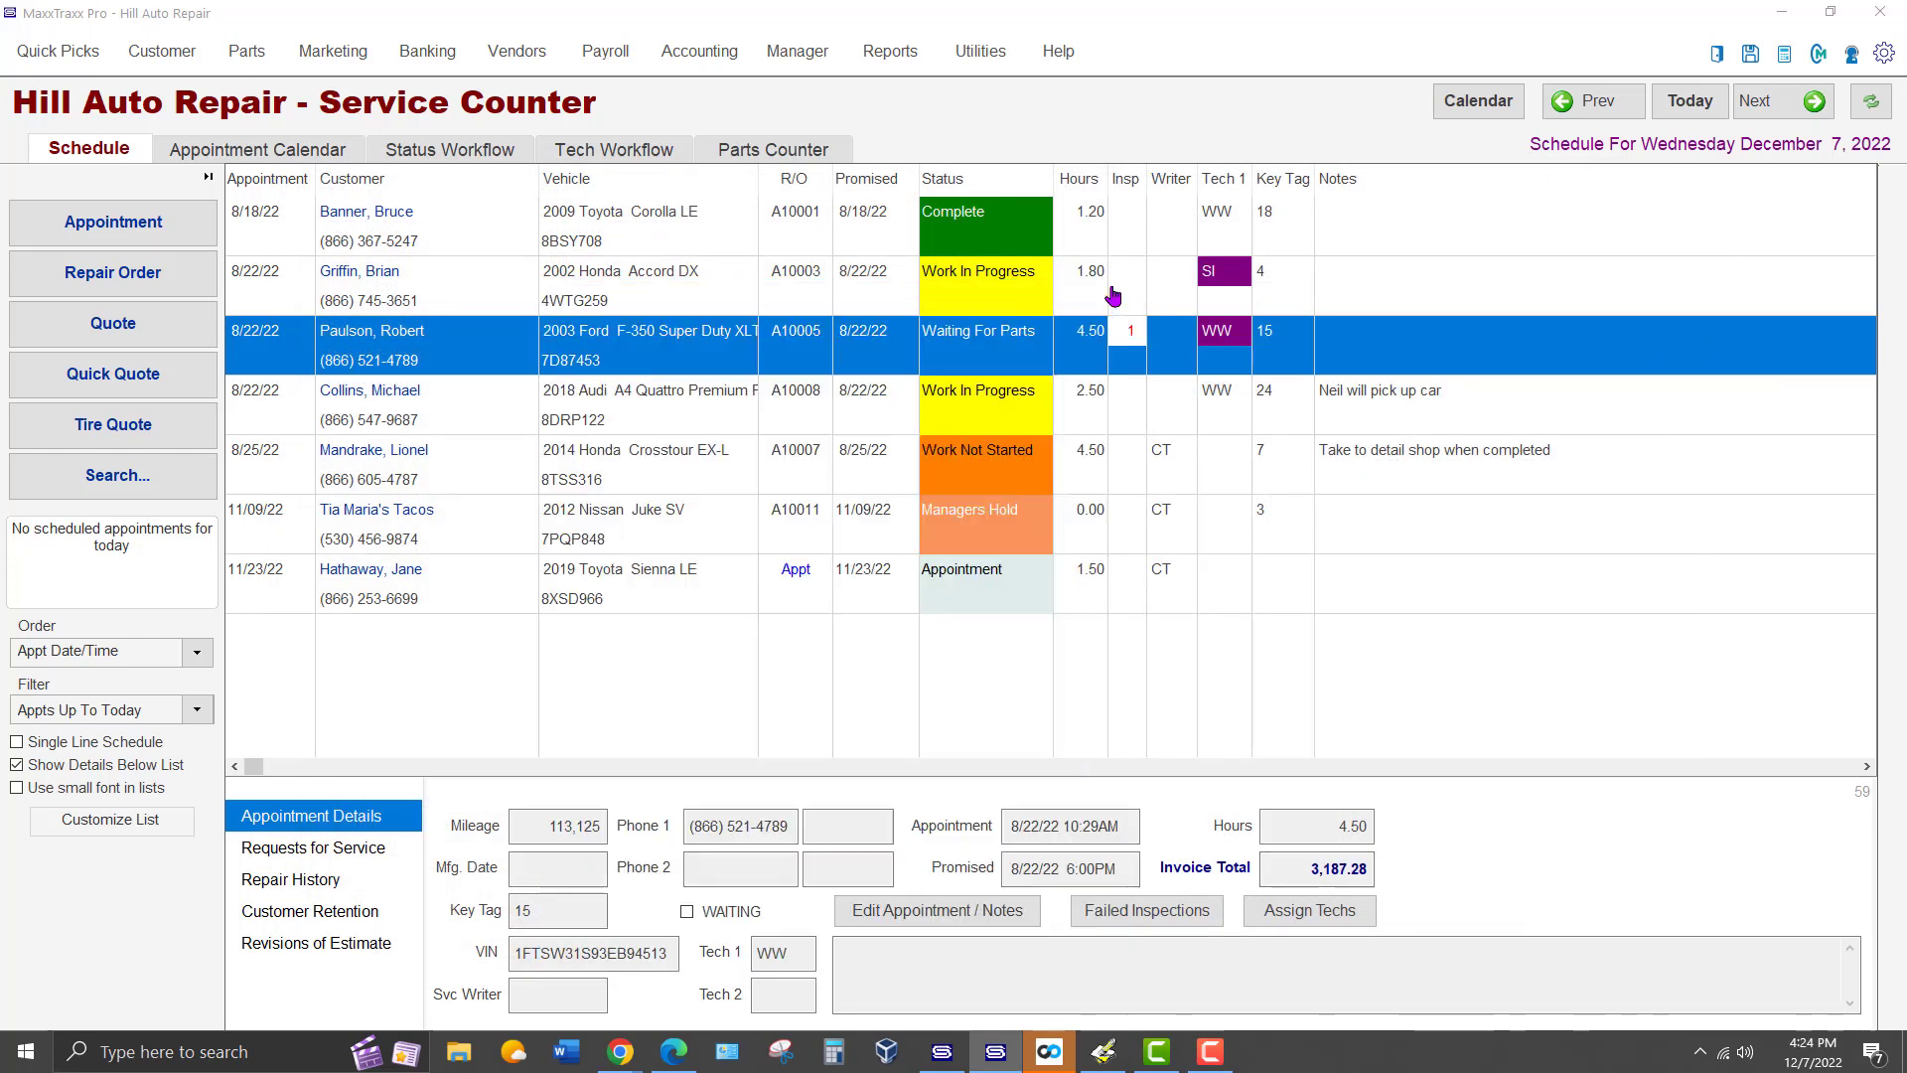
mouse_move(113, 222)
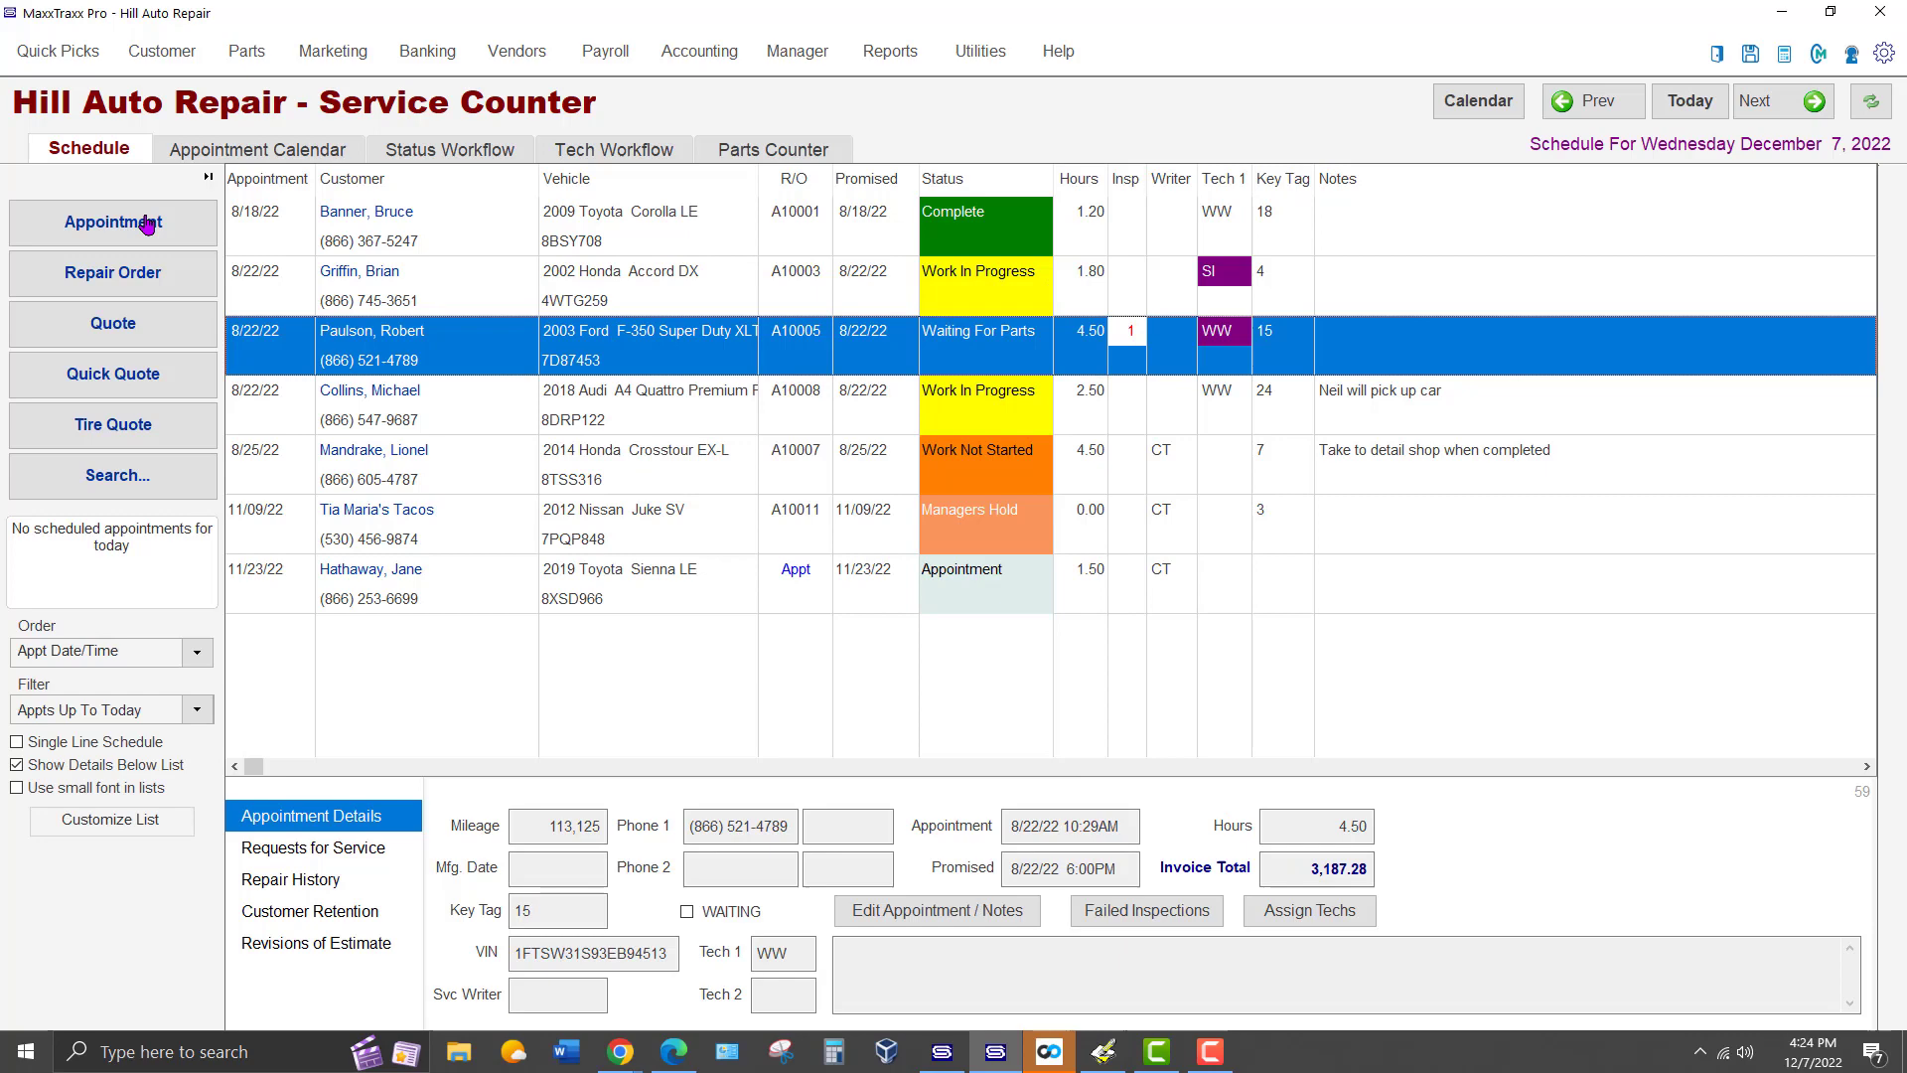
click(117, 223)
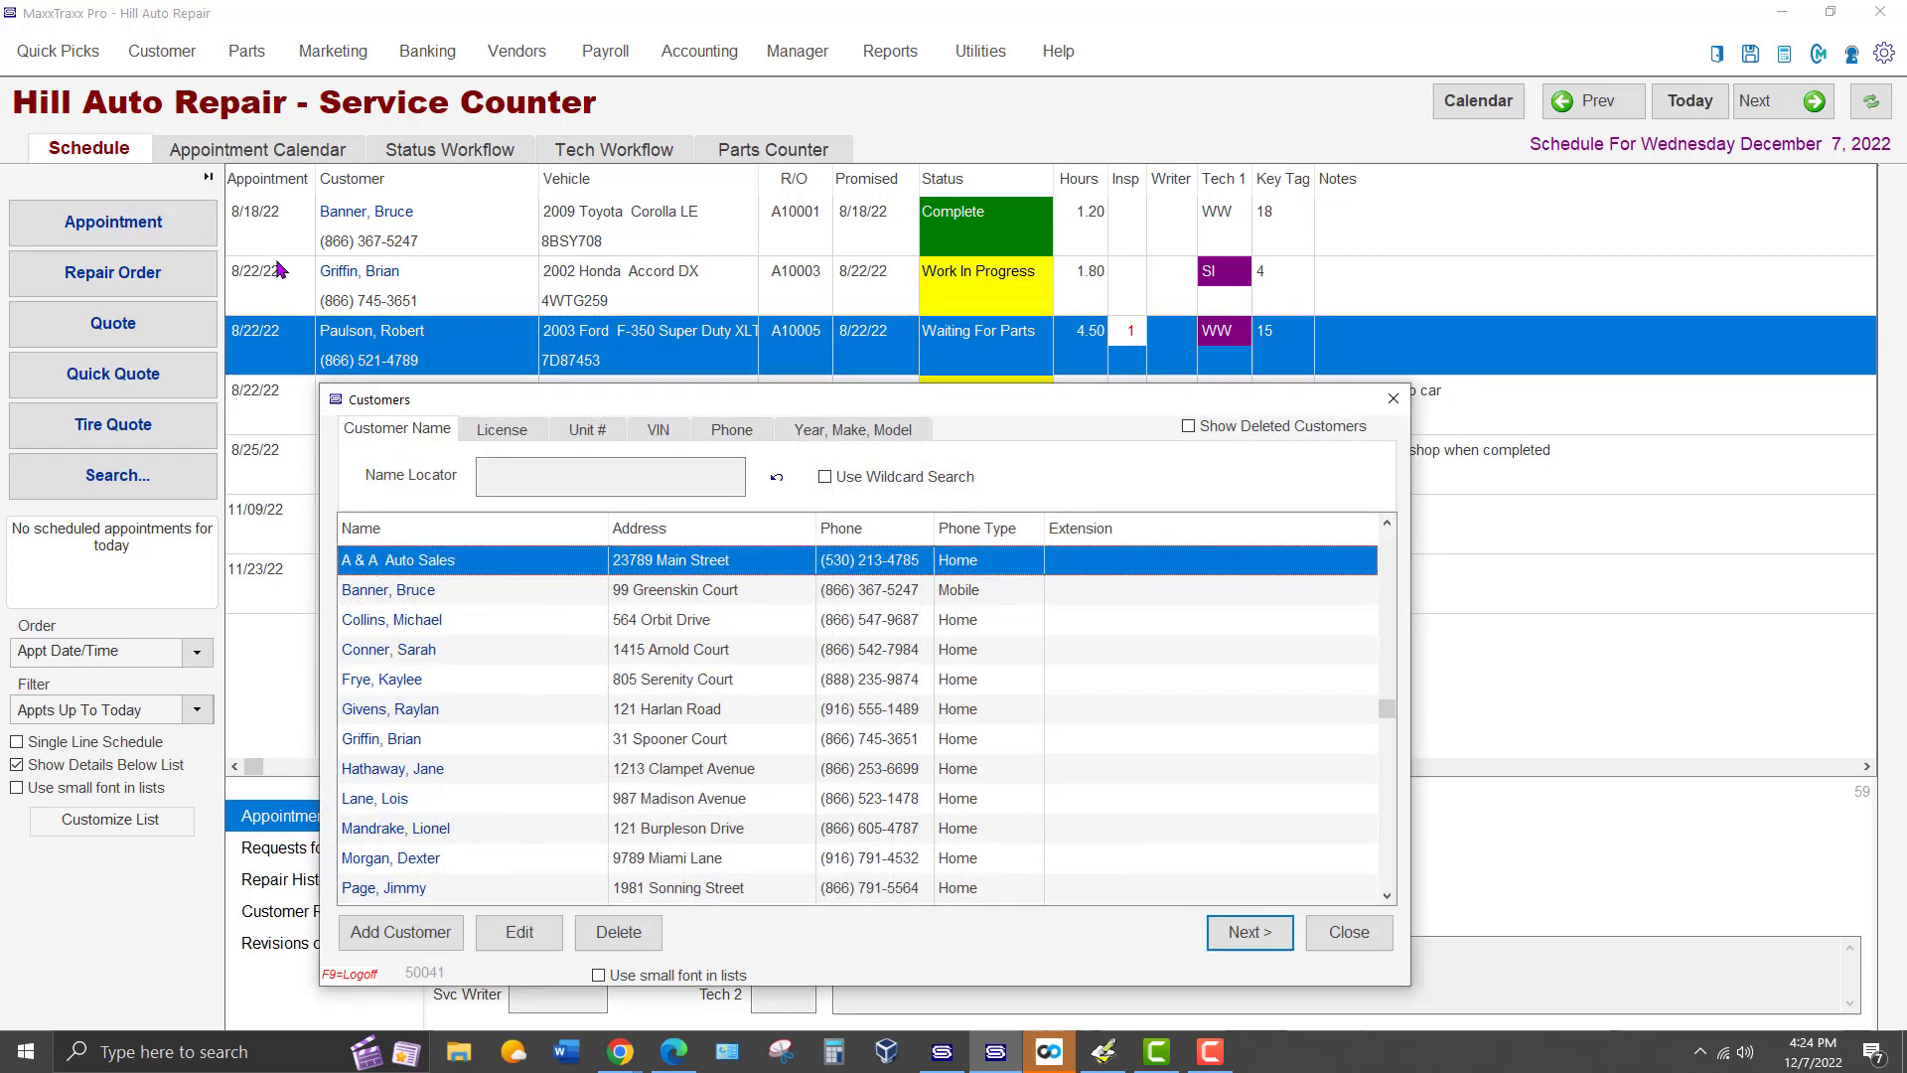
text(pa)
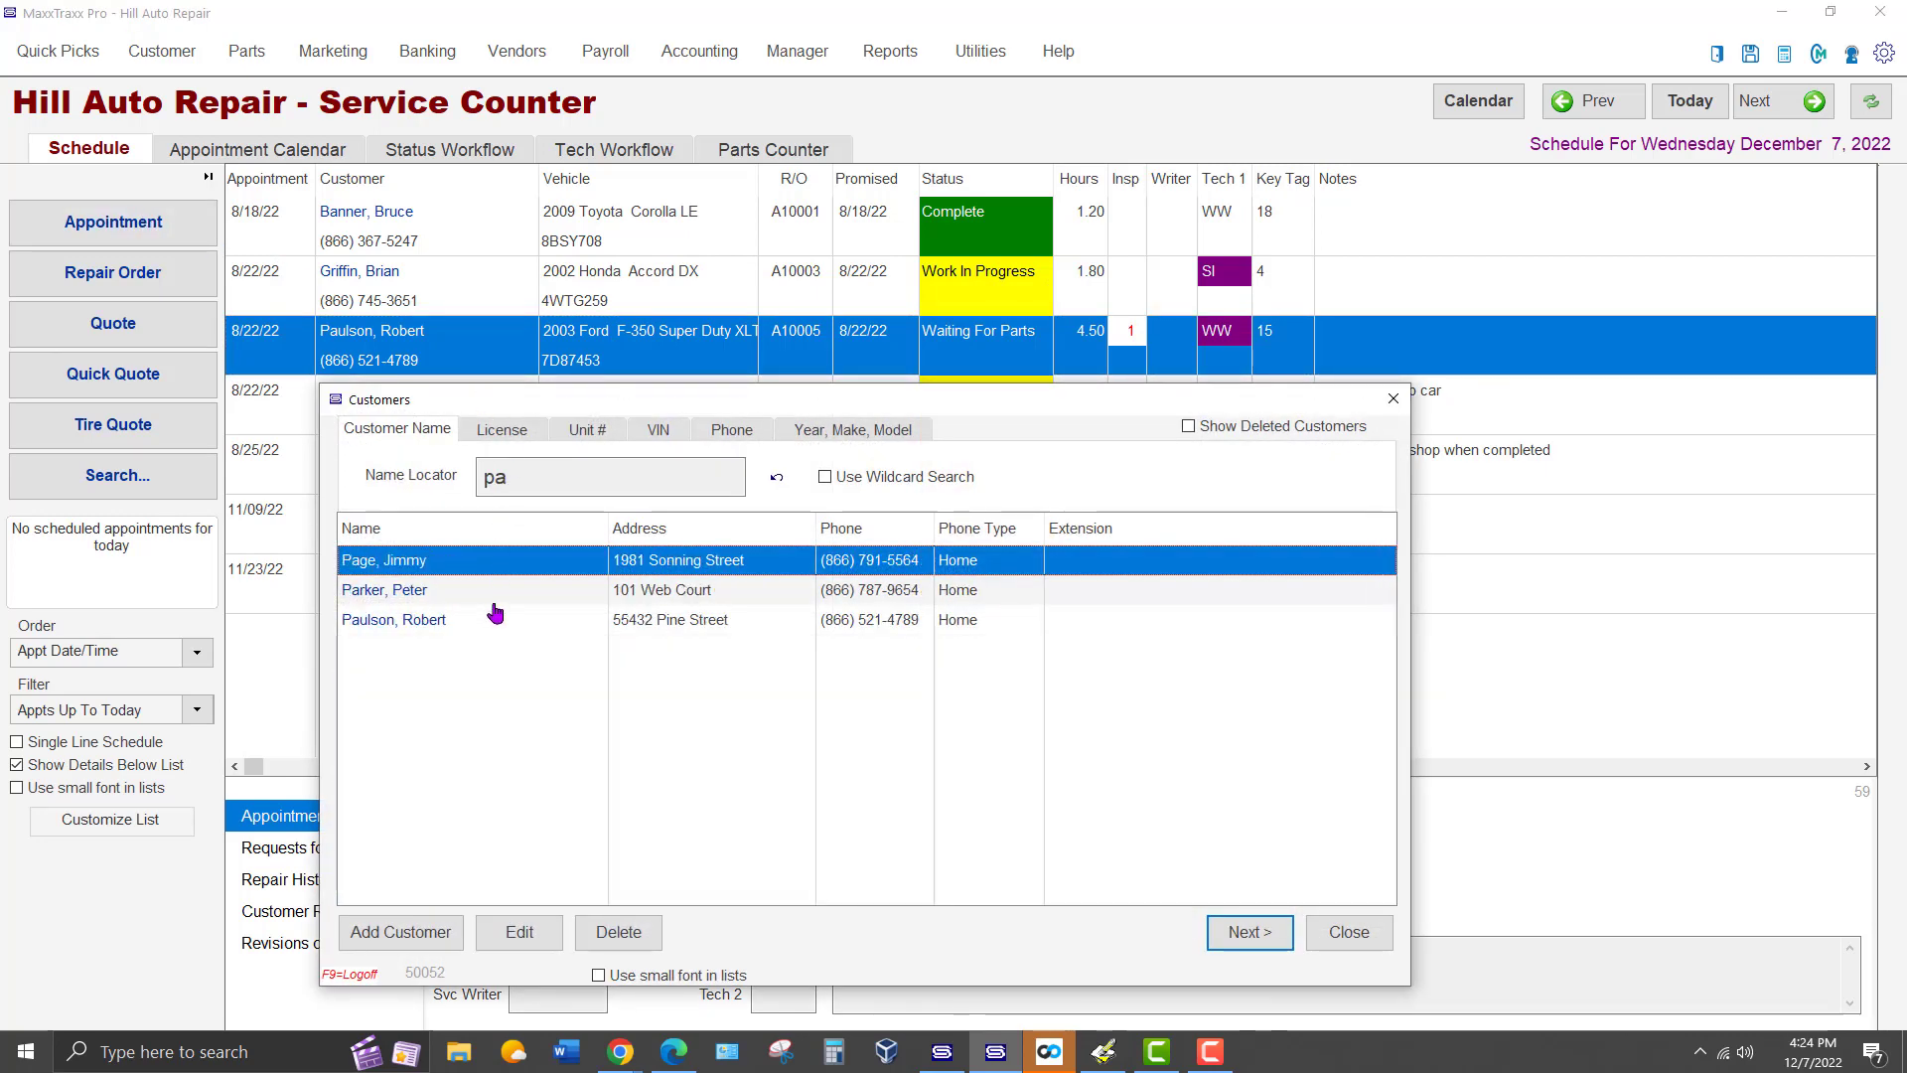
click(393, 619)
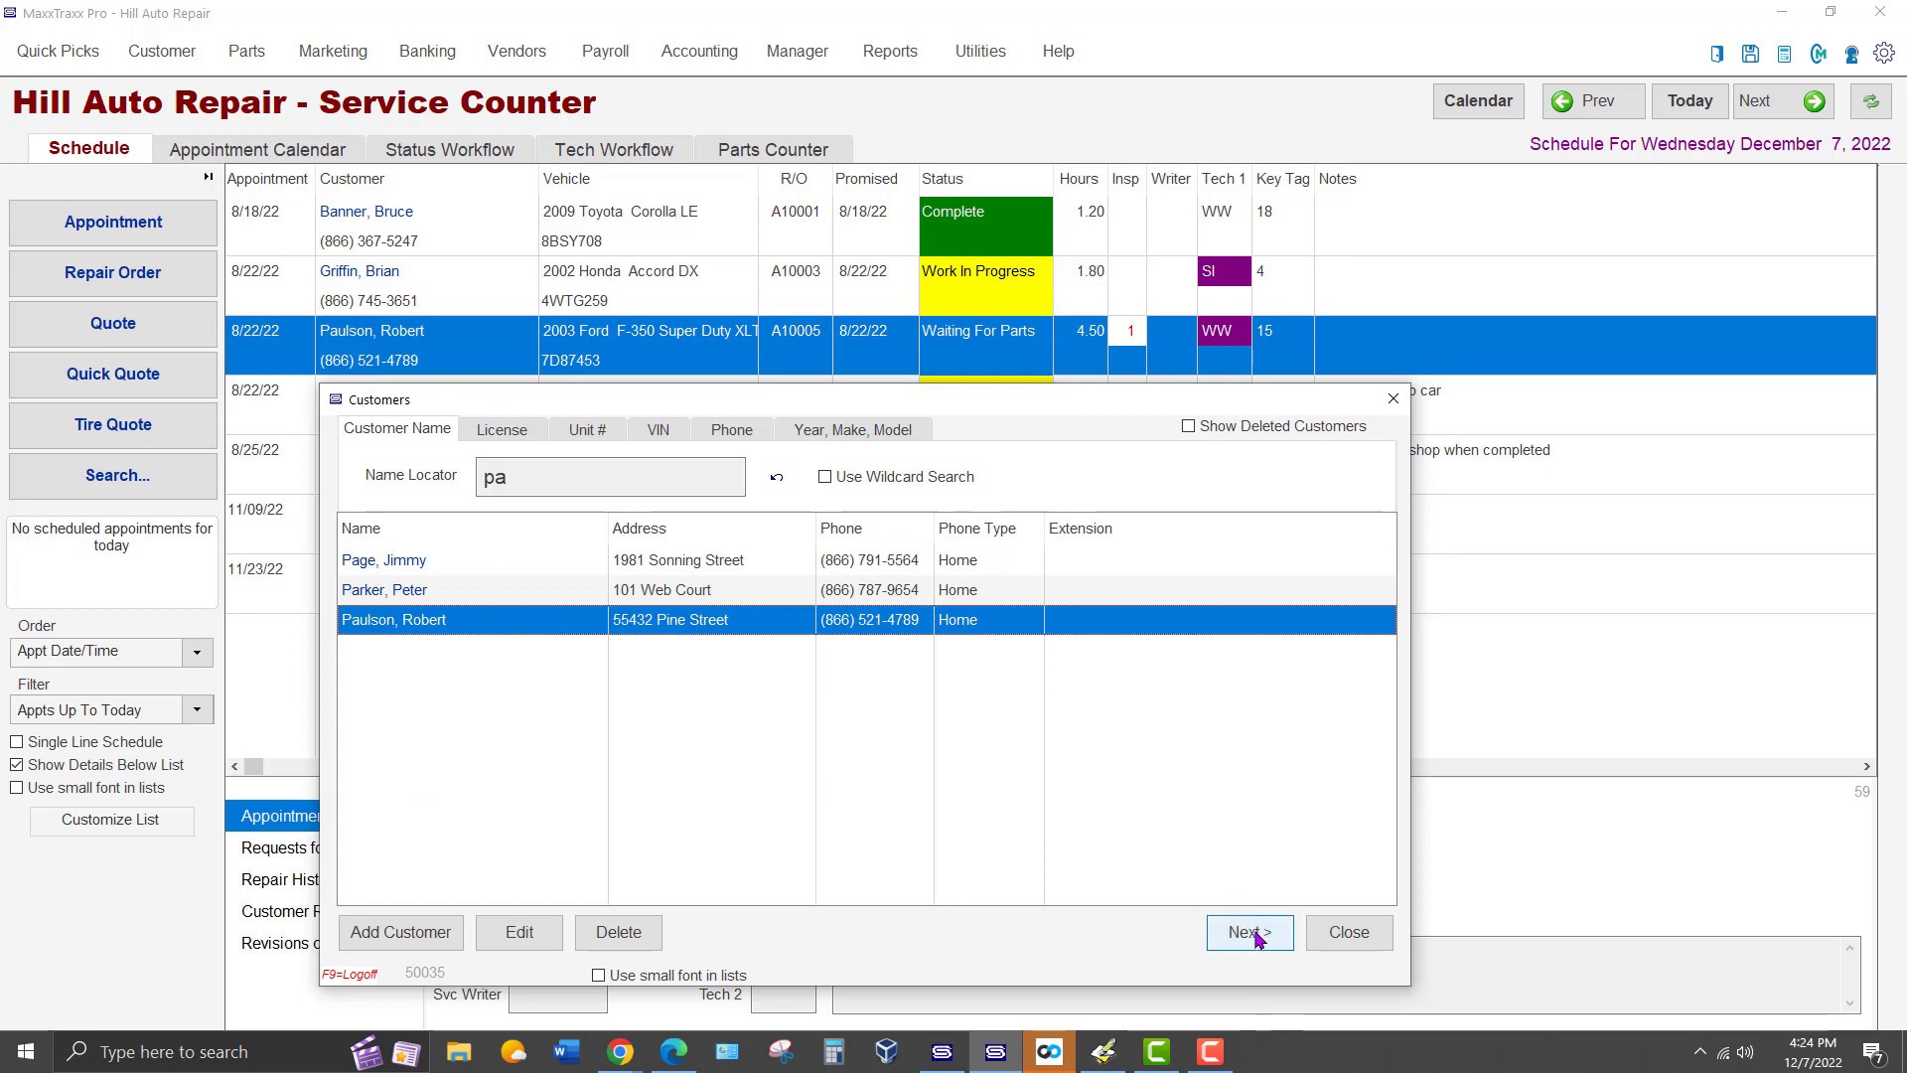
click(1248, 932)
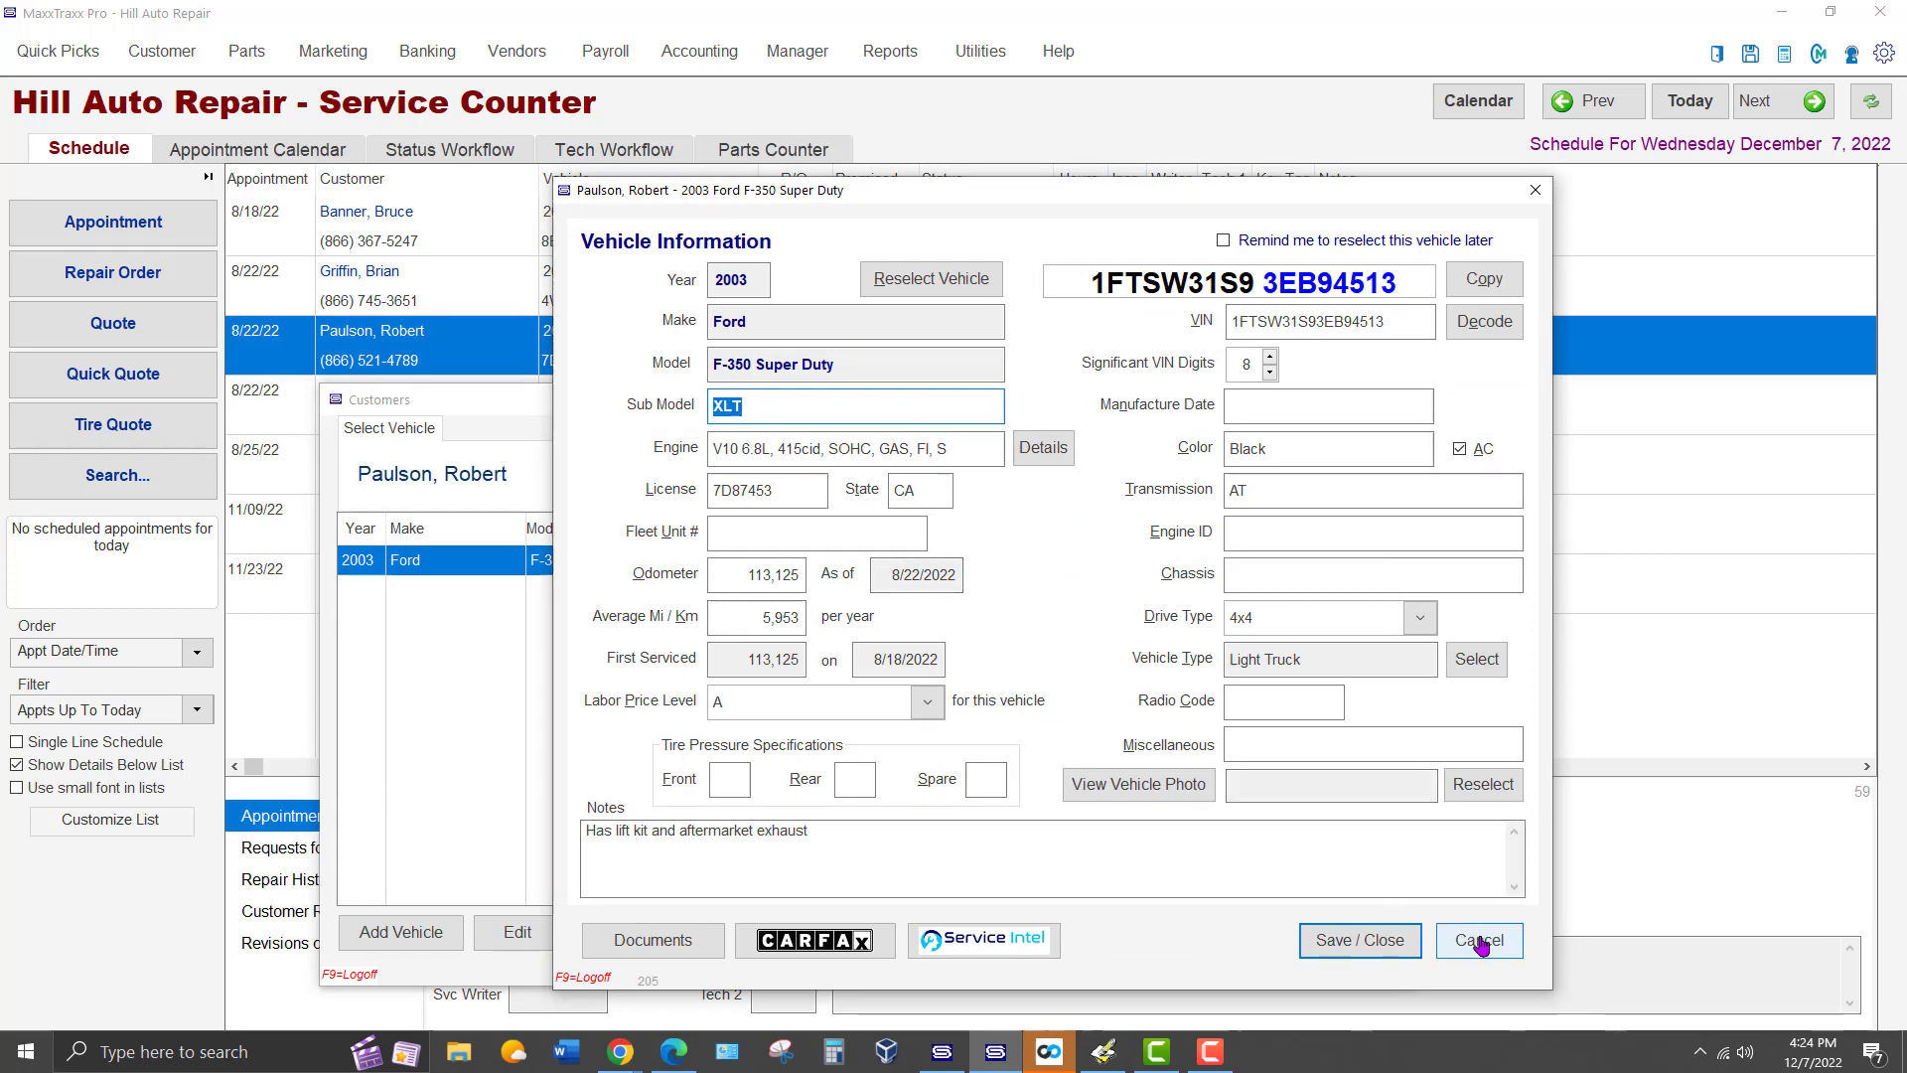
click(1479, 941)
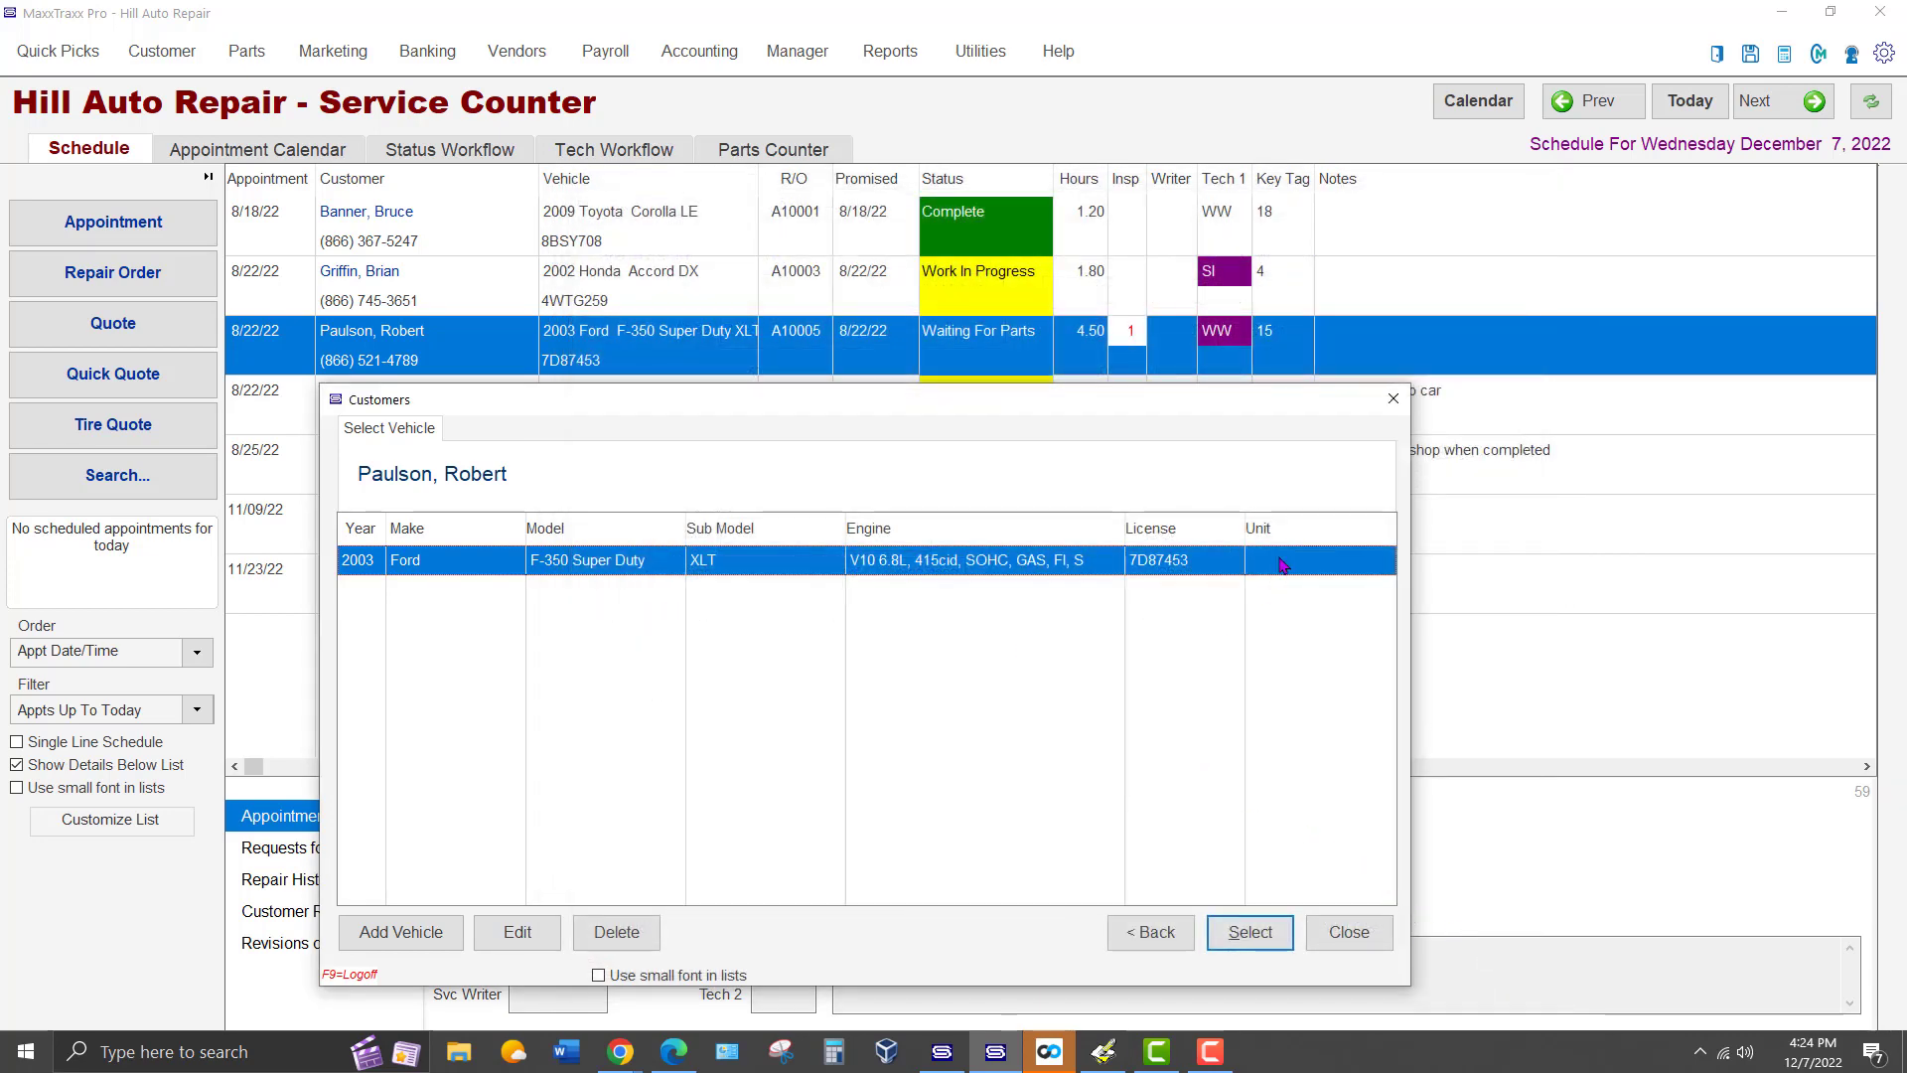
click(1248, 932)
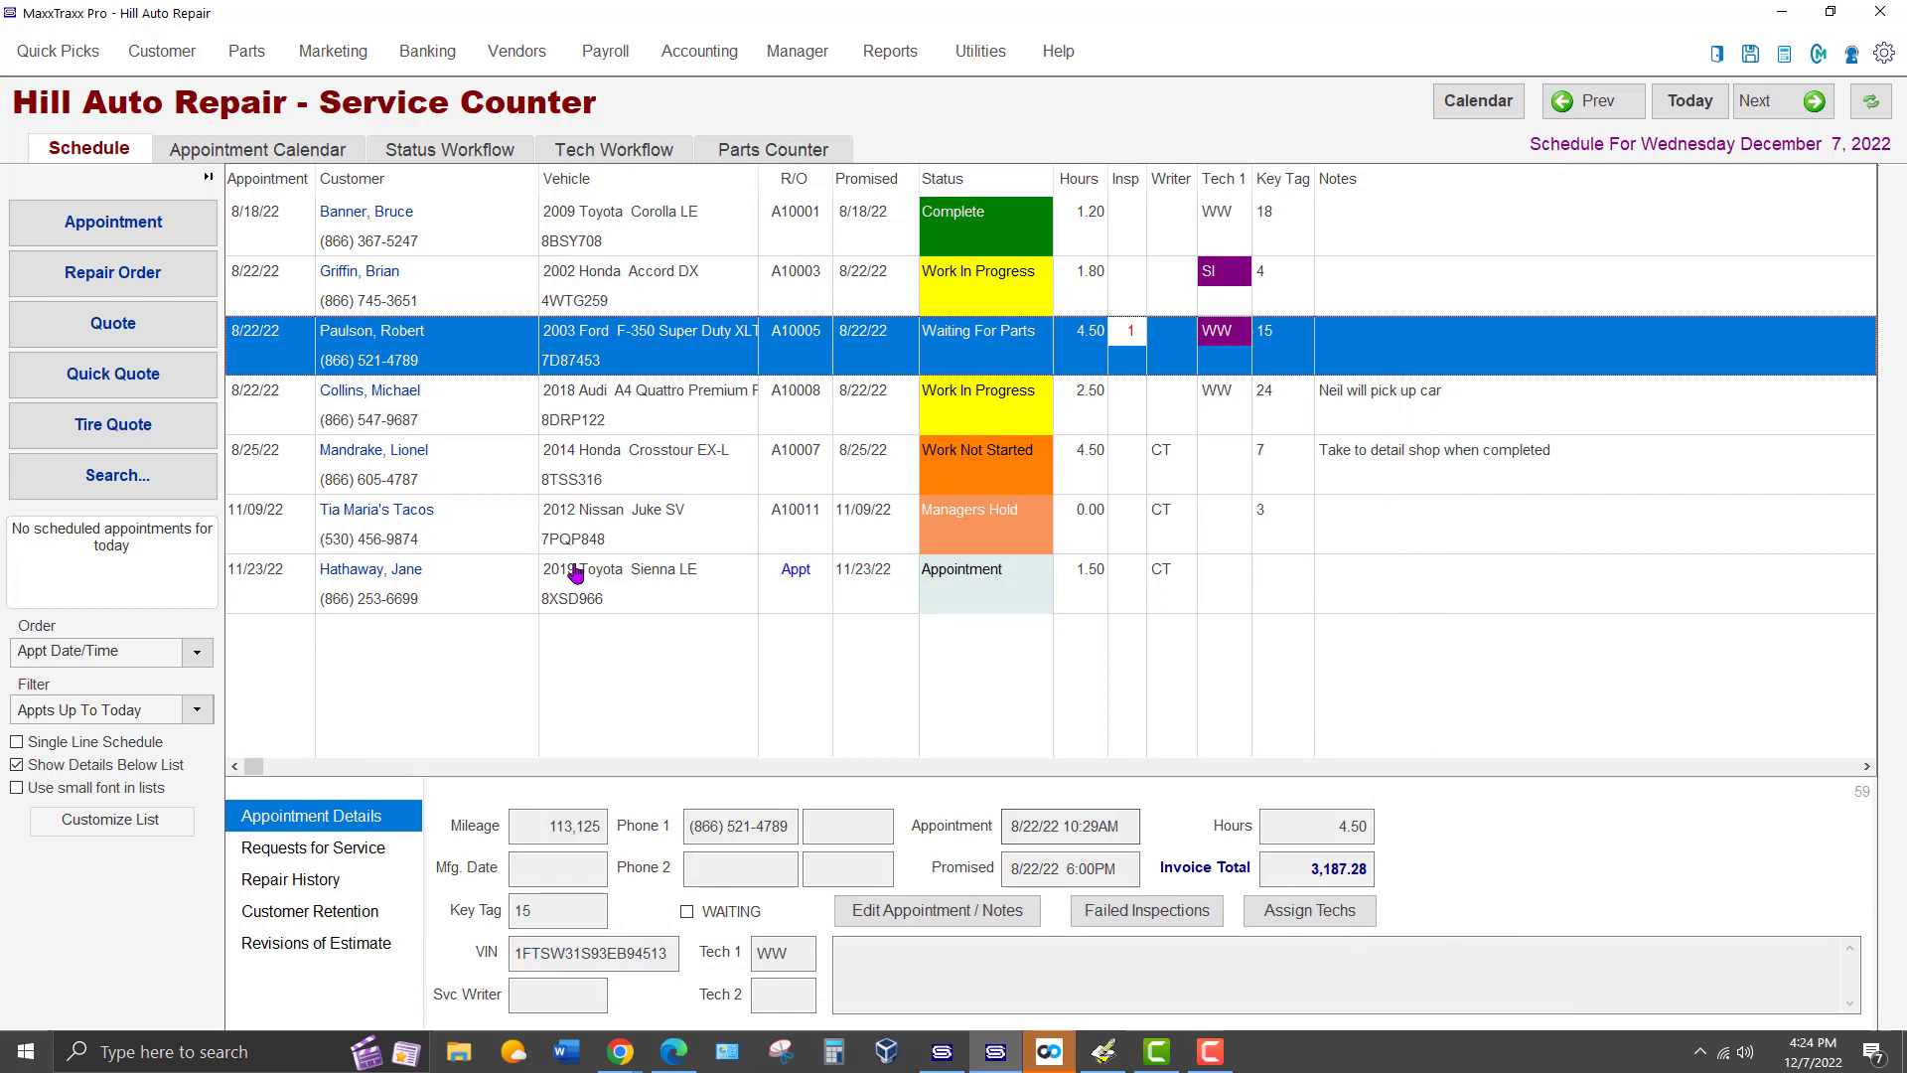
double_click(371, 569)
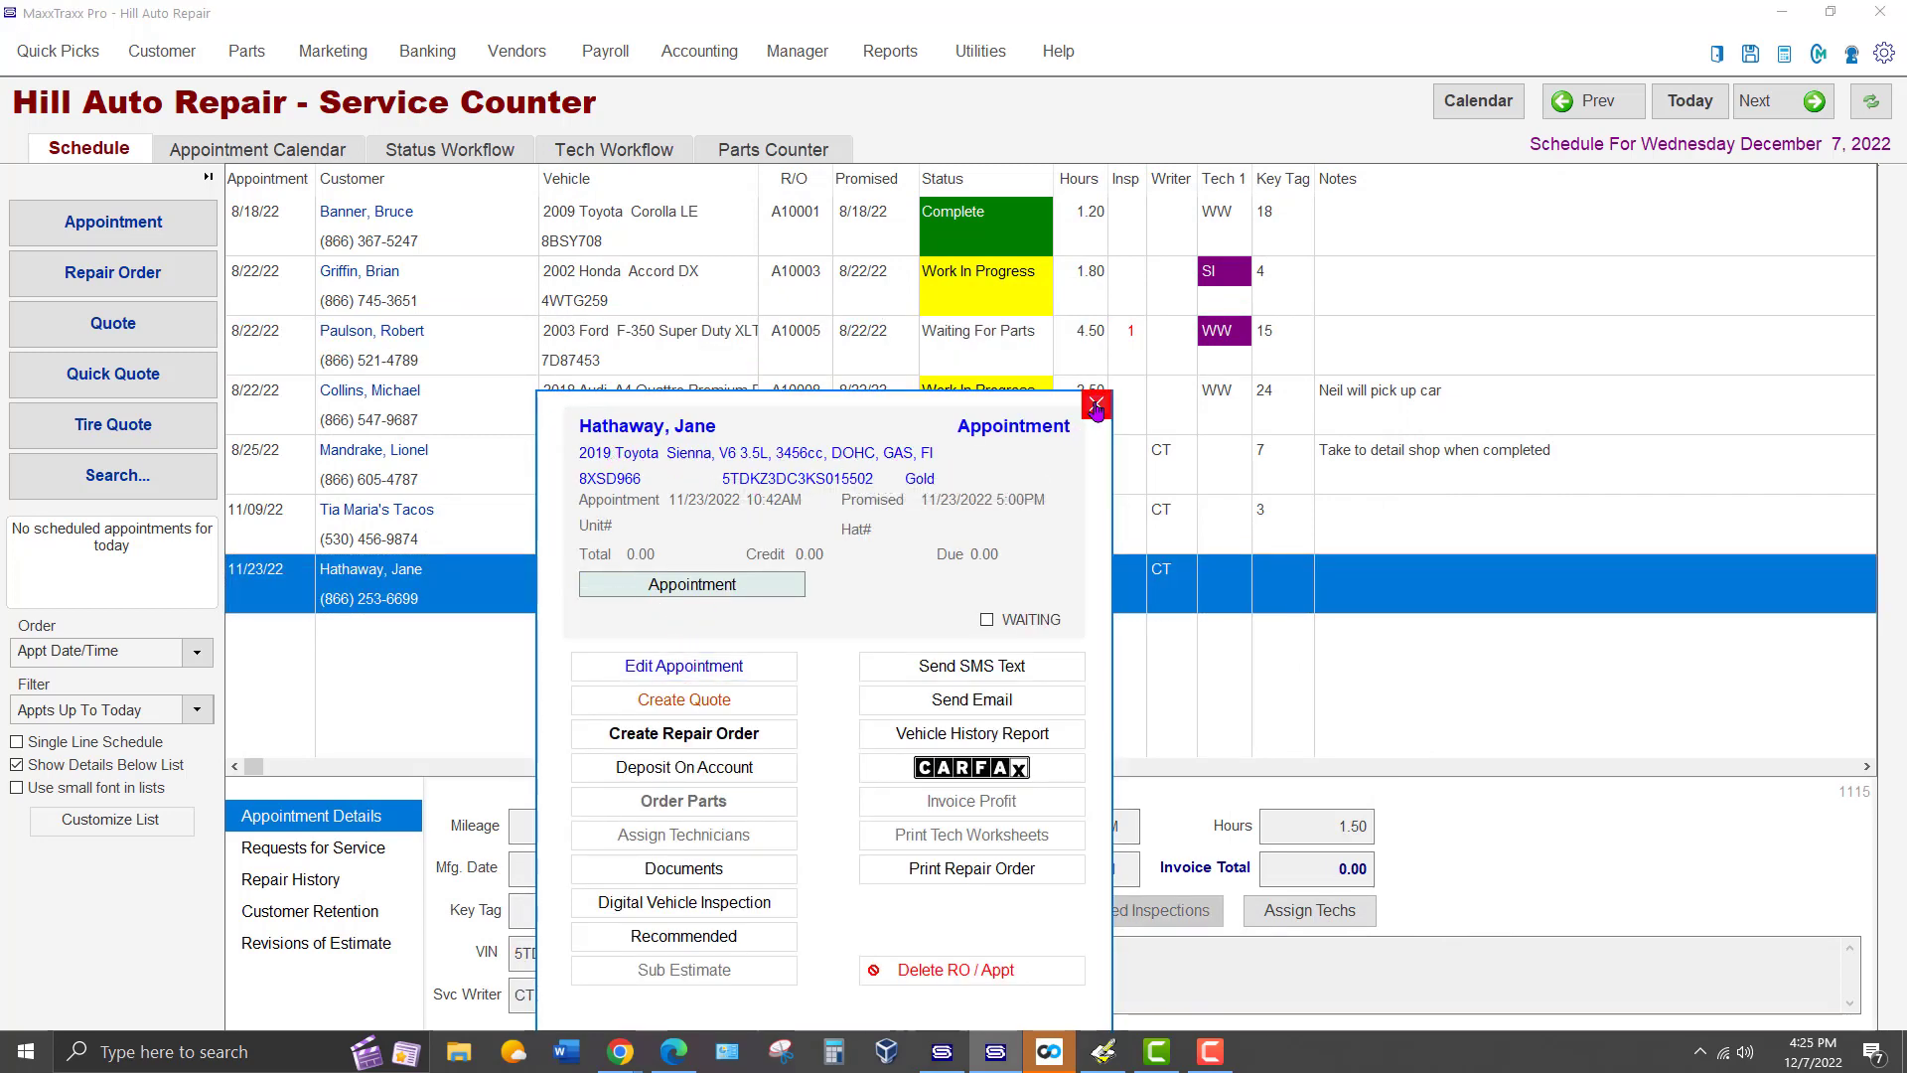
Dismiss the appointment summary and show the December 8 Appointment Calendar.
click(1094, 405)
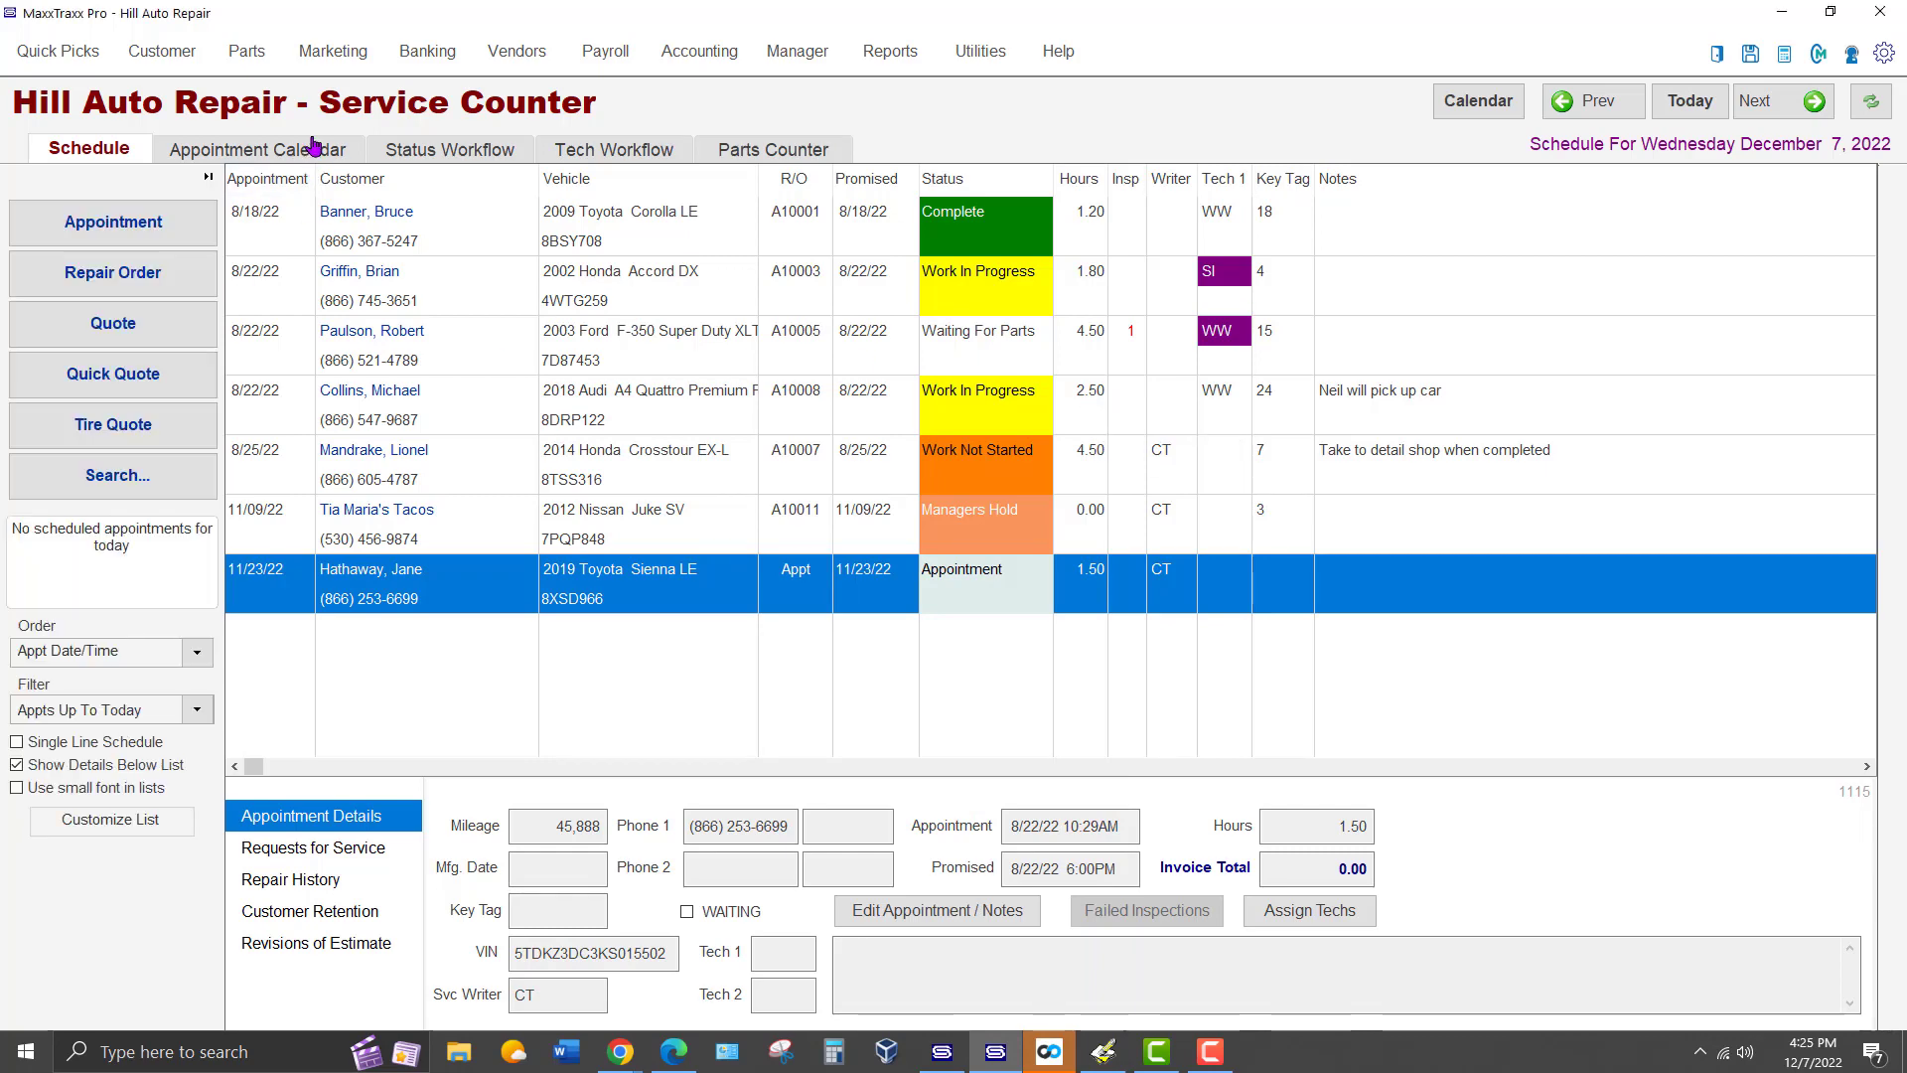
click(258, 148)
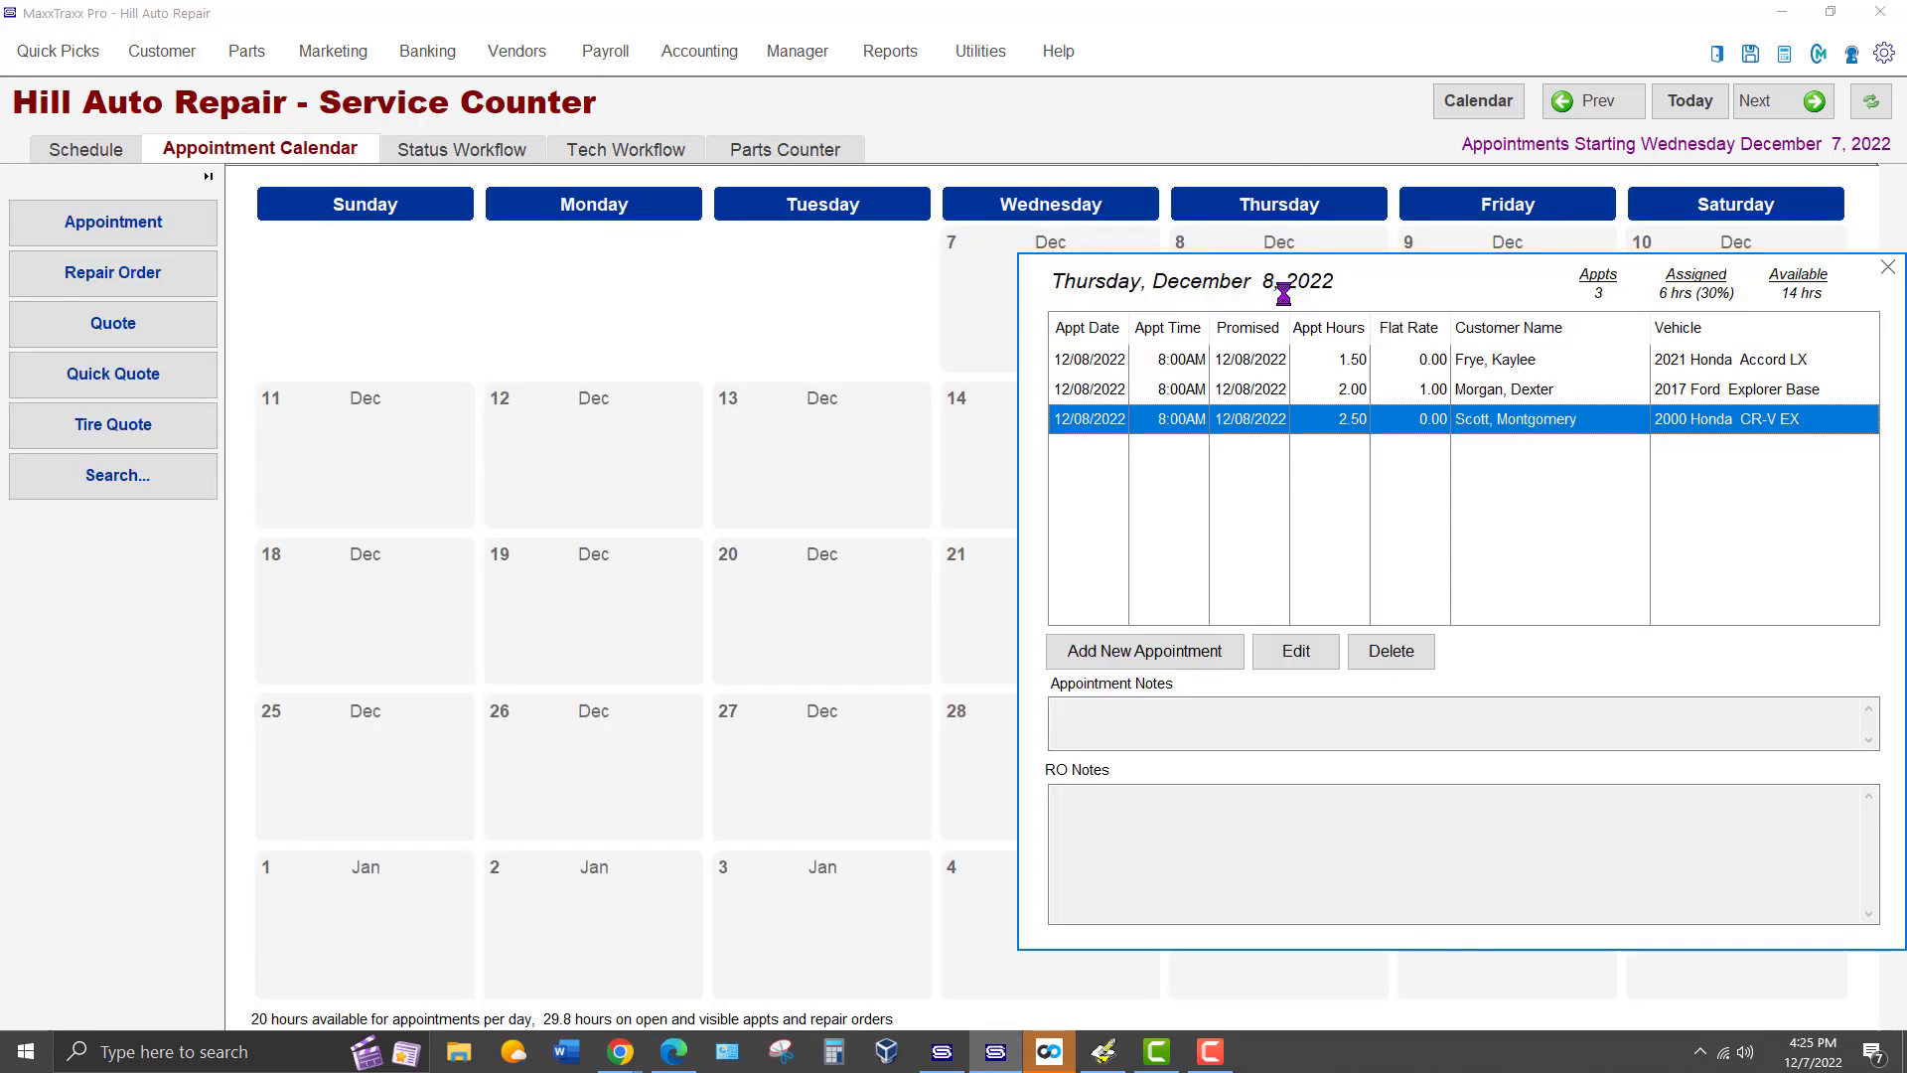